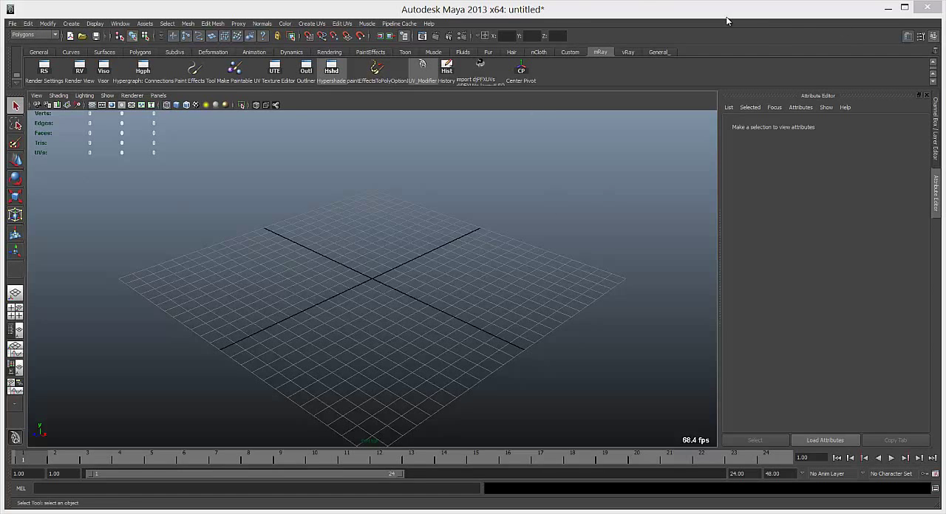
pyautogui.moveTo(435, 16)
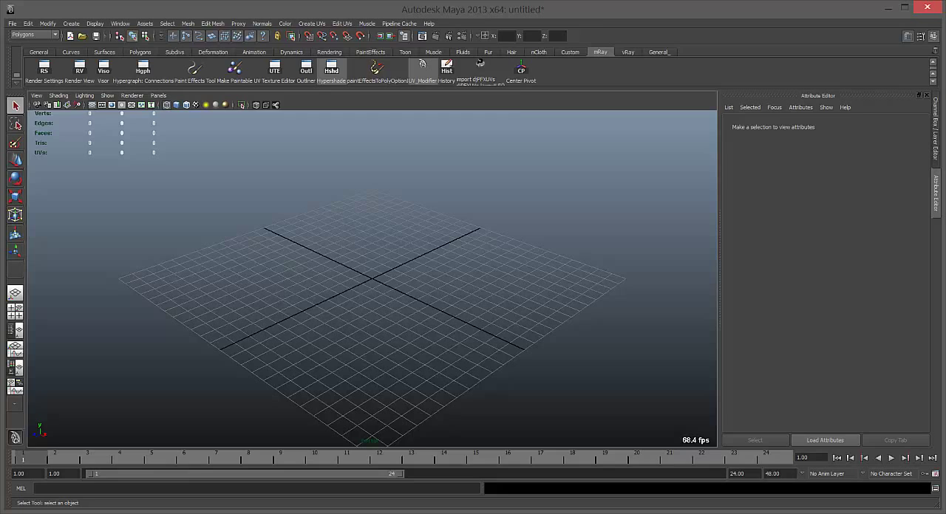
pyautogui.moveTo(319, 122)
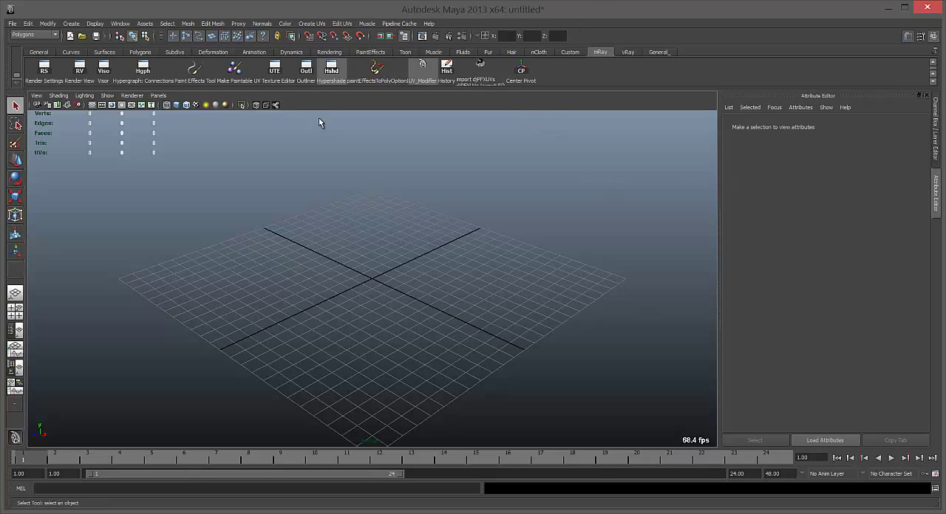
pyautogui.moveTo(473, 45)
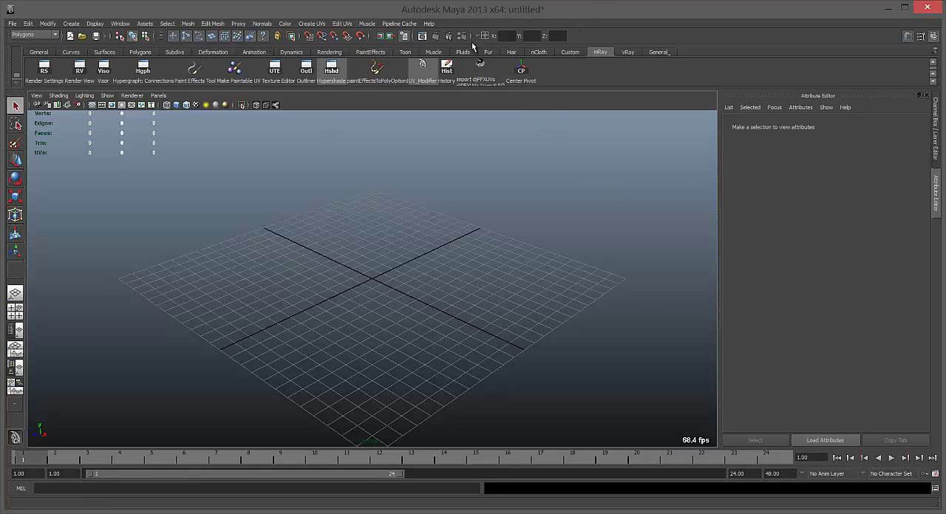
pyautogui.moveTo(45, 66)
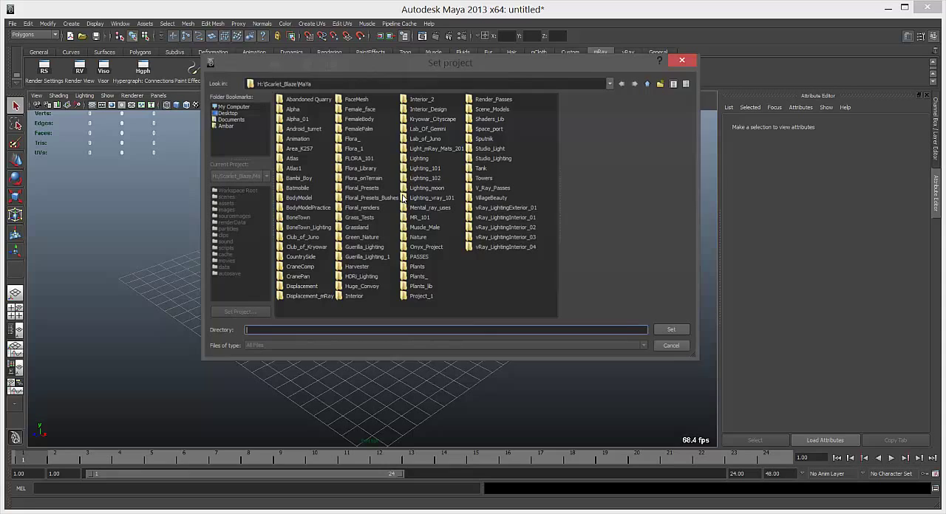
# - Make FLORA_101 the current Maya project
pyautogui.click(370, 198)
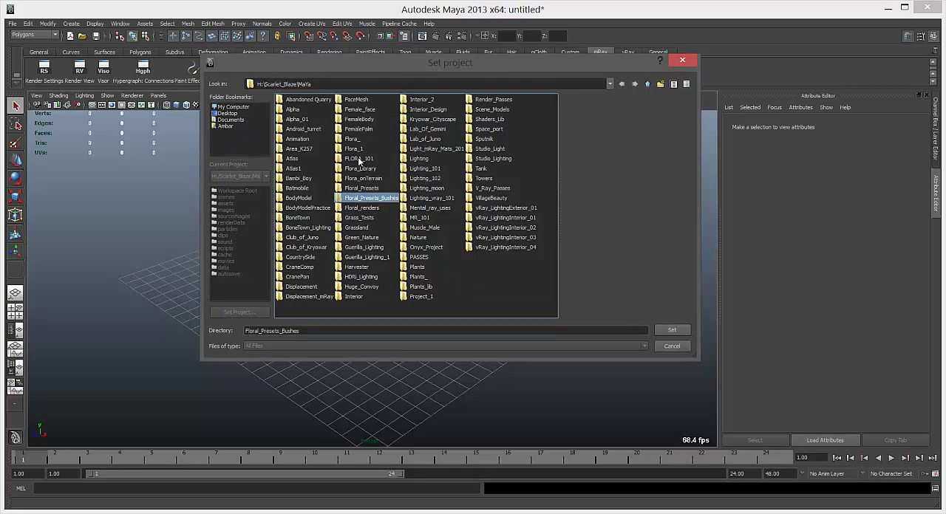
pyautogui.doubleClick(361, 158)
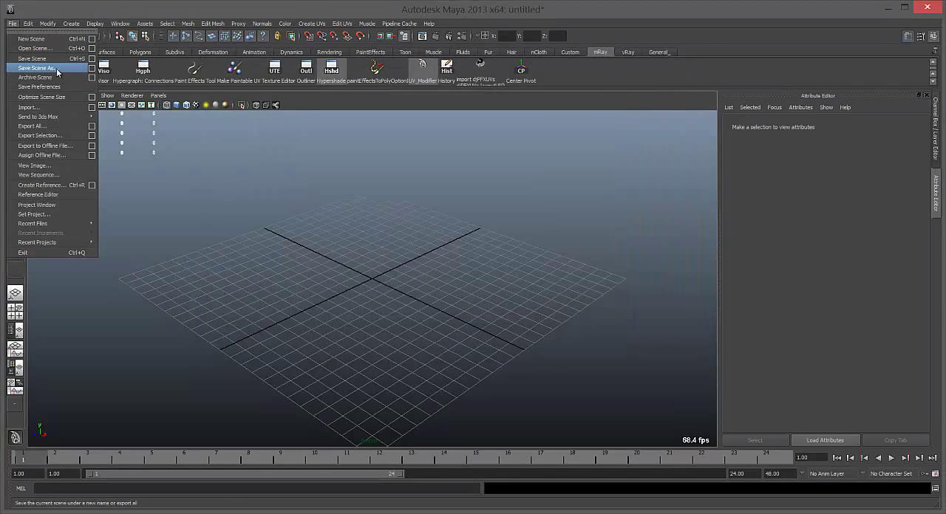
# - Save the scene as 2_CreatingGrassUsingVisor.mb in the scenes folder, replacing the existing file
pyautogui.click(35, 68)
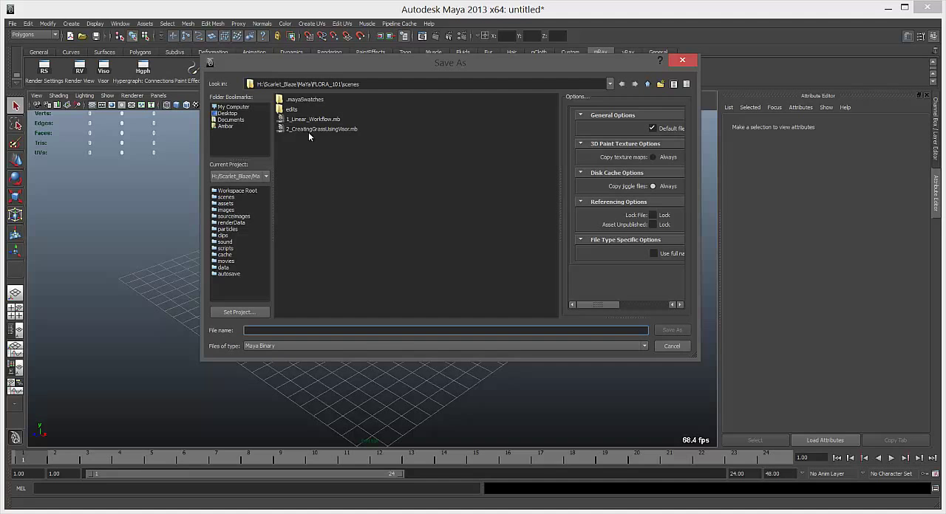
pyautogui.click(321, 128)
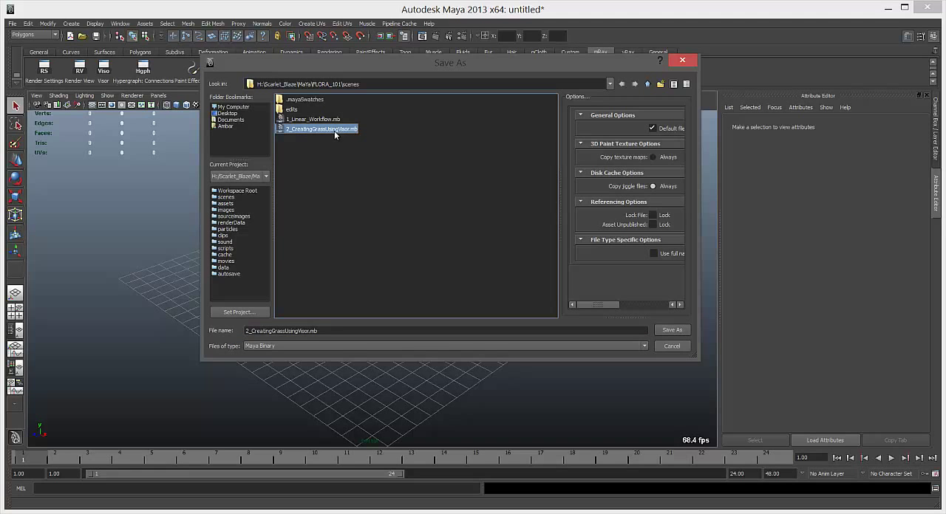
pyautogui.click(671, 331)
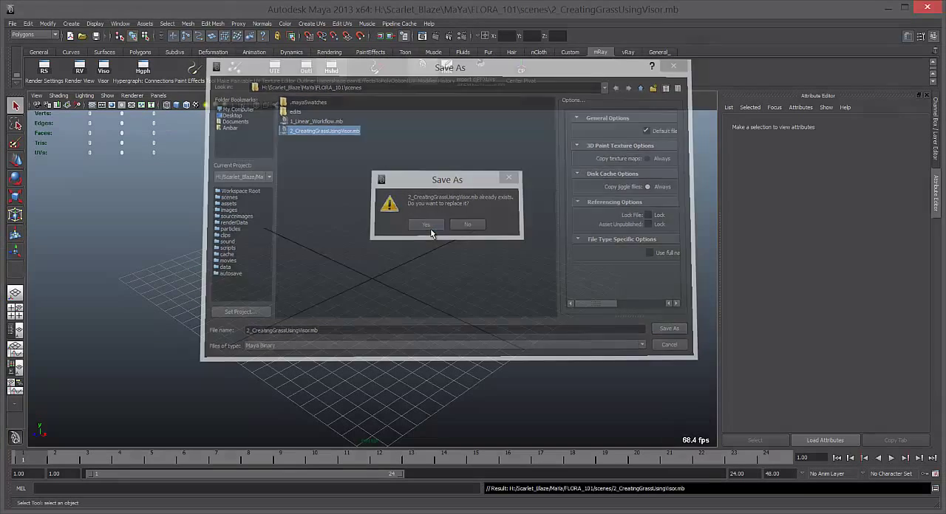
pyautogui.click(425, 225)
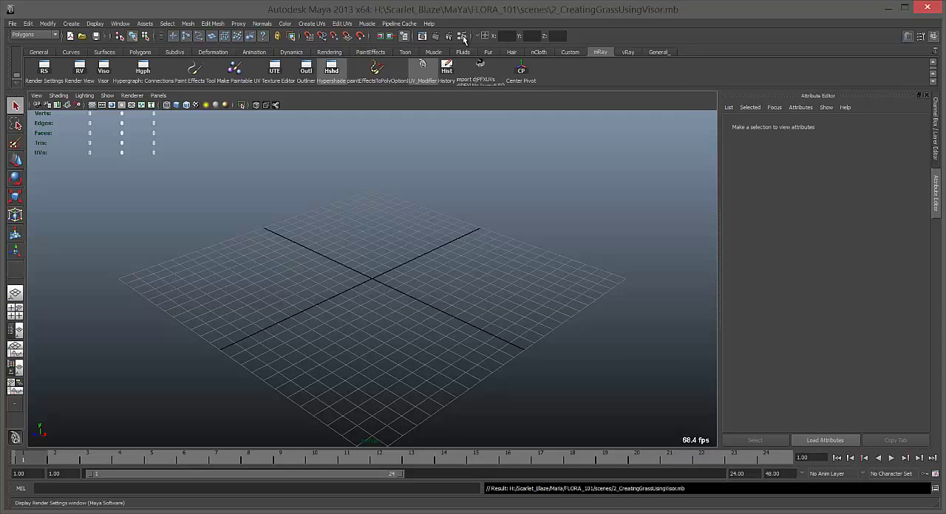
# - Apply an HD image-size preset in the Render Settings
pyautogui.click(45, 70)
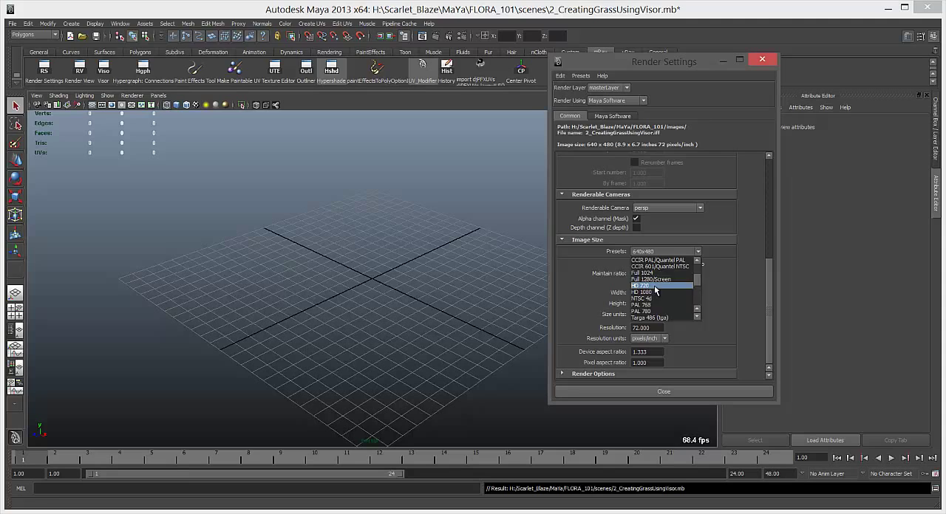
pyautogui.click(656, 286)
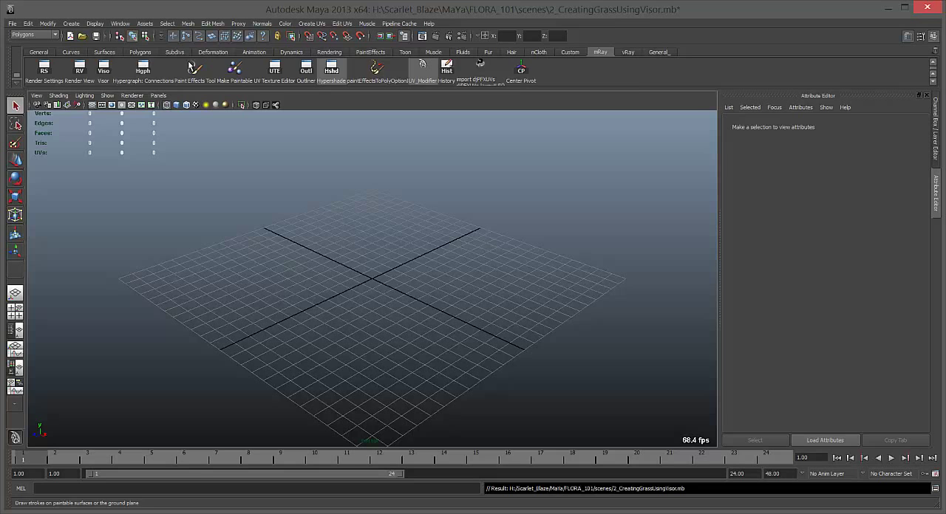
# - Create a large polygon plane pPlane1 as the ground surface at the grid centre
pyautogui.click(139, 52)
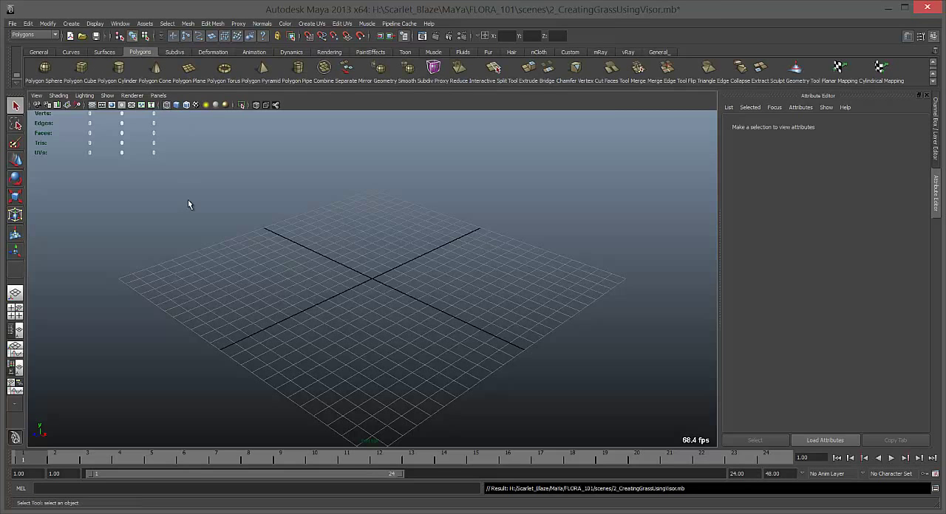
pyautogui.click(188, 68)
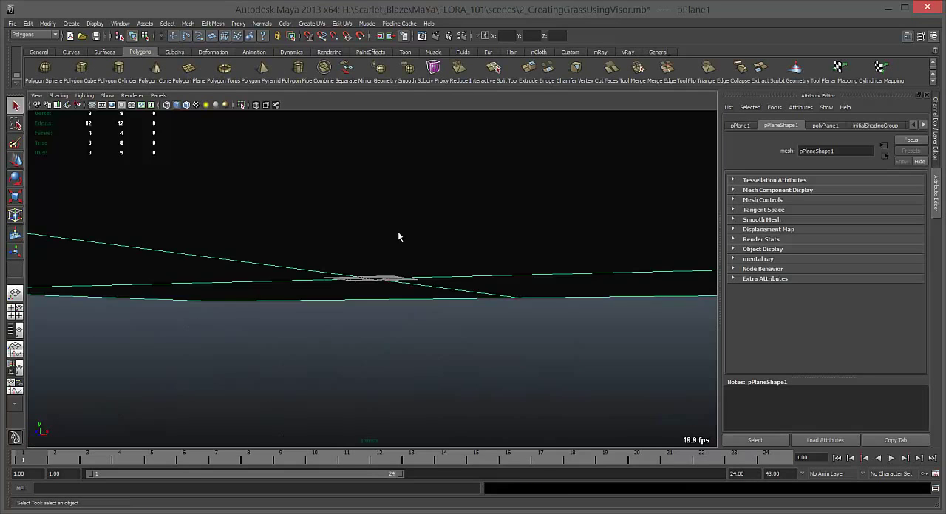
pyautogui.moveTo(399, 237); pyautogui.dragTo(495, 269)
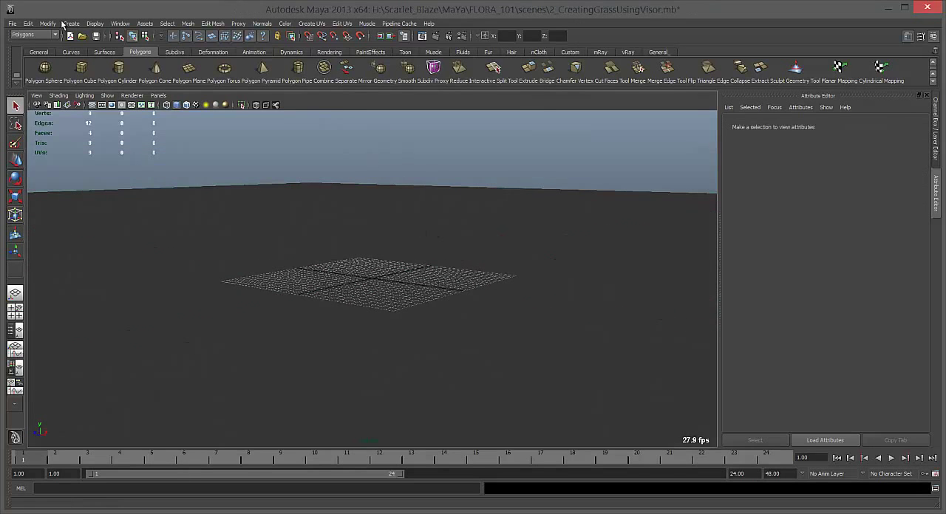
pyautogui.click(120, 24)
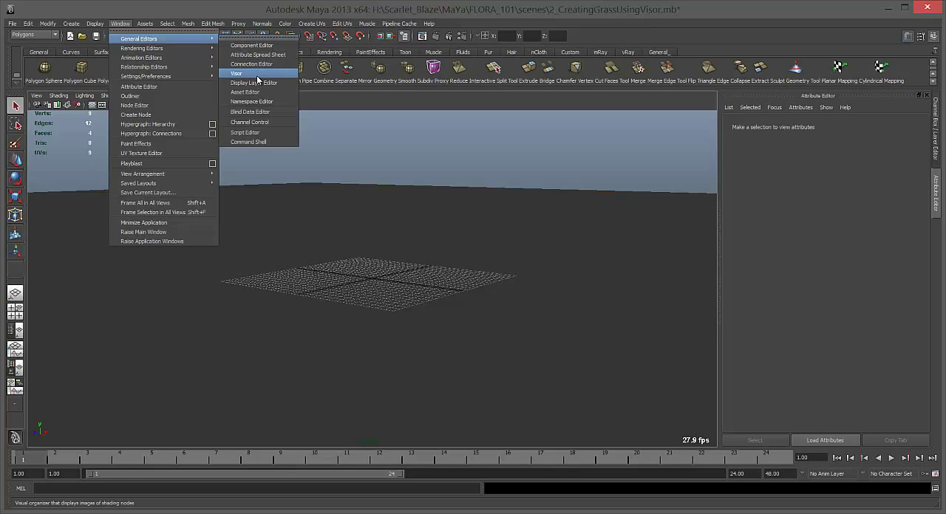
# - Bring up the Visor, enlarge it and look through the fluid and nParticle example tabs
pyautogui.click(237, 74)
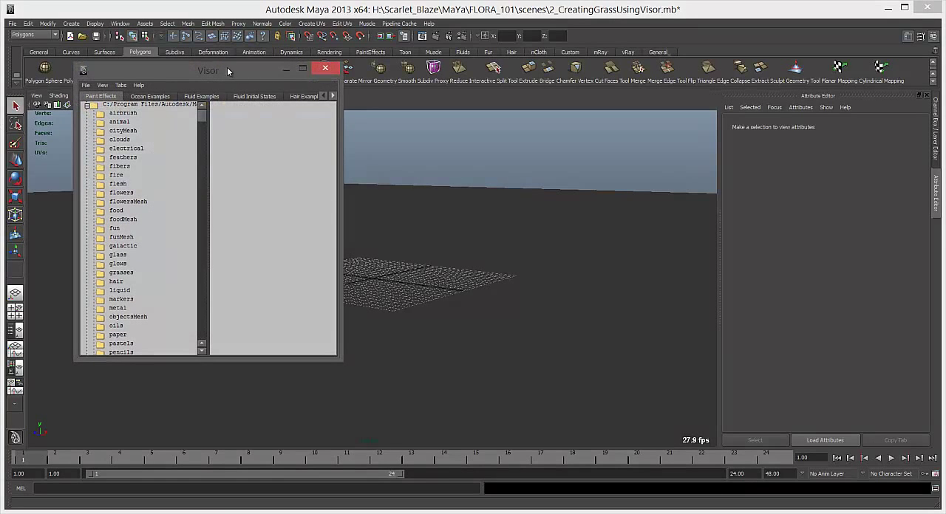
pyautogui.moveTo(339, 359); pyautogui.dragTo(505, 399)
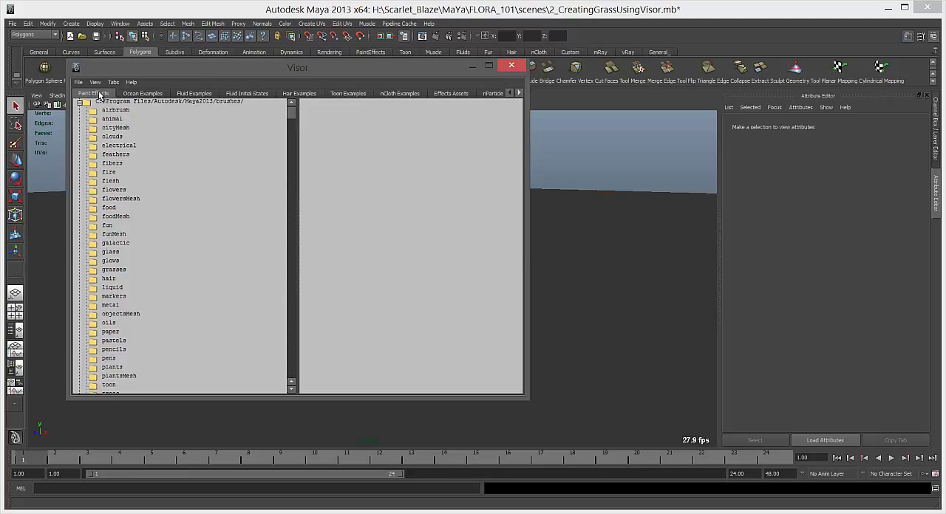
pyautogui.click(193, 93)
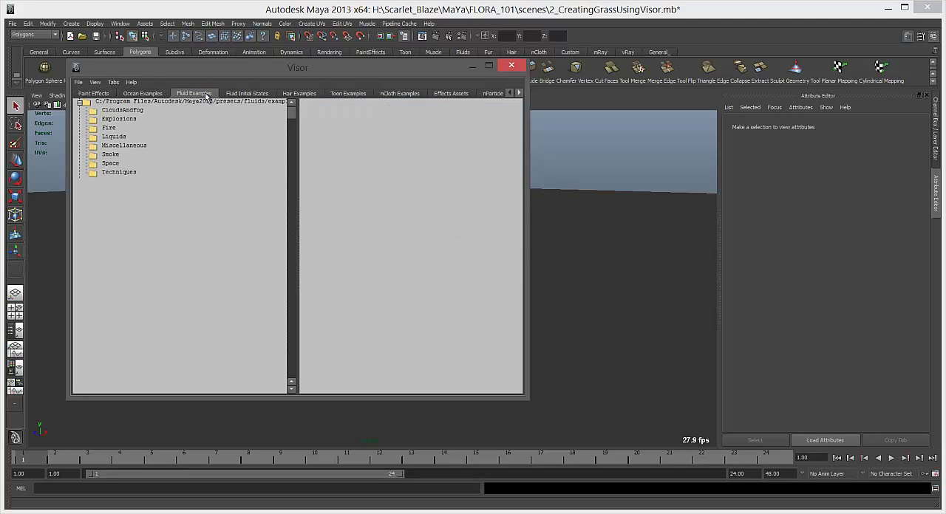
pyautogui.click(247, 93)
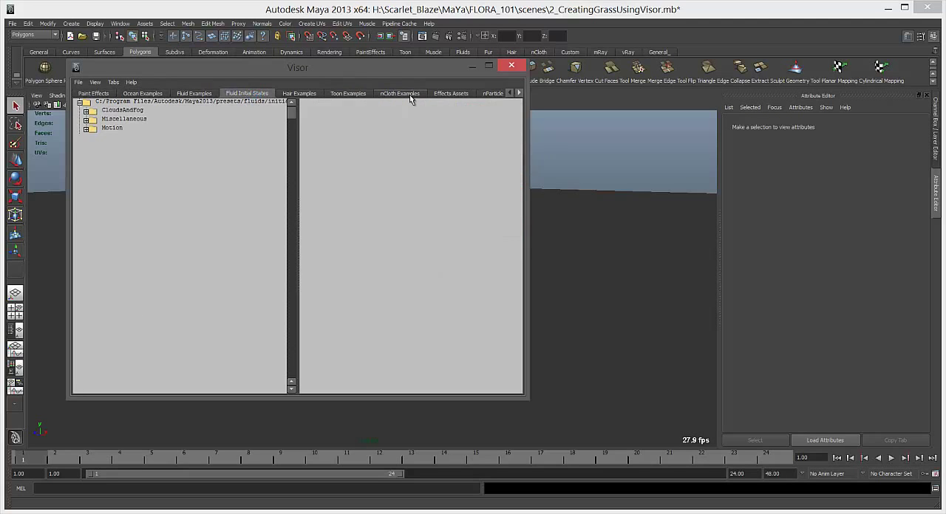
pyautogui.click(475, 93)
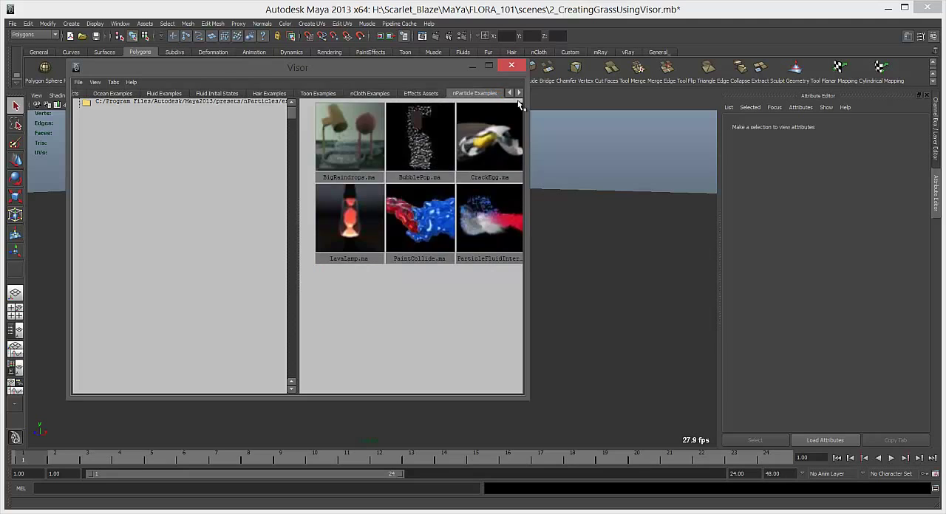
pyautogui.click(93, 93)
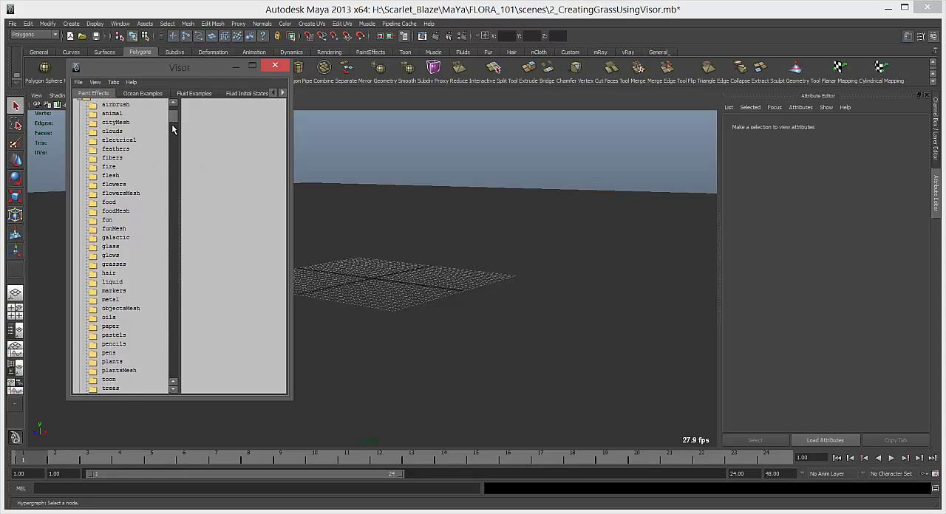
# - Browse the Paint Effects feathers, flowers, flowersMesh and further brush folders
pyautogui.click(115, 149)
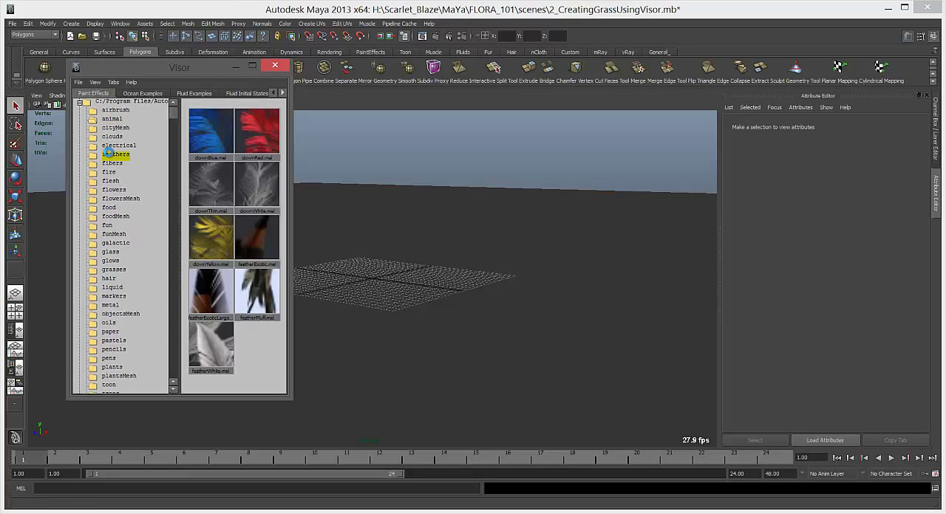
pyautogui.click(115, 189)
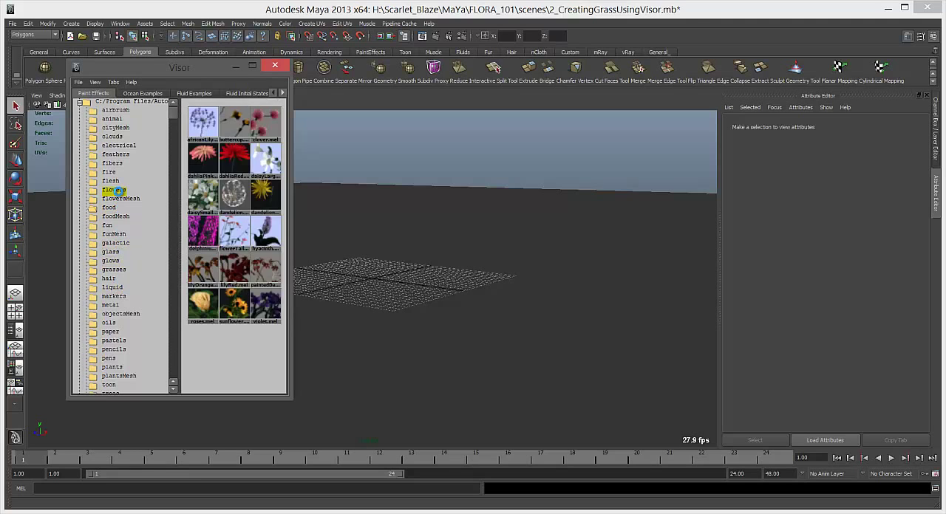
pyautogui.click(121, 199)
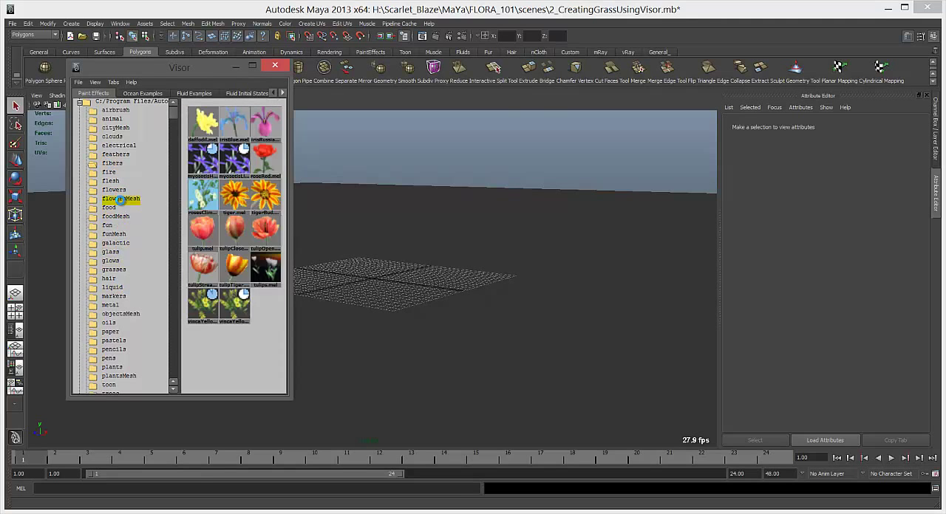
pyautogui.click(114, 233)
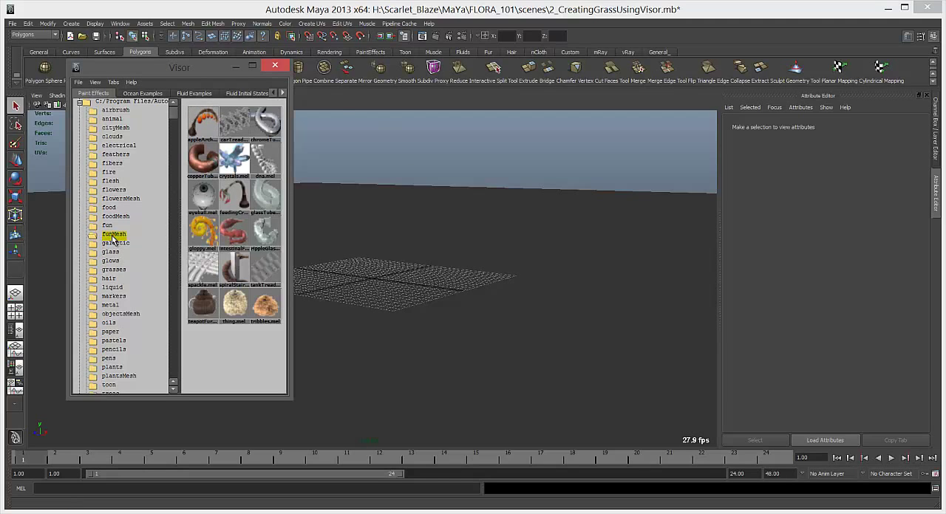
pyautogui.moveTo(201, 195)
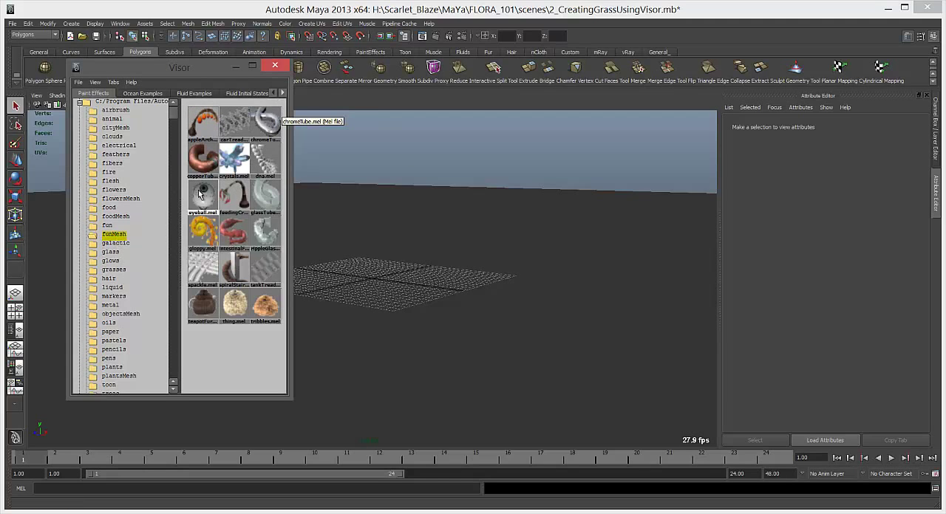
# - Make the ground plane paintable and lay Paint Effects strokes across it
pyautogui.click(201, 194)
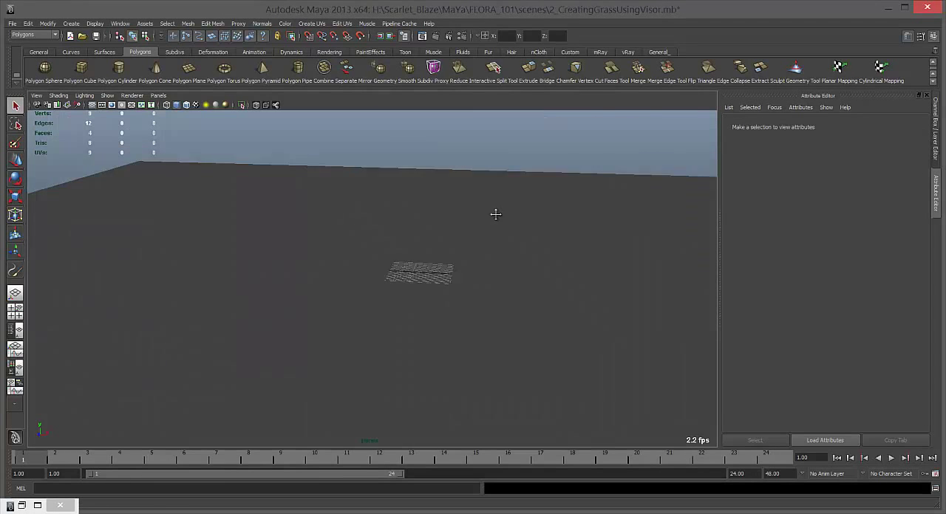
pyautogui.moveTo(495, 215); pyautogui.dragTo(416, 232)
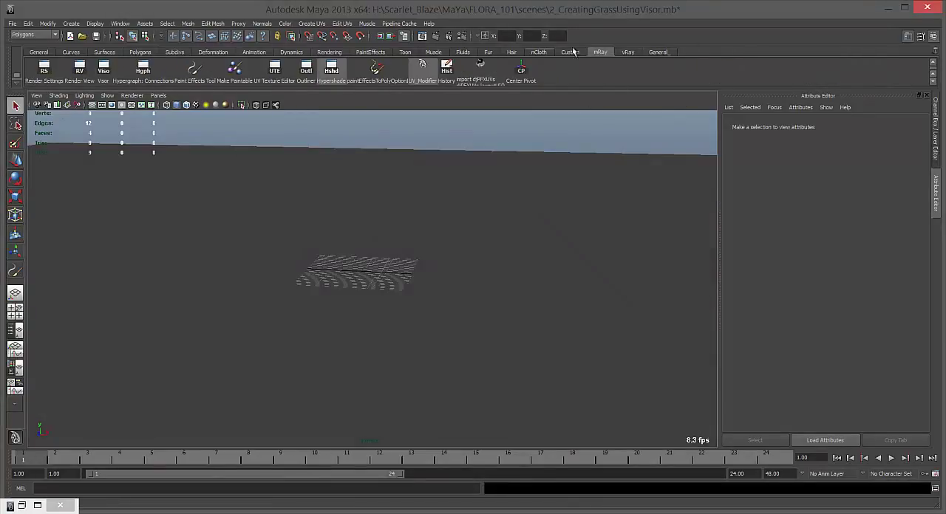
# - Reopen the Visor and show the grasses brush preset folder
pyautogui.click(103, 71)
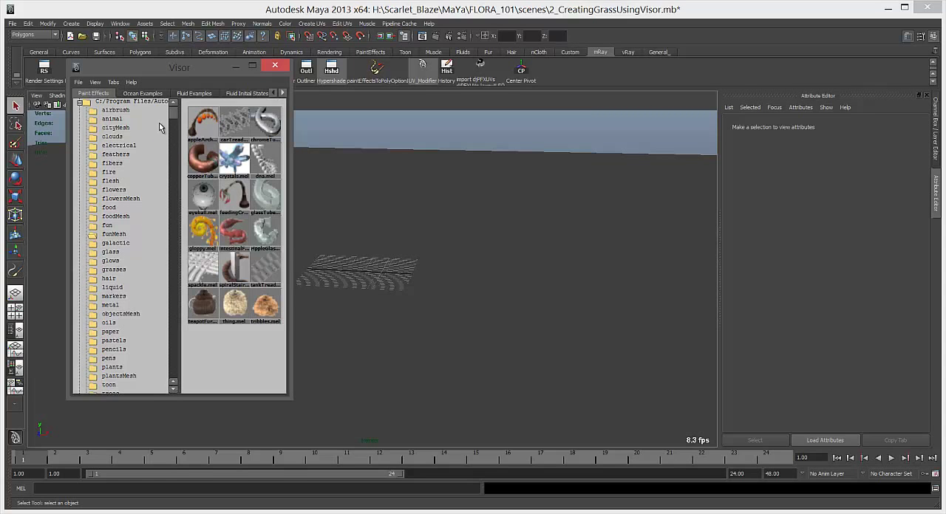
pyautogui.scroll(-3)
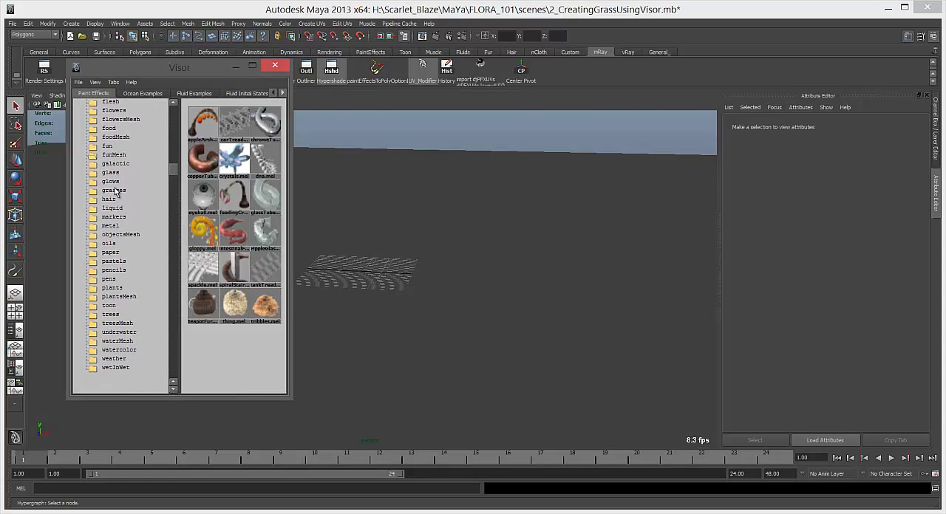
pyautogui.click(114, 191)
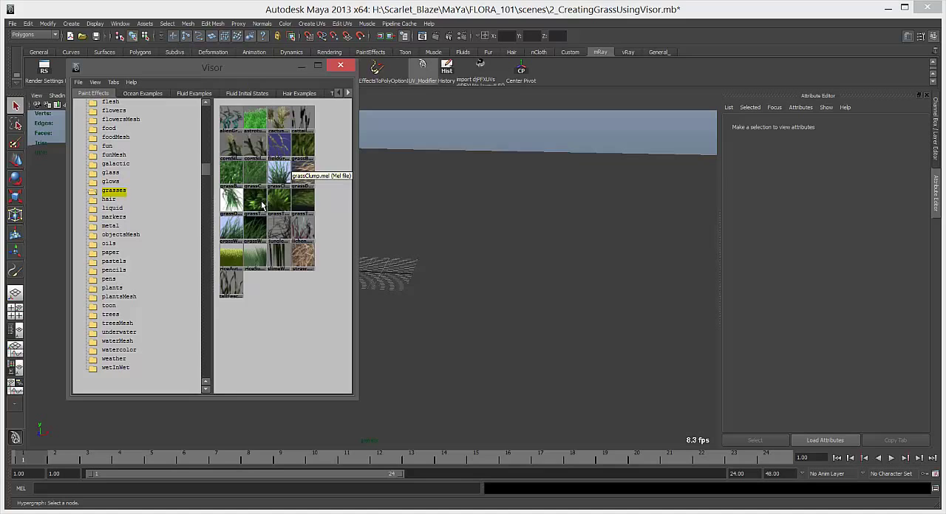
pyautogui.moveTo(290, 168)
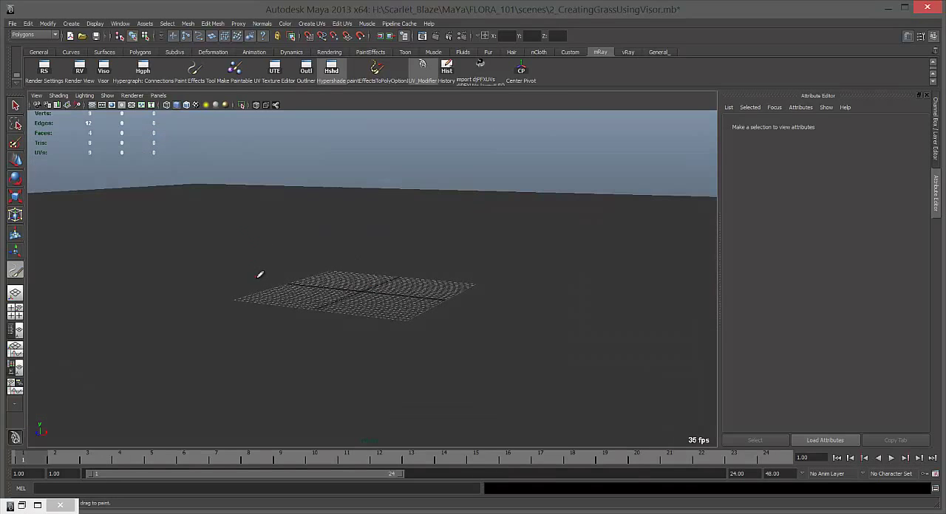
pyautogui.moveTo(245, 293)
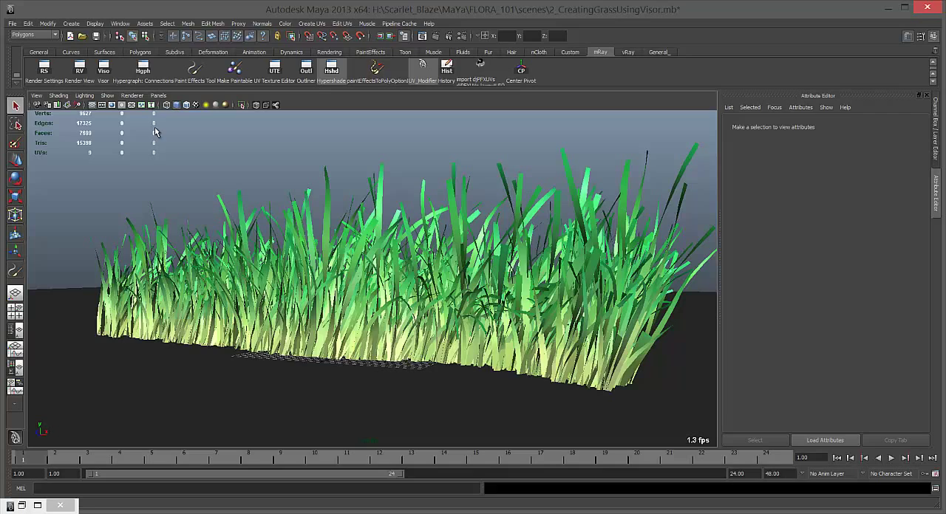
pyautogui.moveTo(83, 142)
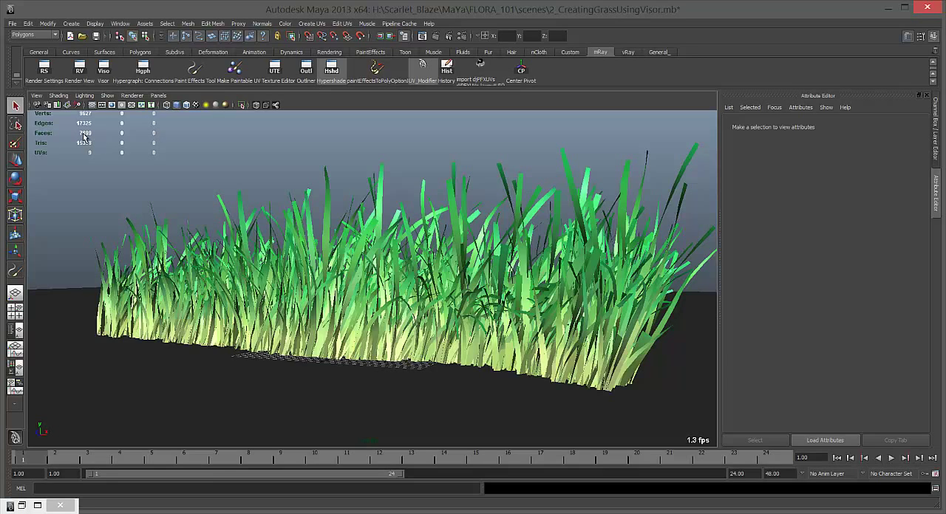
pyautogui.moveTo(248, 217)
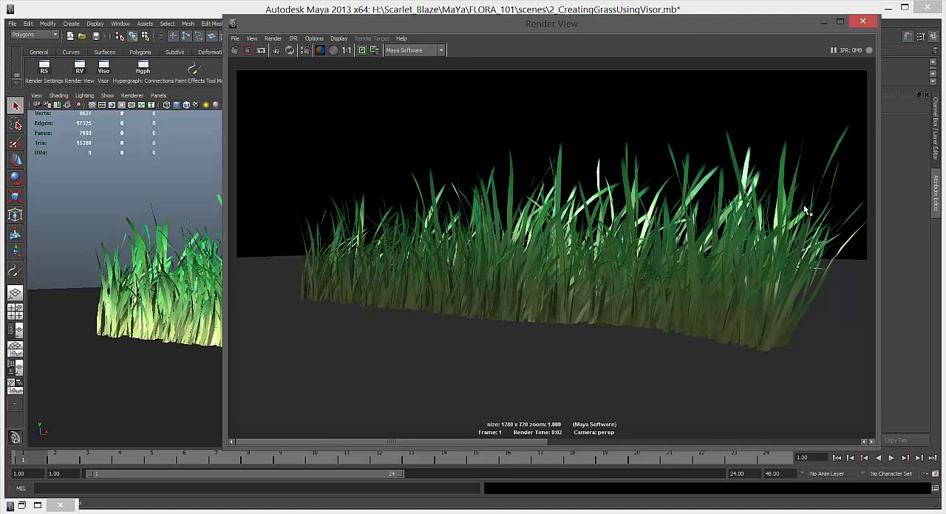
pyautogui.moveTo(811, 213)
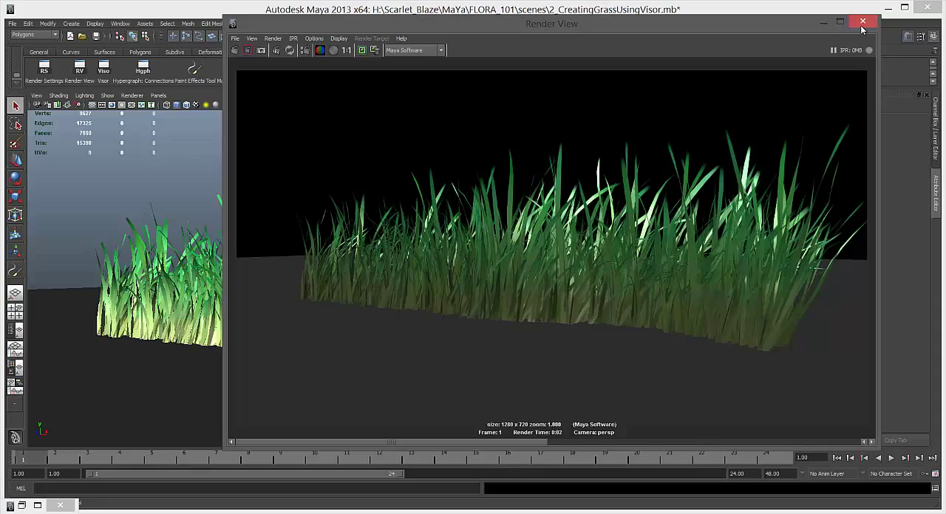
# - Close the Render View after the Maya Software test render of the grass
pyautogui.click(861, 21)
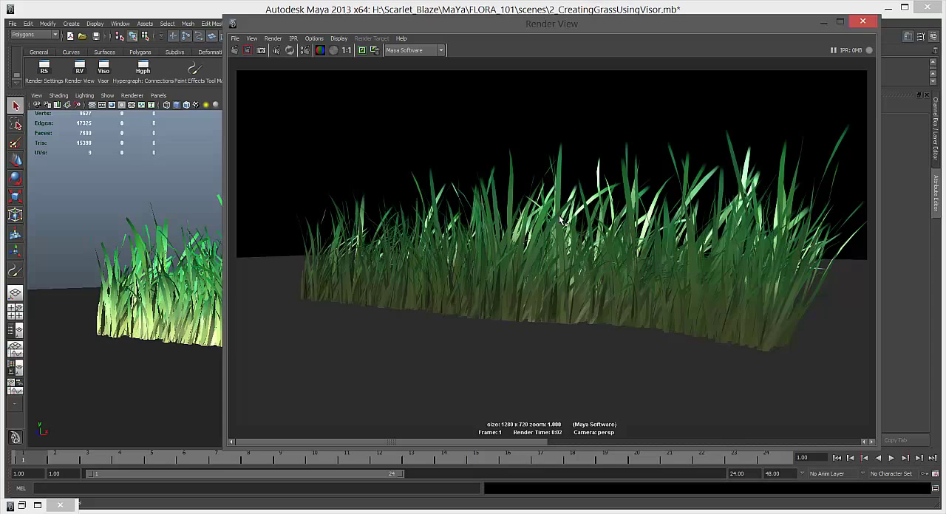
pyautogui.moveTo(613, 244)
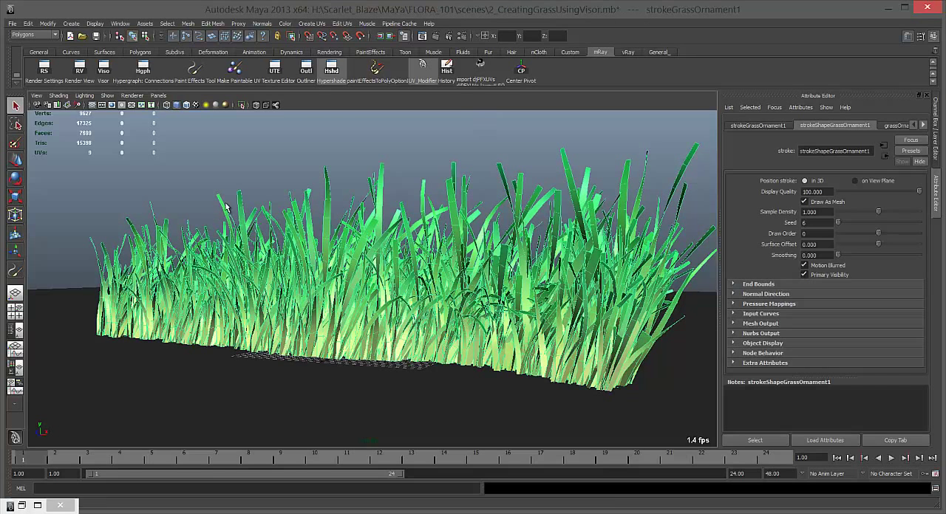
pyautogui.moveTo(250, 183)
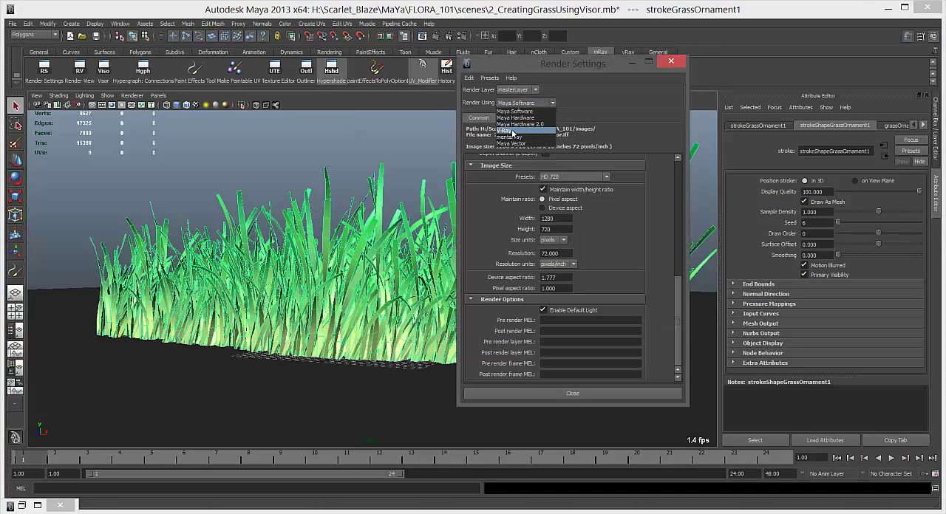
# - Set Render Using to mental ray, render the grass and close the Render View
pyautogui.click(511, 142)
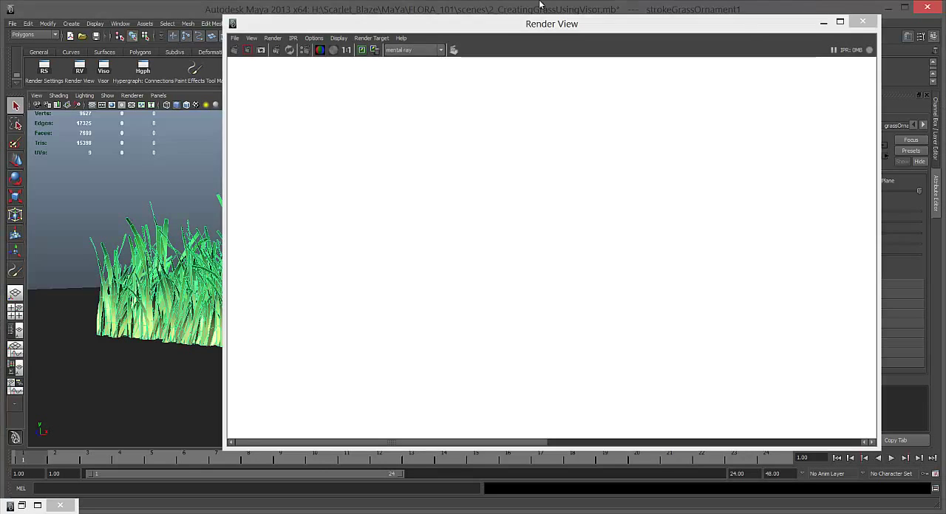
pyautogui.click(862, 20)
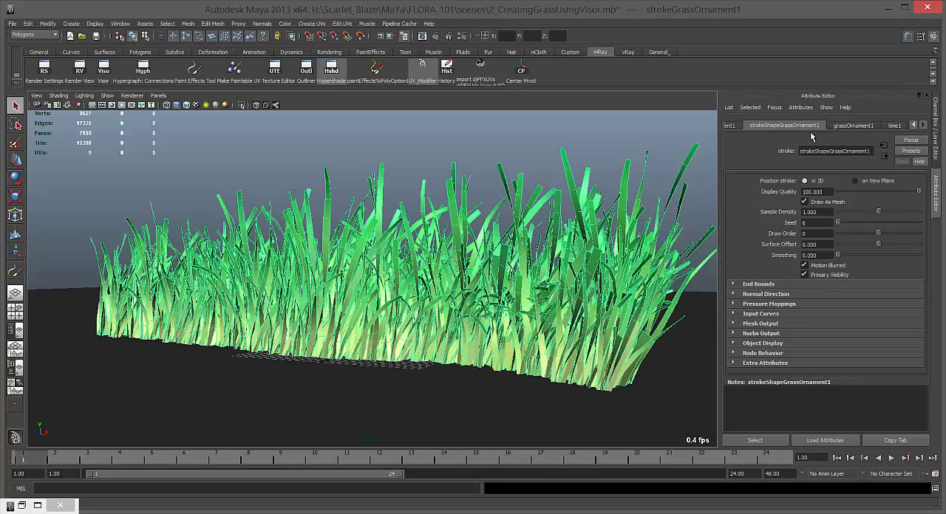
# - Review the grassOrnament1 brush and stroke settings and the curveGrassOrnament1 curve via the Outliner
pyautogui.click(854, 125)
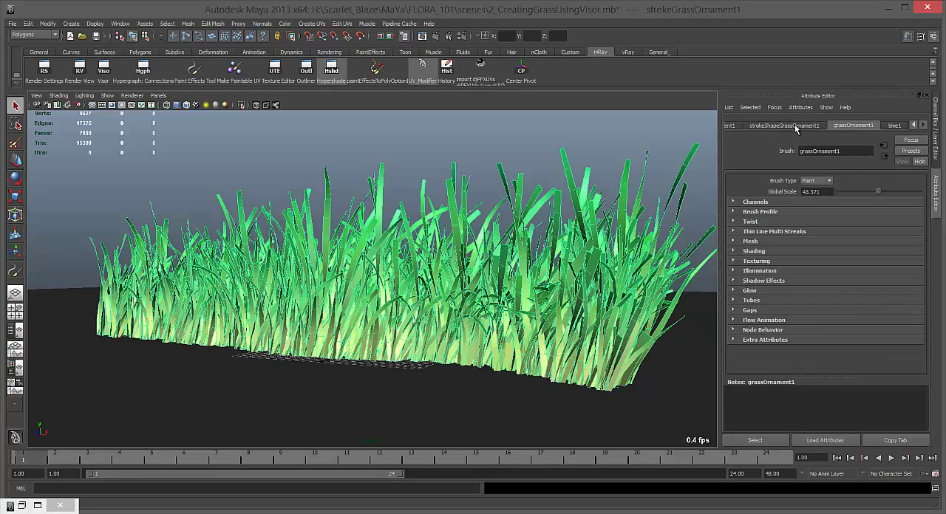
pyautogui.click(816, 181)
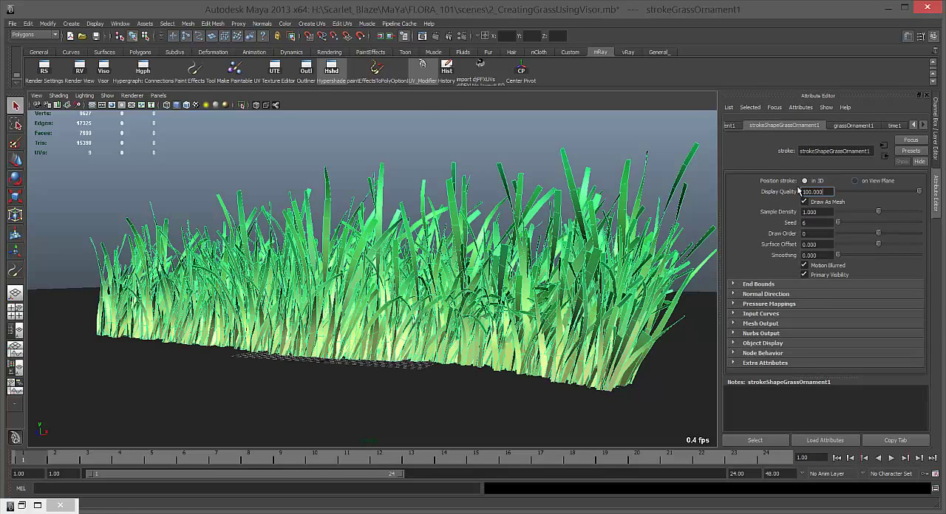
pyautogui.moveTo(328, 89)
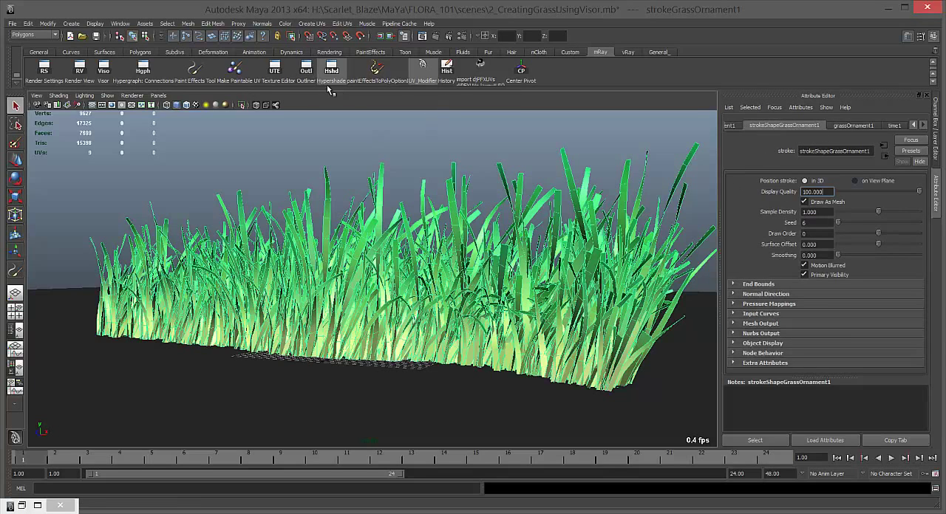
pyautogui.click(304, 71)
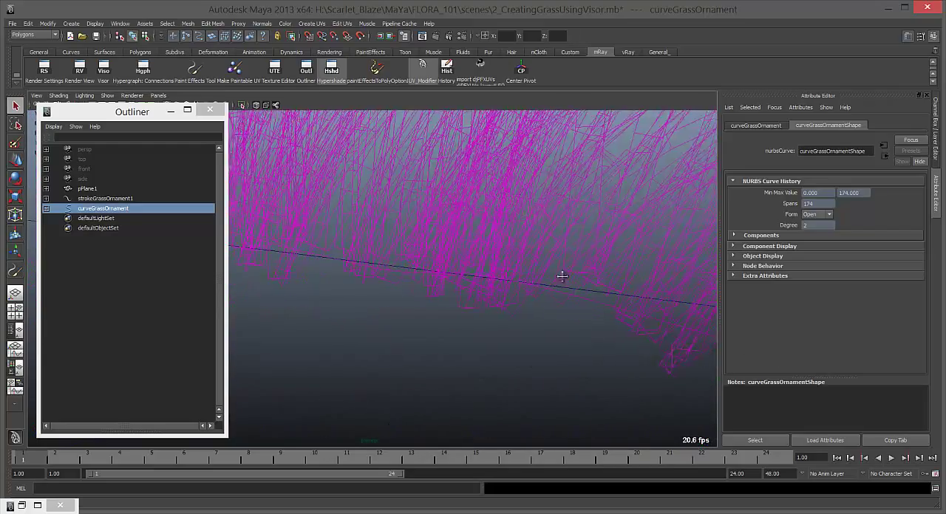
pyautogui.click(105, 198)
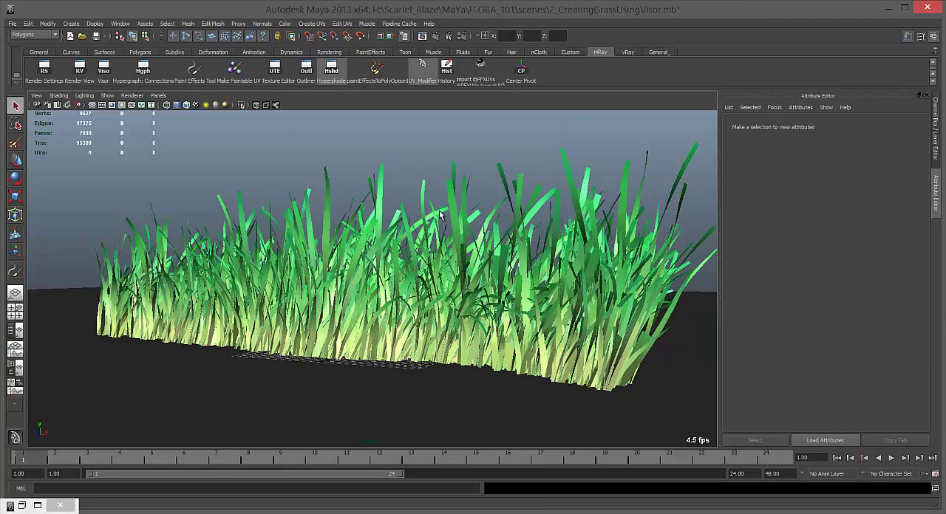
pyautogui.click(396, 178)
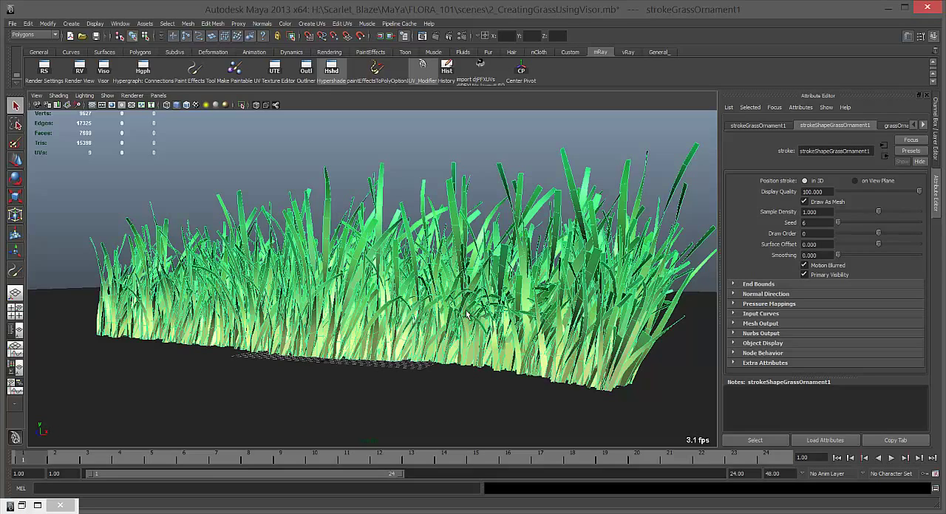
pyautogui.moveTo(512, 278)
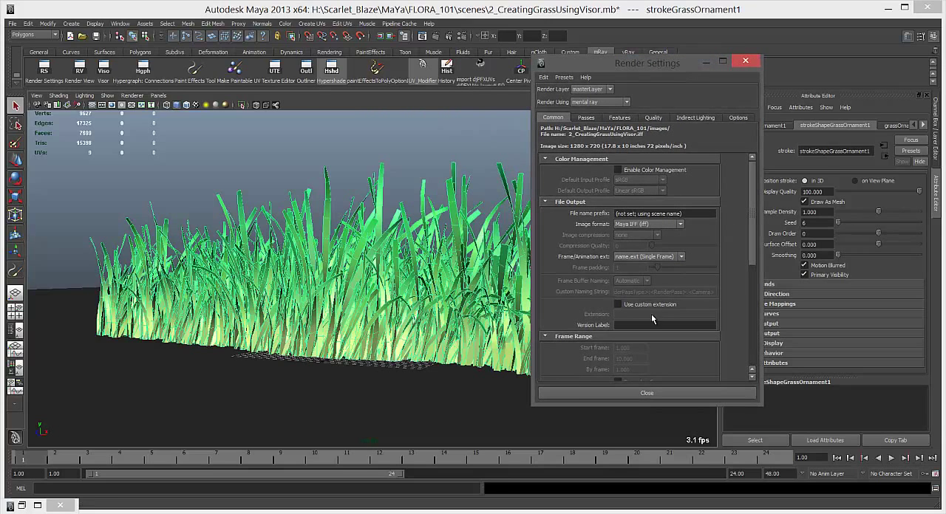
pyautogui.click(598, 102)
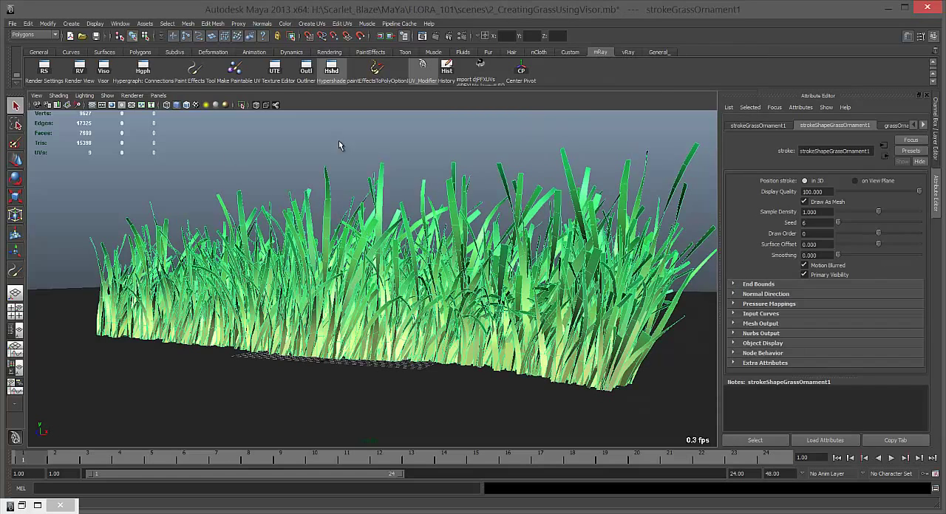
pyautogui.moveTo(532, 318)
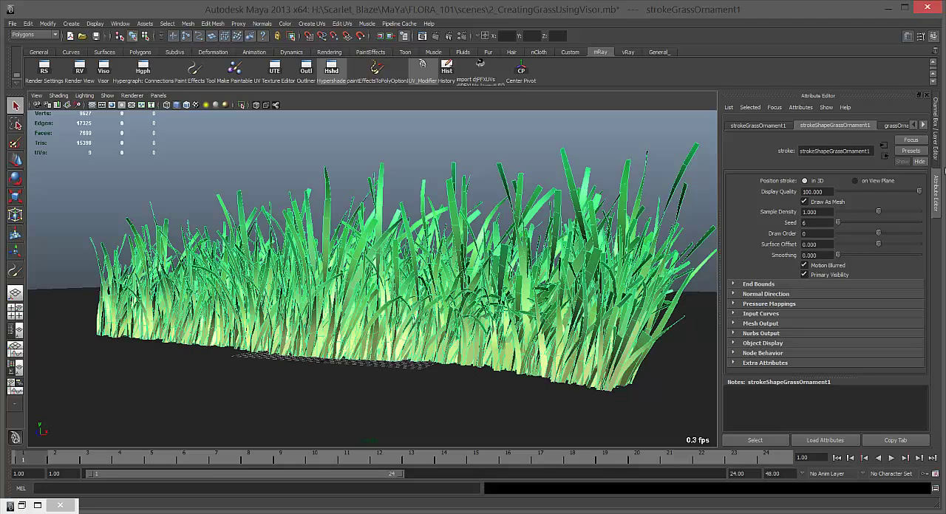
pyautogui.moveTo(514, 216)
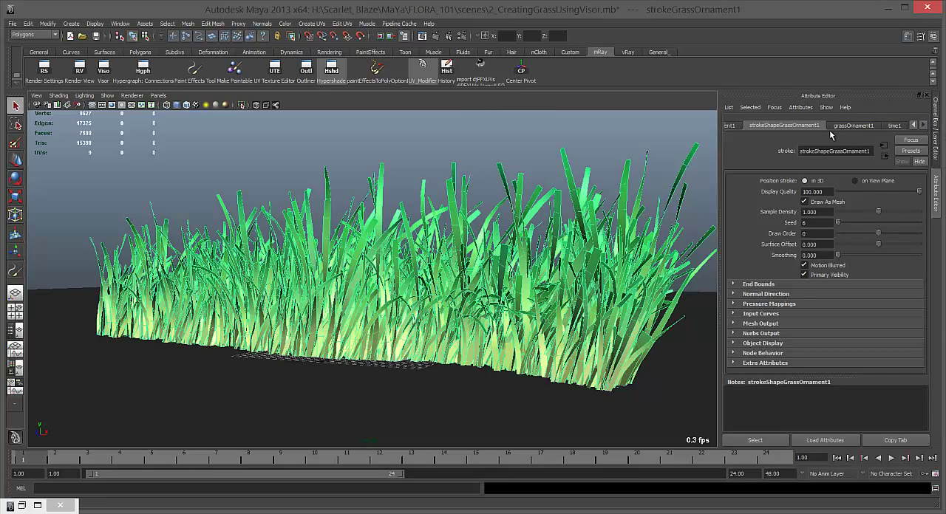
# - Set the grassOrnament1 brush type to Mesh and adjust its Global Scale
pyautogui.click(853, 124)
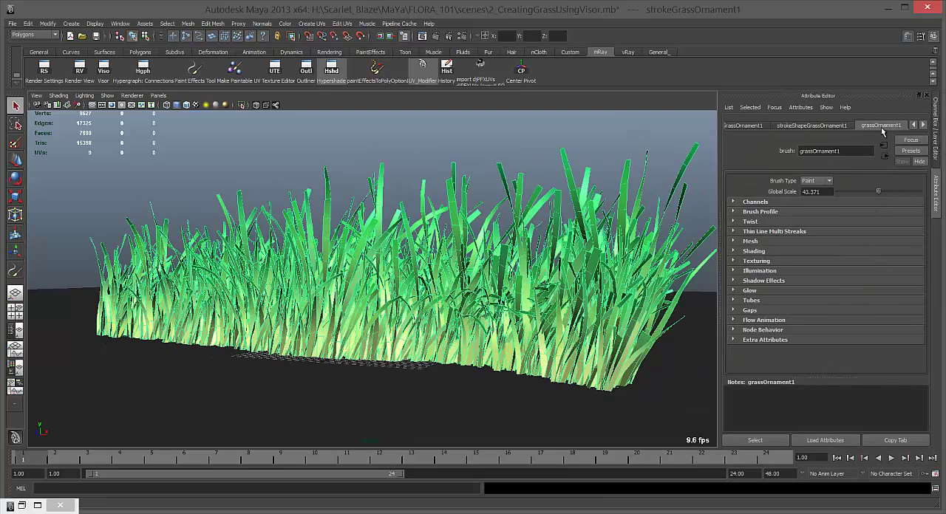
pyautogui.click(810, 125)
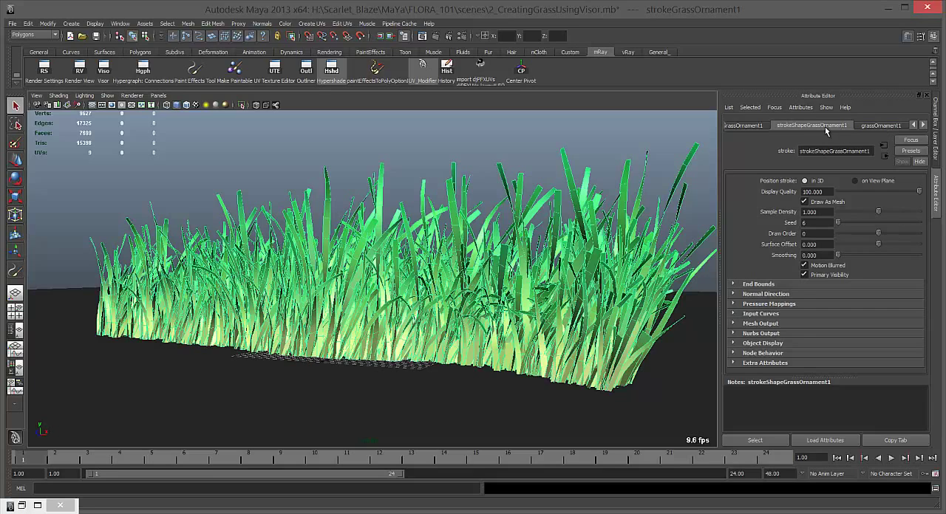
pyautogui.click(879, 124)
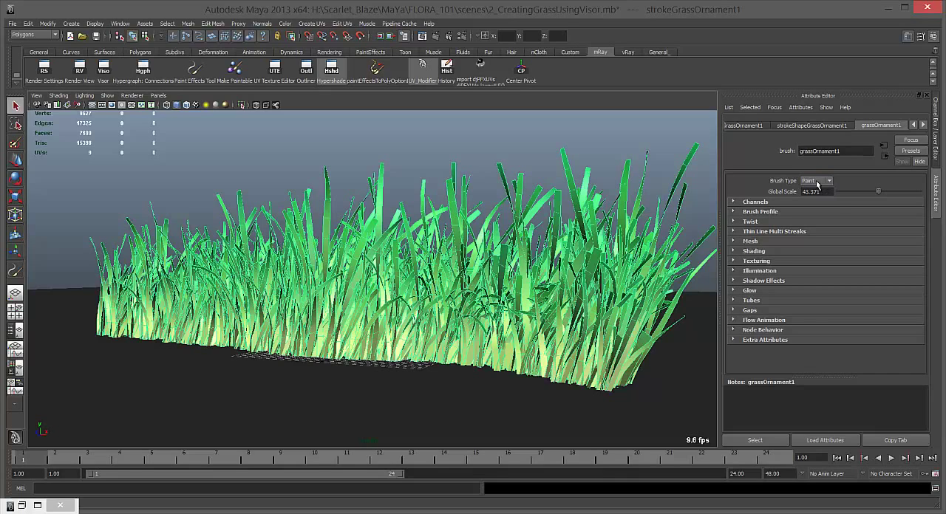
pyautogui.click(816, 180)
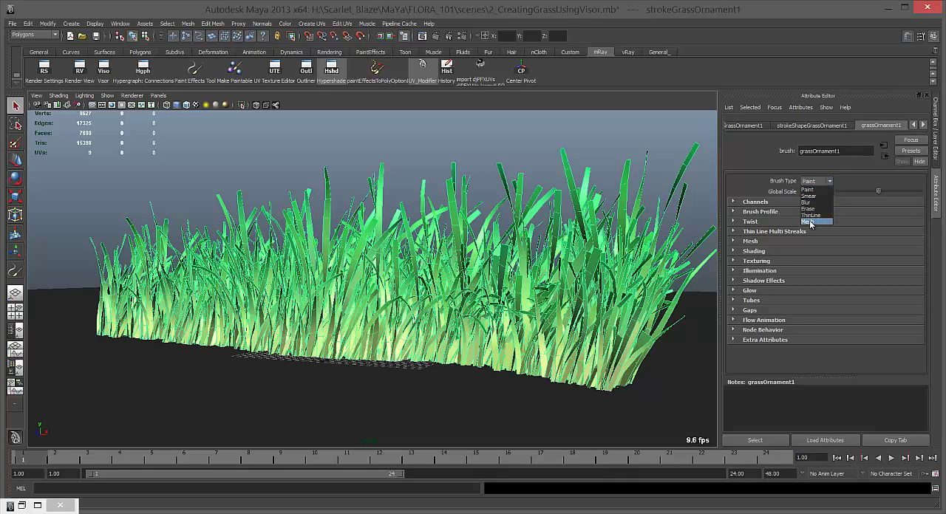
pyautogui.click(813, 222)
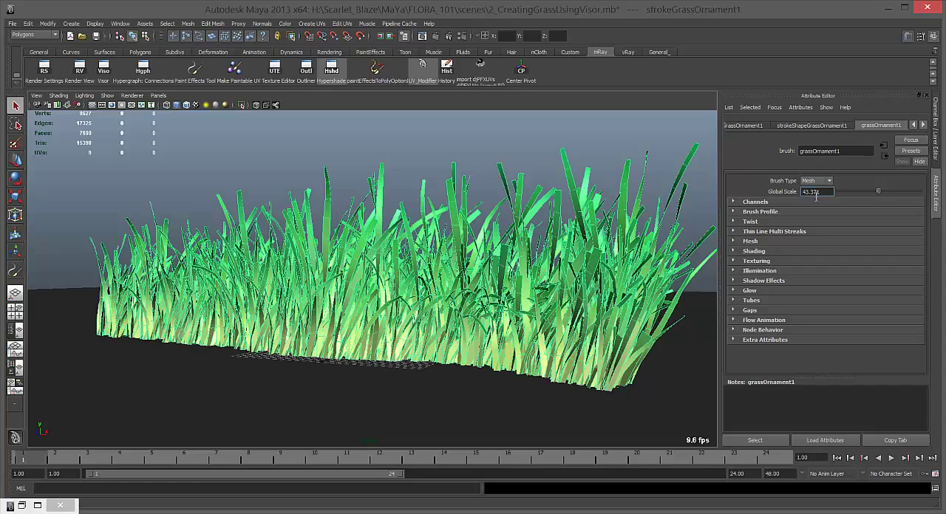
pyautogui.moveTo(878, 190); pyautogui.dragTo(869, 190)
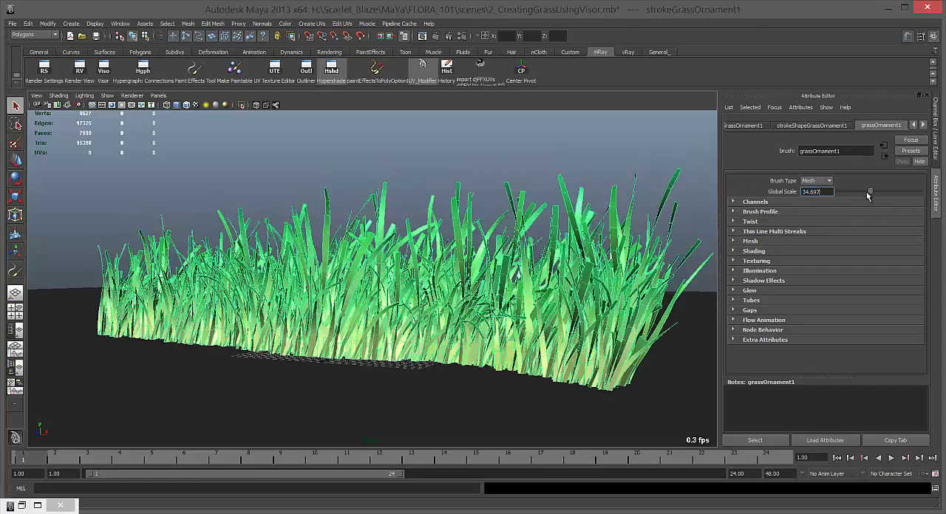
pyautogui.moveTo(869, 191); pyautogui.dragTo(842, 191)
pyautogui.write('35.000')
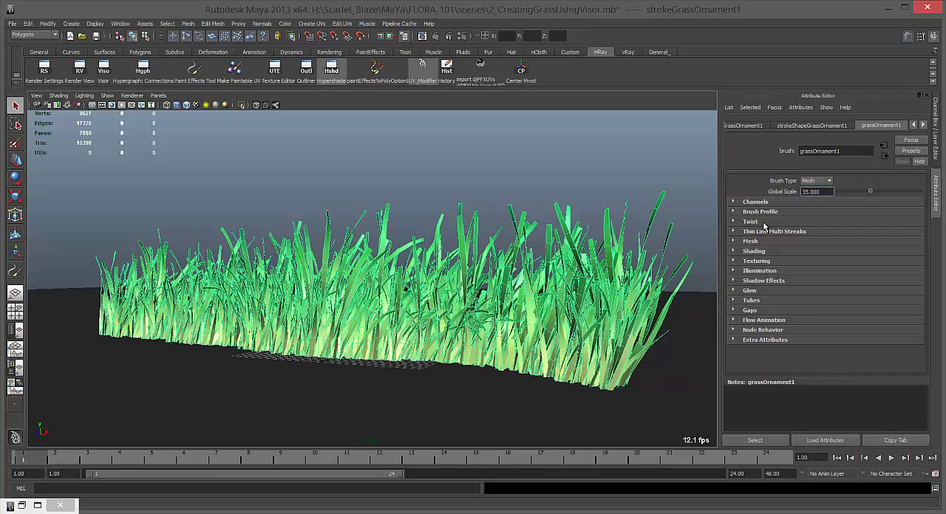
pyautogui.moveTo(766, 236)
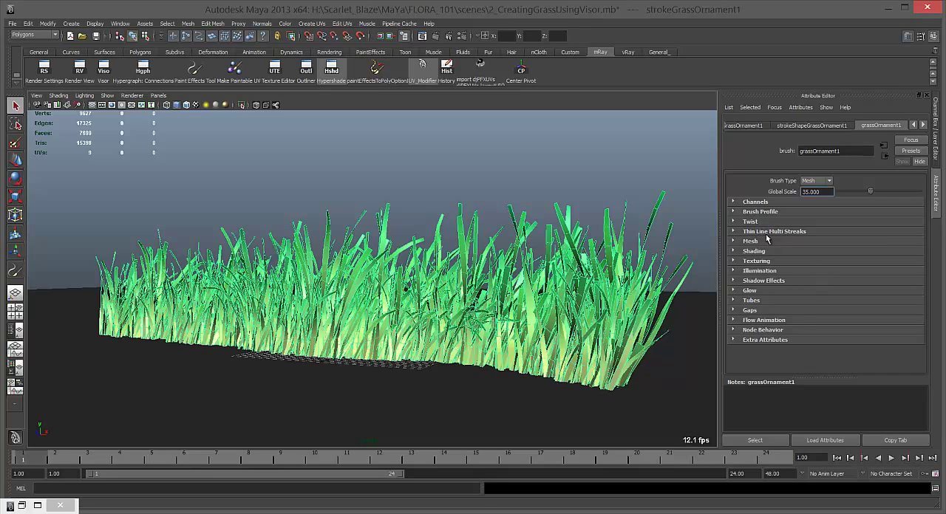
pyautogui.moveTo(761, 298)
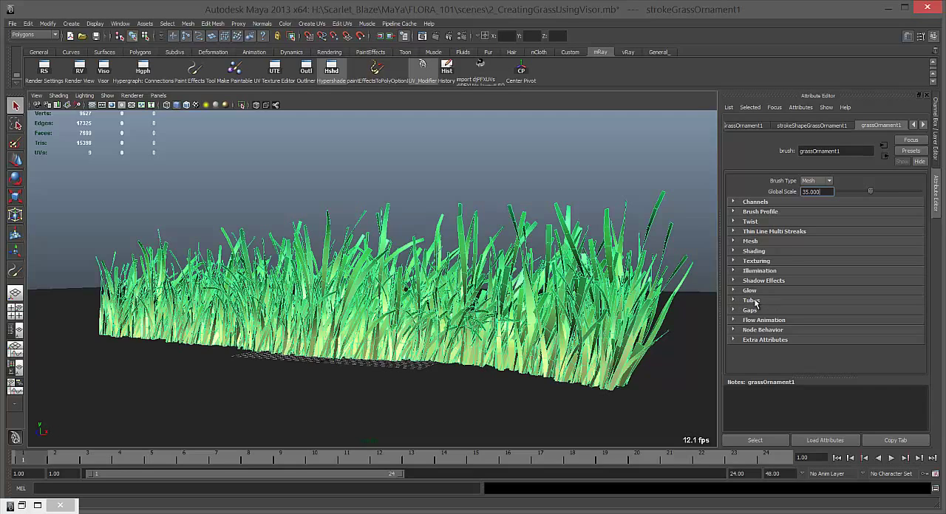
# - Under Tubes > Creation, raise Tubes Per Step so the grass patch gets denser
pyautogui.click(750, 300)
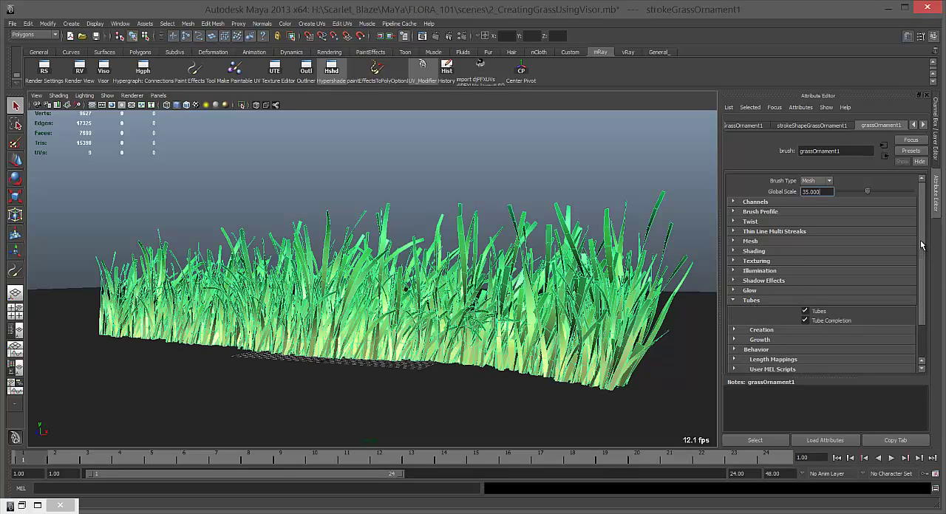
pyautogui.scroll(-3)
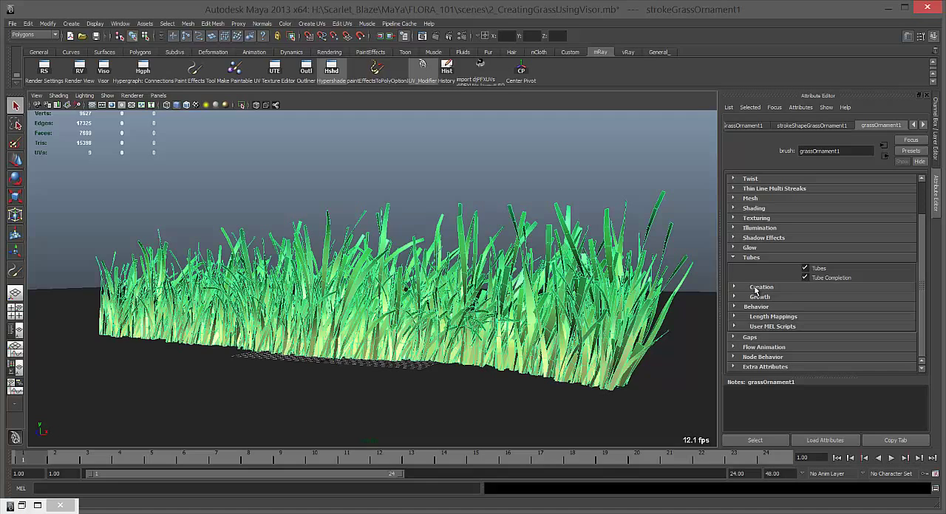
pyautogui.click(733, 286)
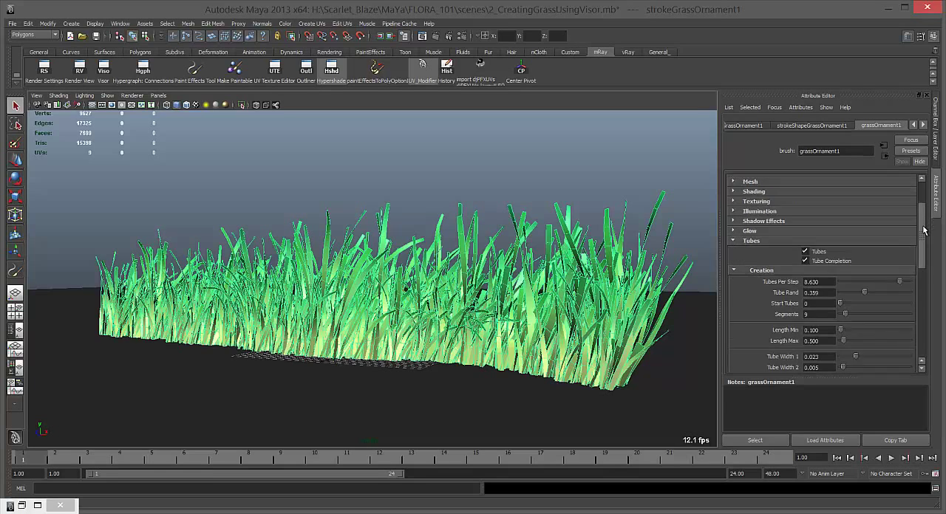
pyautogui.scroll(-3)
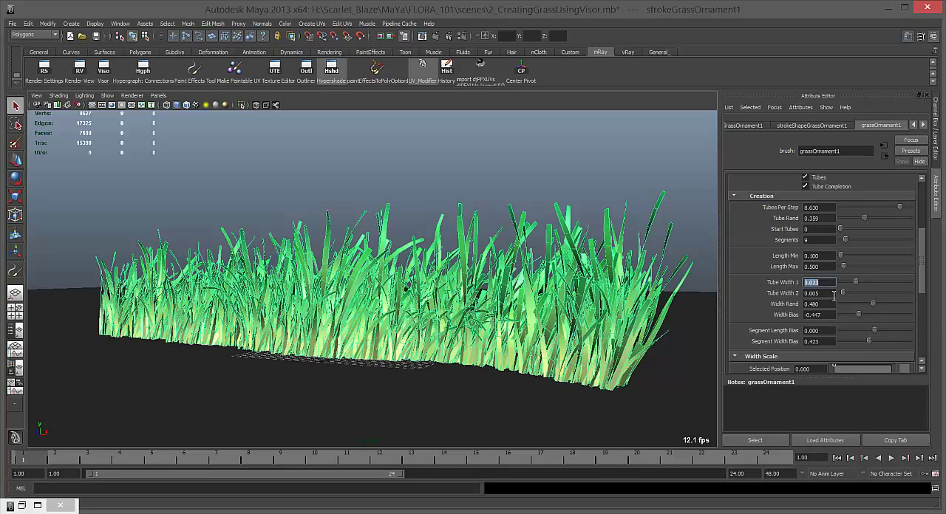
pyautogui.click(816, 315)
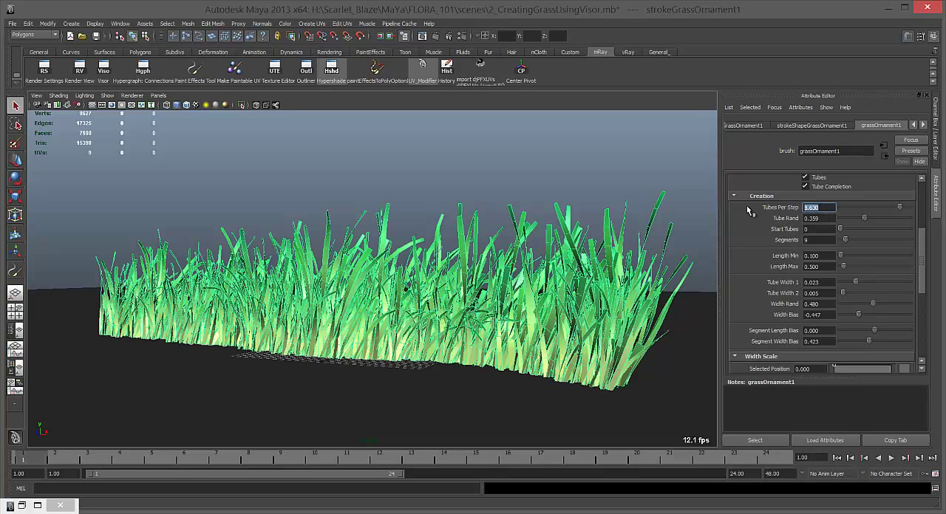
pyautogui.moveTo(92, 294)
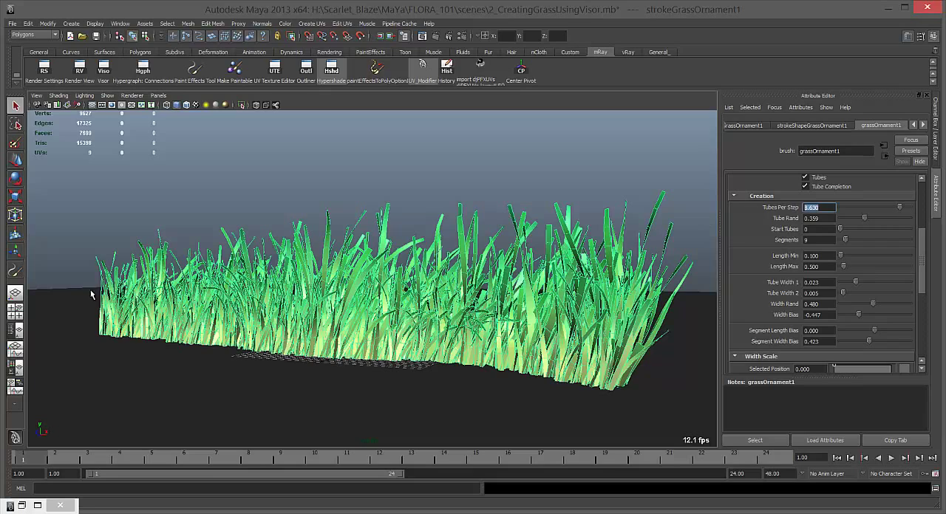
pyautogui.moveTo(555, 340)
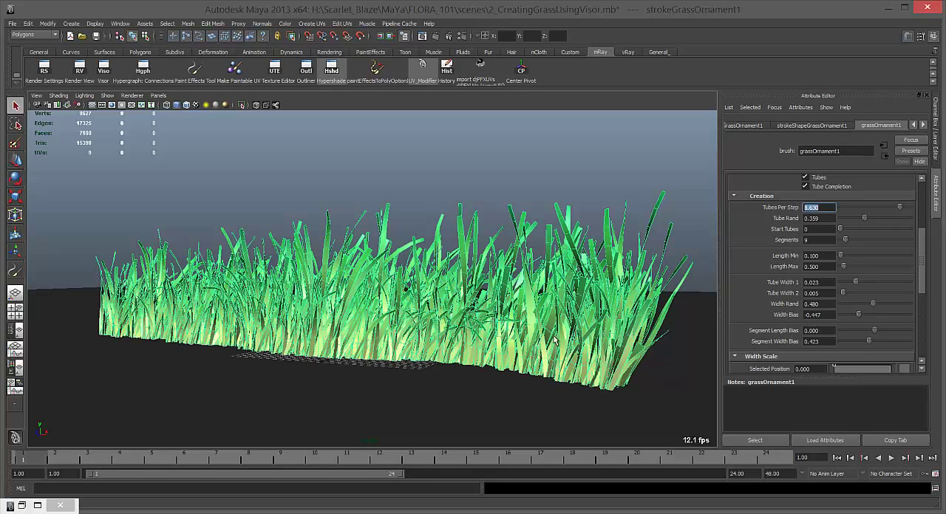
pyautogui.moveTo(739, 228)
pyautogui.write('6.600')
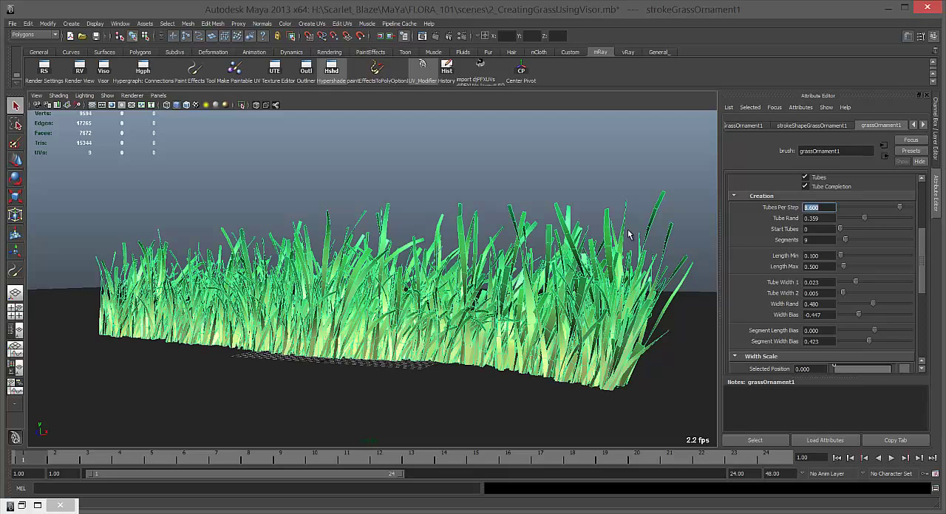
pyautogui.write('4.000')
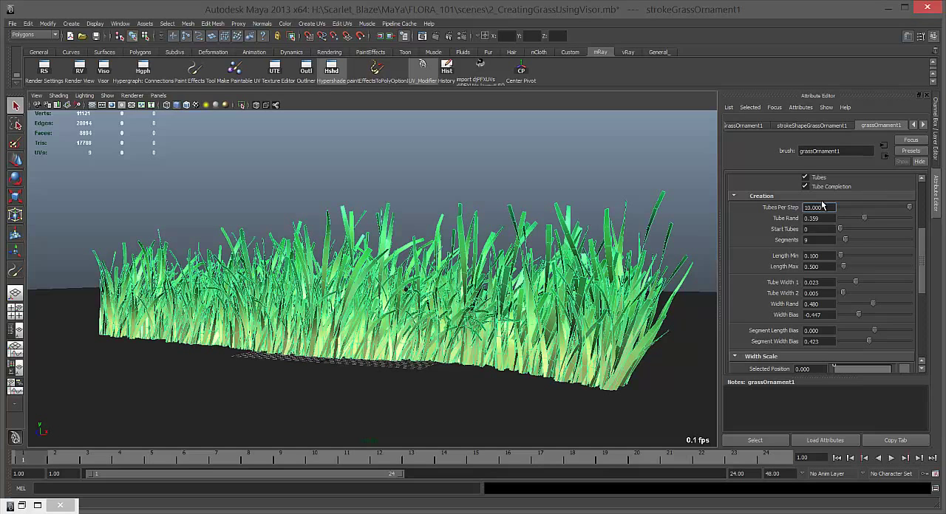
pyautogui.tripleClick(815, 207)
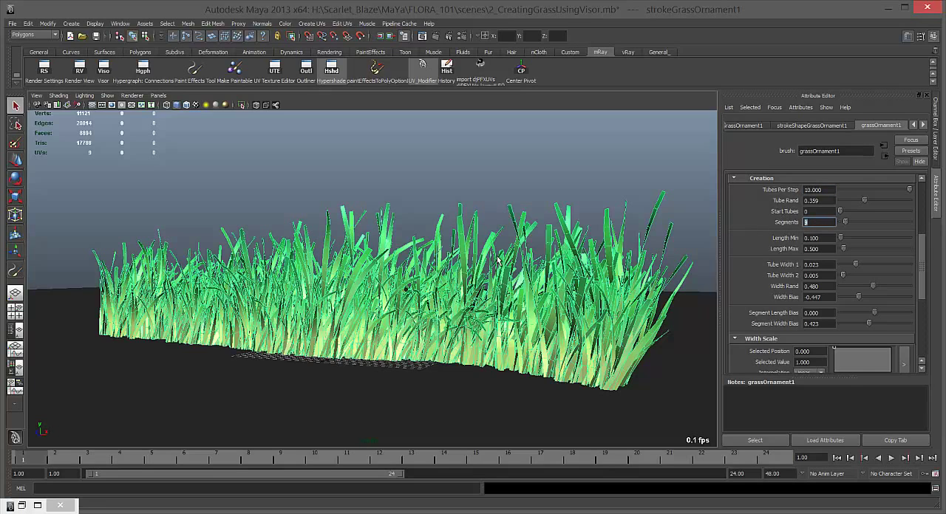
pyautogui.moveTo(583, 340)
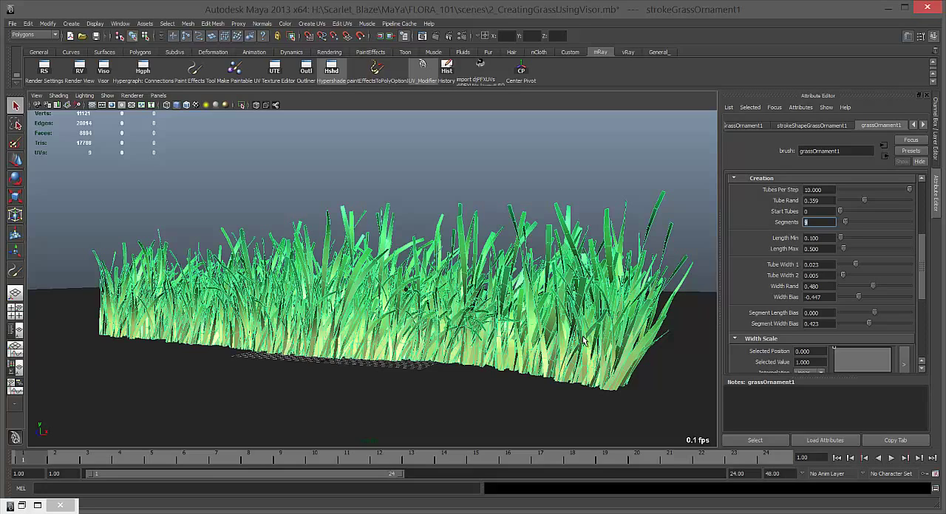
pyautogui.moveTo(532, 372)
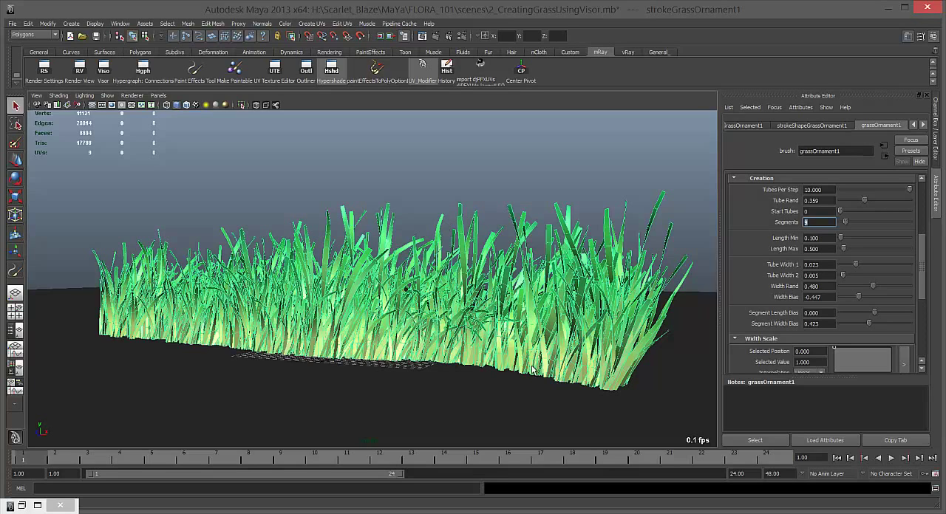
pyautogui.moveTo(780, 268)
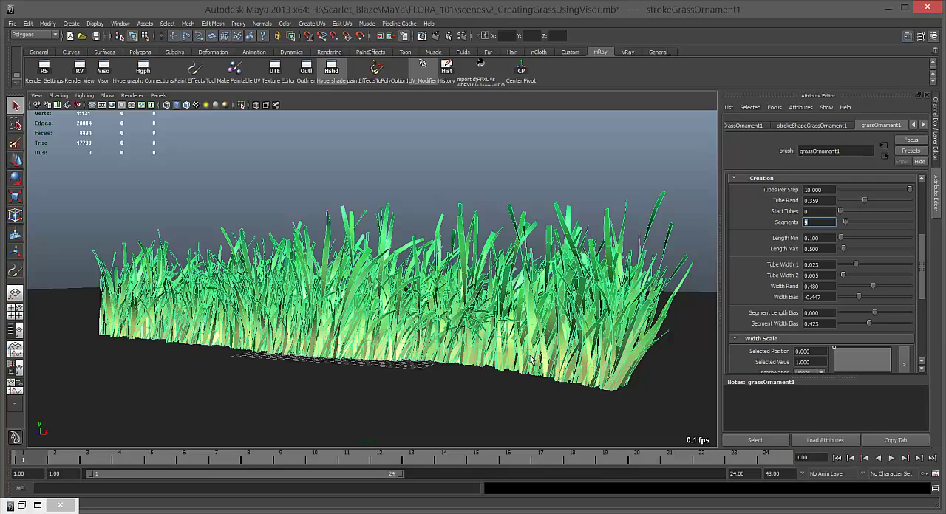
pyautogui.moveTo(319, 260)
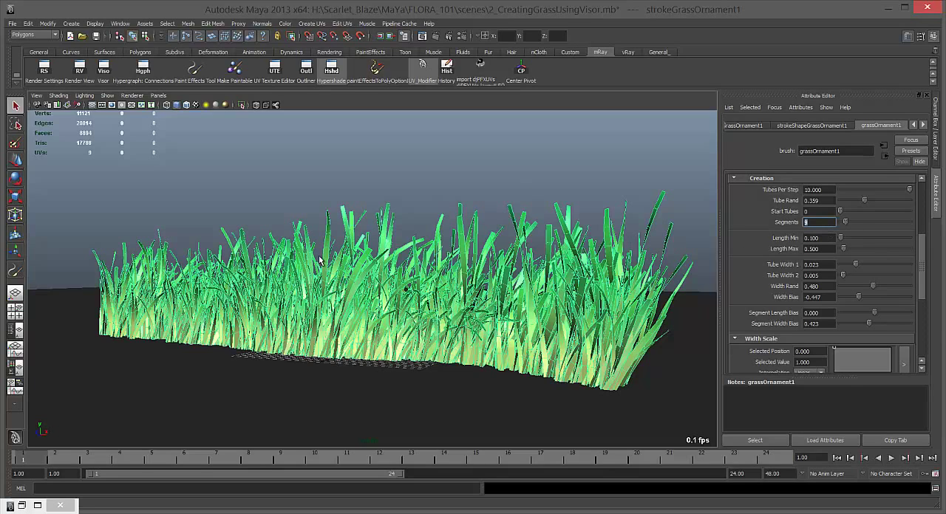
pyautogui.moveTo(736, 227)
pyautogui.write('15')
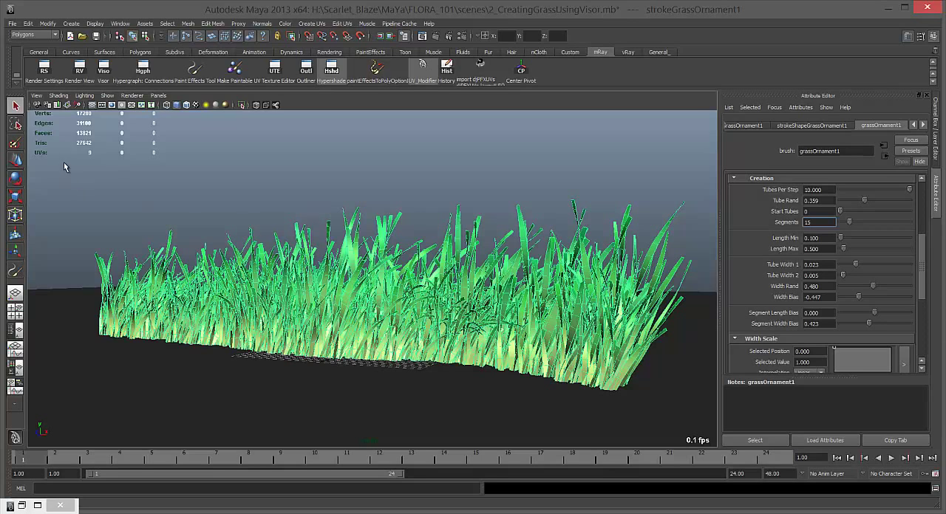
pyautogui.moveTo(275, 210)
pyautogui.write('8')
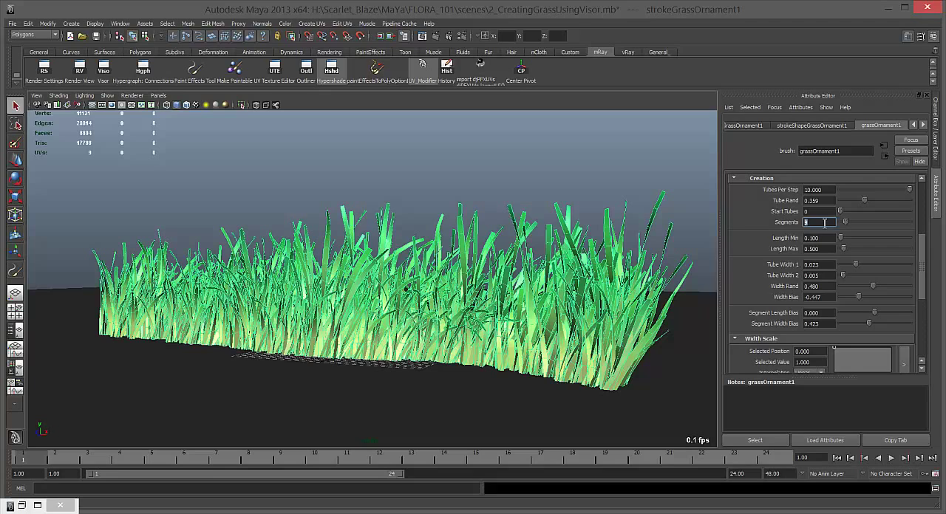
# - Adjust the blade Segments count and select Length Max to lengthen the blades
pyautogui.scroll(-3)
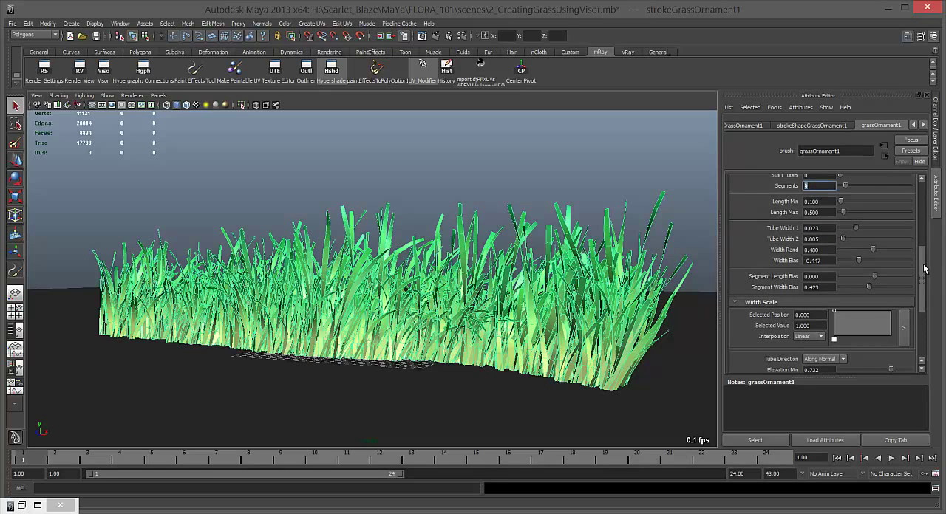
pyautogui.scroll(3)
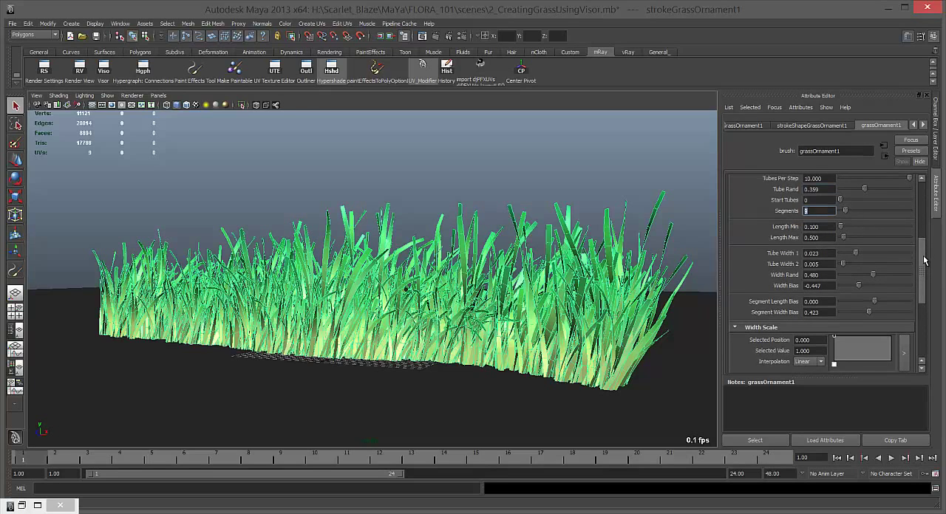
pyautogui.moveTo(761, 221)
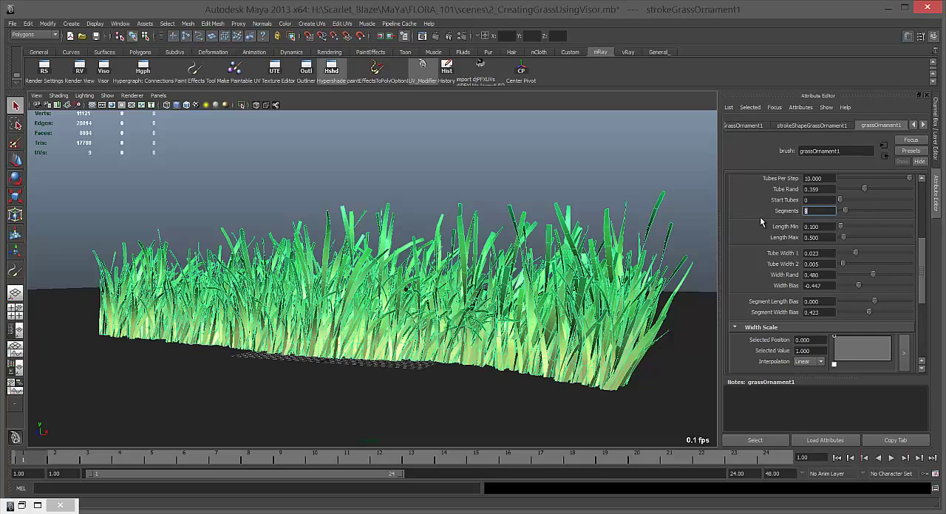
pyautogui.moveTo(821, 224)
pyautogui.write('9')
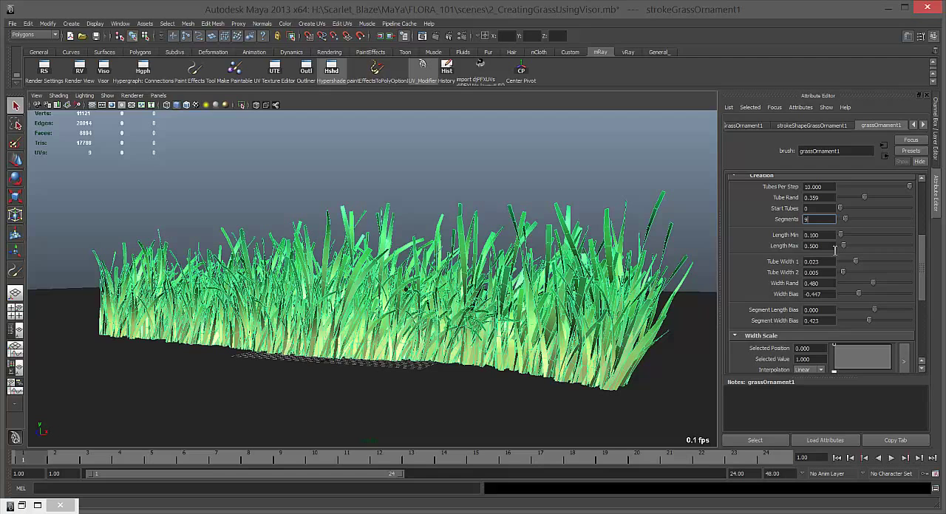
pyautogui.moveTo(824, 245)
pyautogui.write('1')
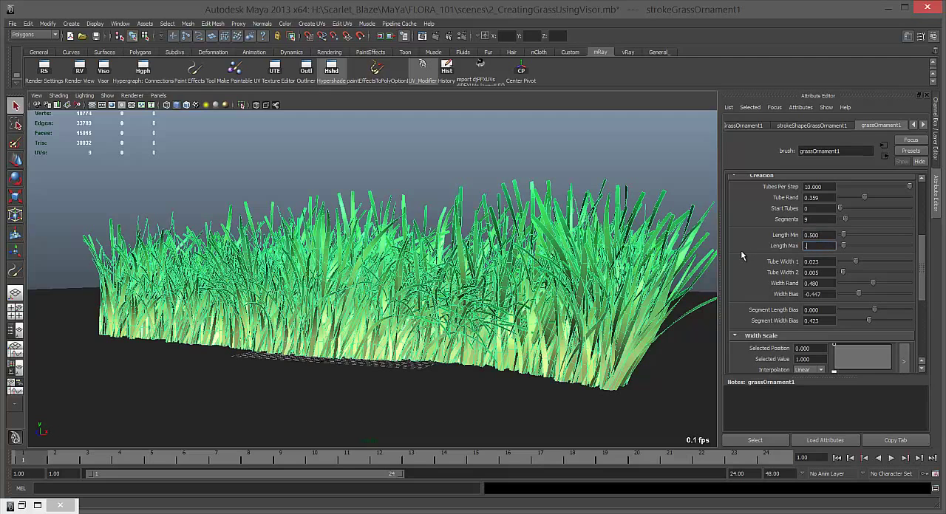
pyautogui.tripleClick(813, 245)
pyautogui.write('0.500')
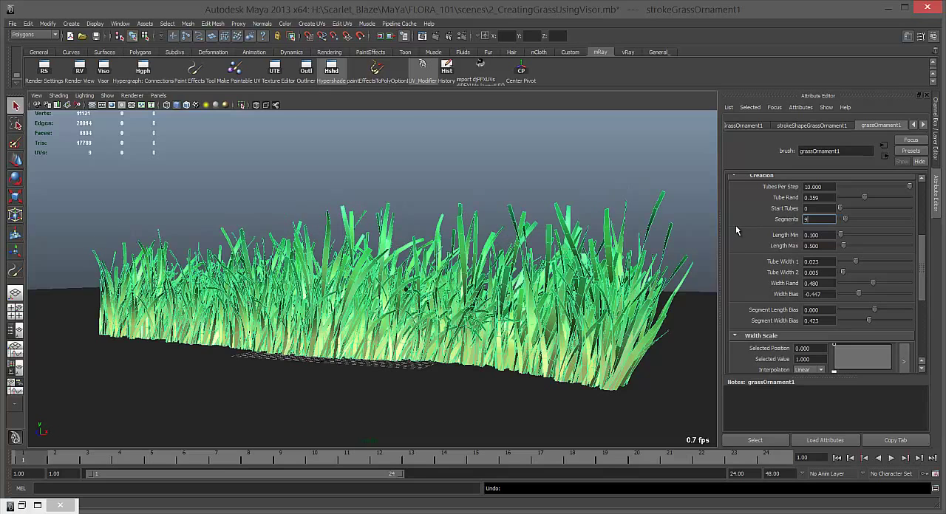
# - Reduce the first tube width value for thinner blades and reach the Width Scale section
pyautogui.scroll(-3)
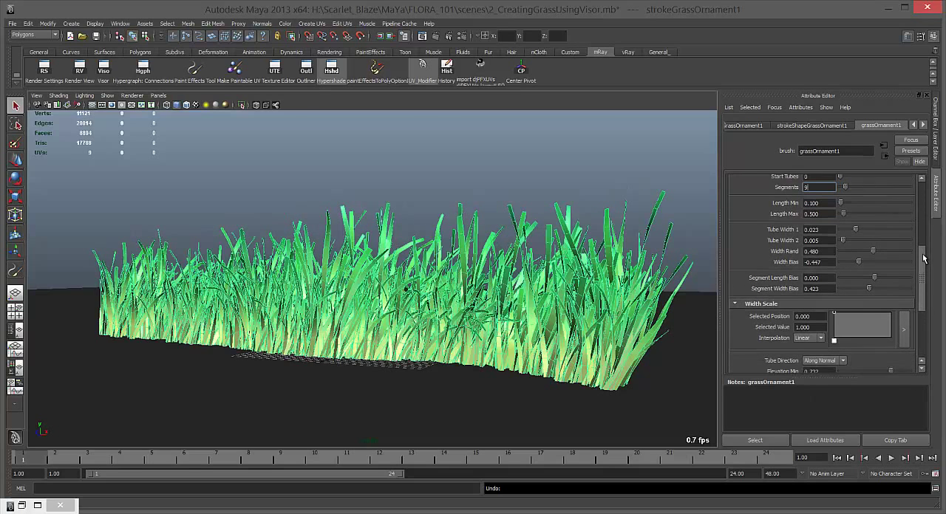
pyautogui.scroll(-3)
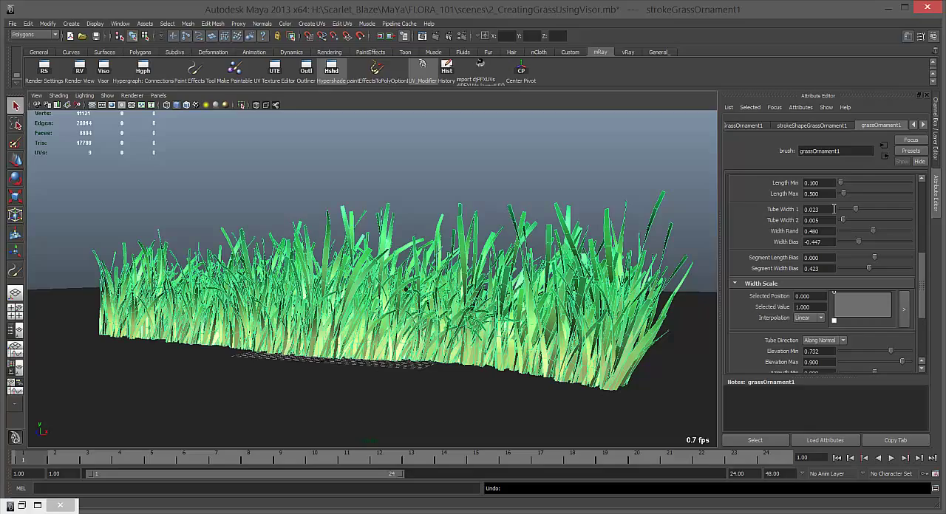
pyautogui.tripleClick(816, 220)
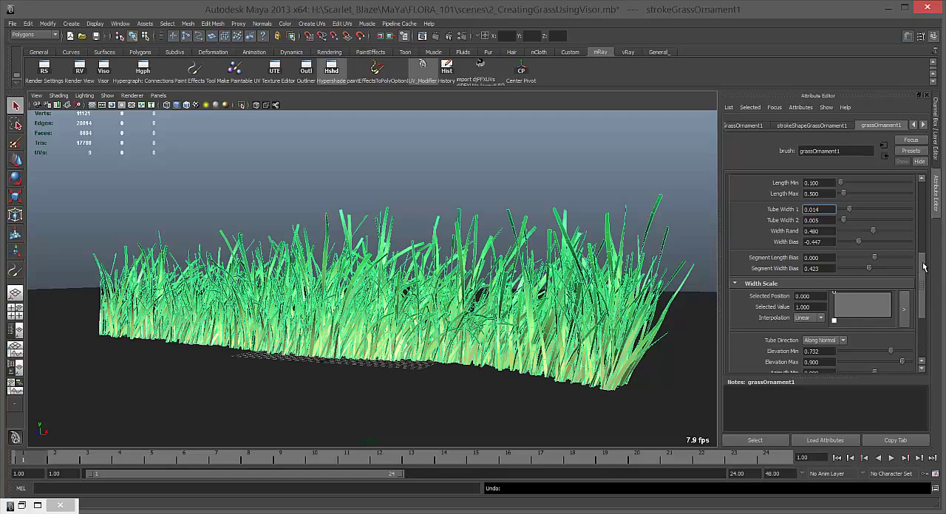
pyautogui.scroll(-3)
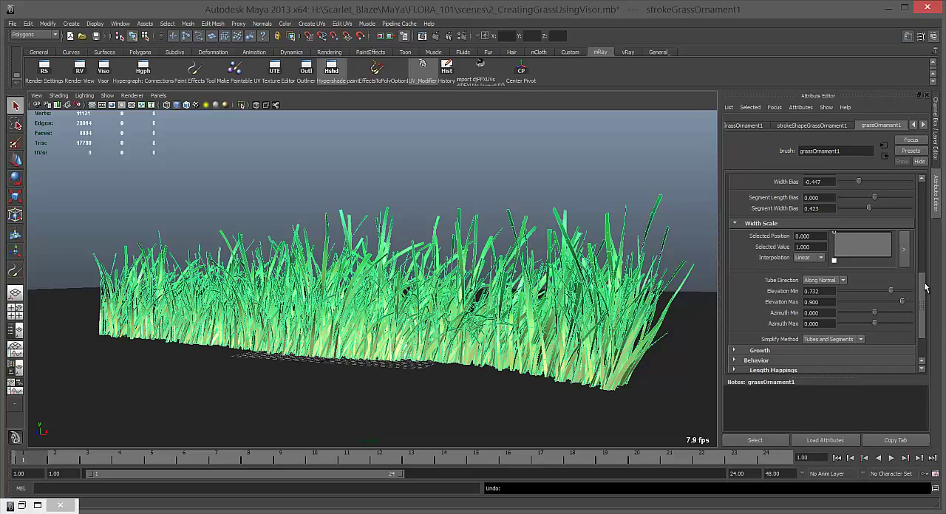
pyautogui.scroll(3)
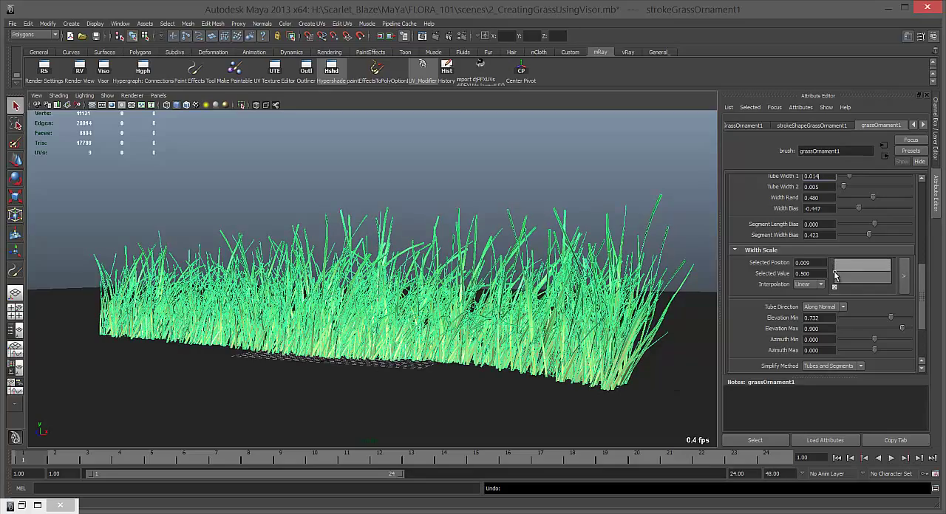
# - Add a point to the Width Scale ramp and pull it down so blades taper at the tips
pyautogui.moveTo(835, 273); pyautogui.dragTo(835, 263)
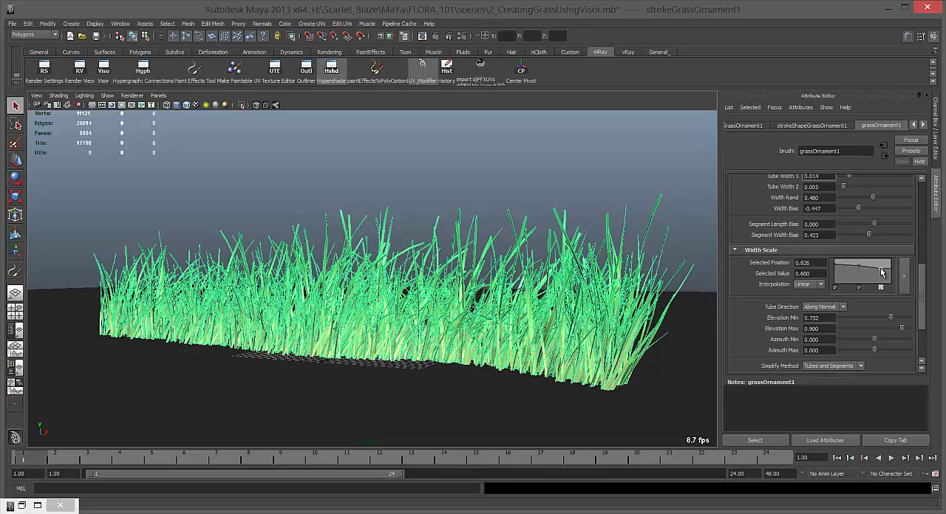
pyautogui.moveTo(884, 272); pyautogui.dragTo(889, 284)
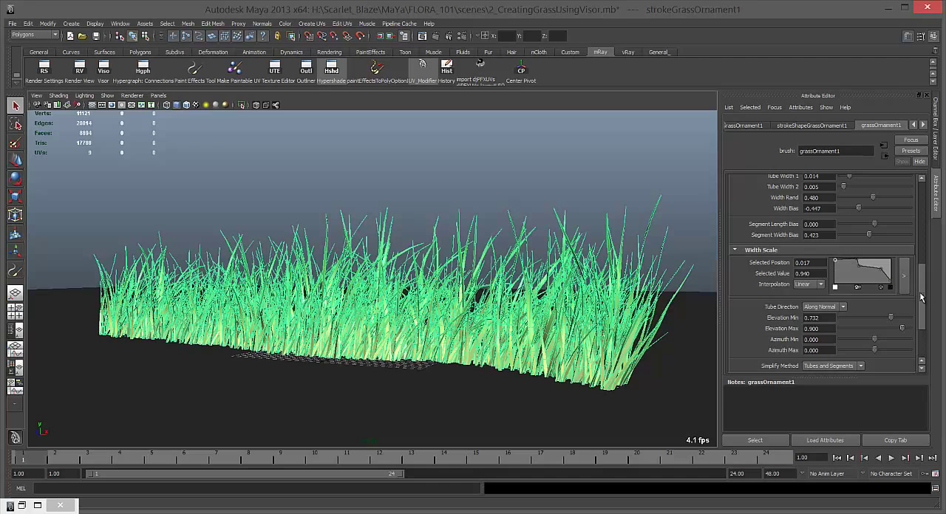
pyautogui.scroll(3)
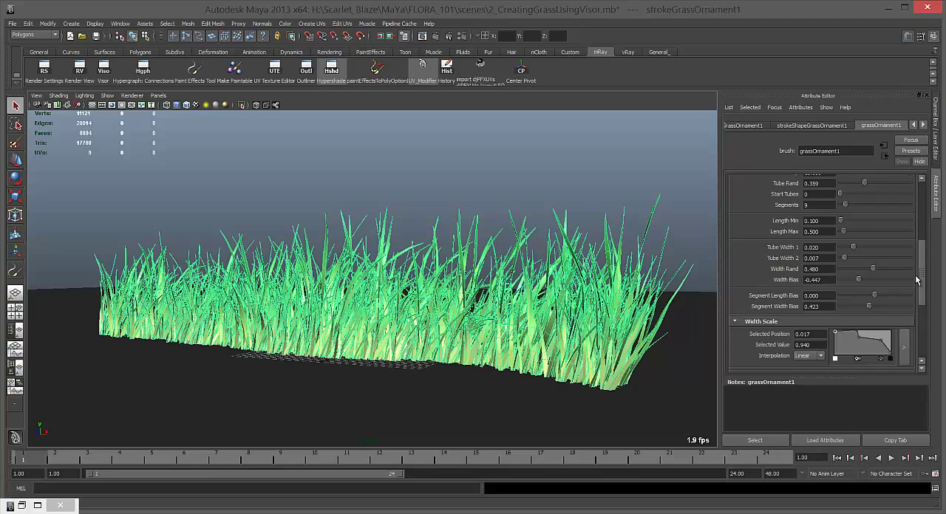
pyautogui.scroll(-3)
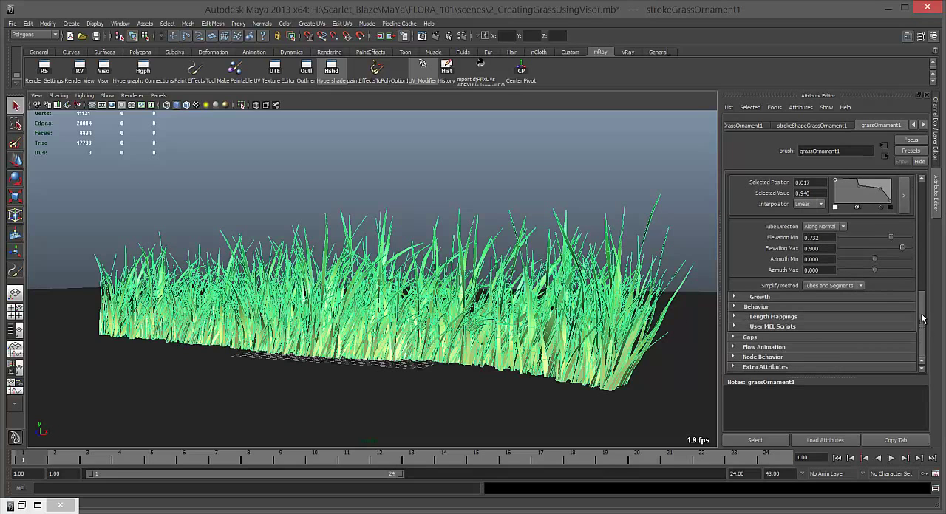
pyautogui.scroll(3)
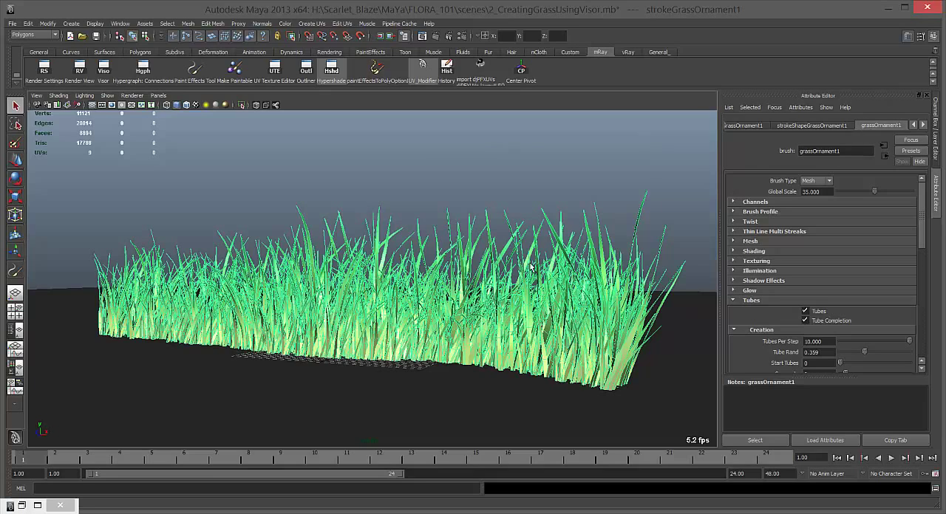
pyautogui.moveTo(656, 294)
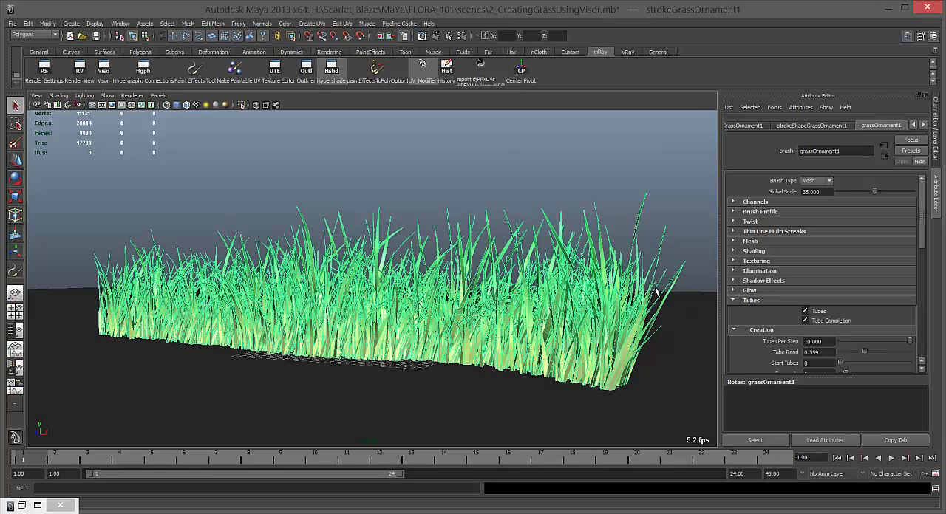
pyautogui.moveTo(833, 132)
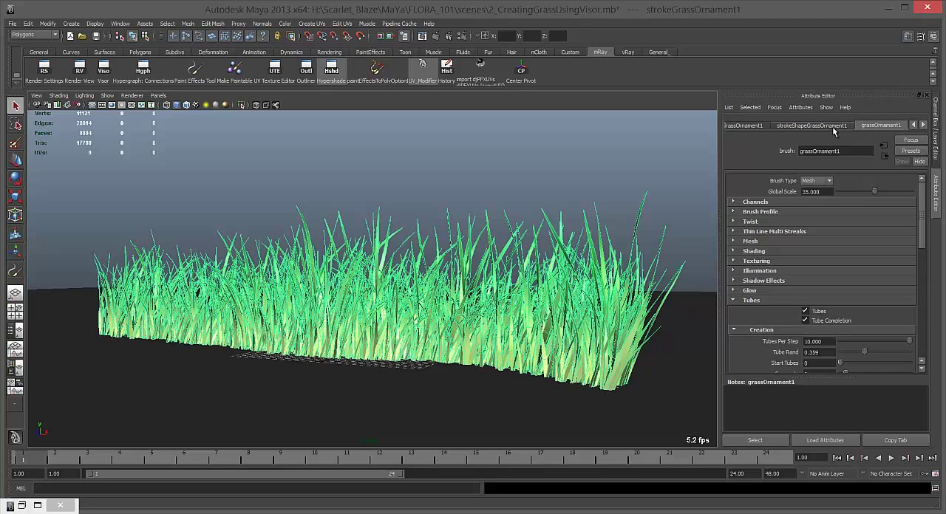
# - Enable Output Quads in the stroke shape's Mesh Output settings
pyautogui.click(812, 124)
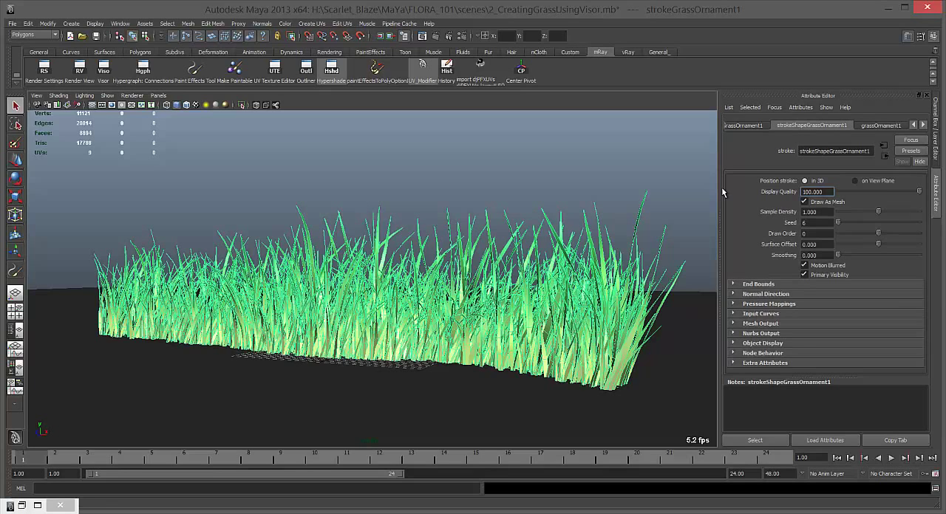
pyautogui.moveTo(765, 292)
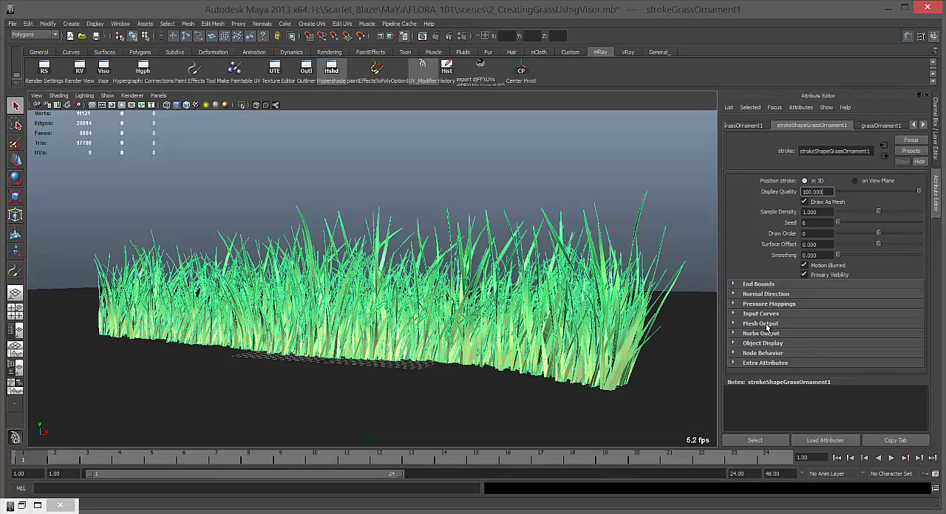
pyautogui.click(759, 322)
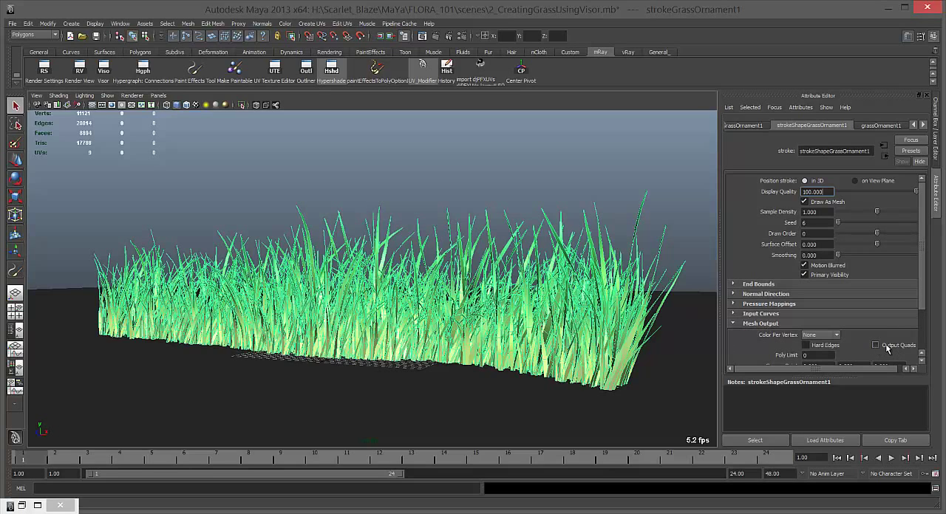
pyautogui.click(875, 345)
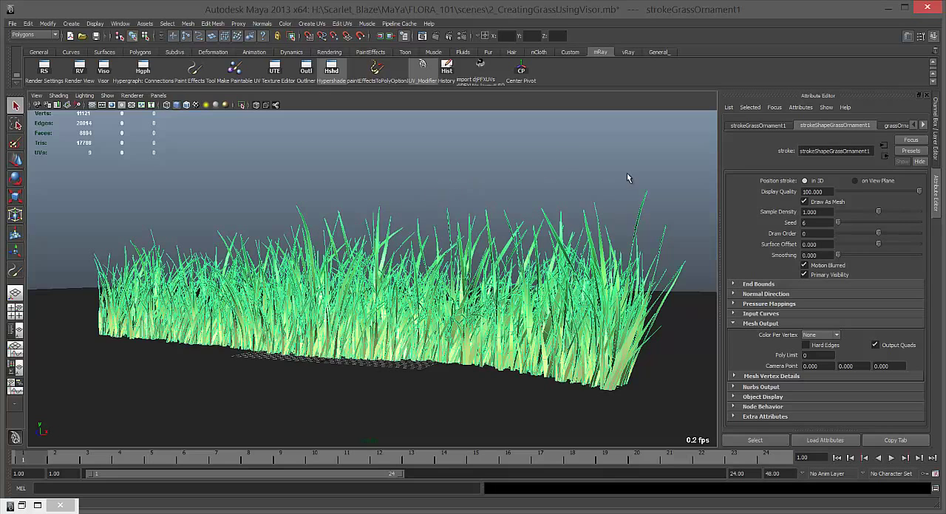
pyautogui.moveTo(634, 177)
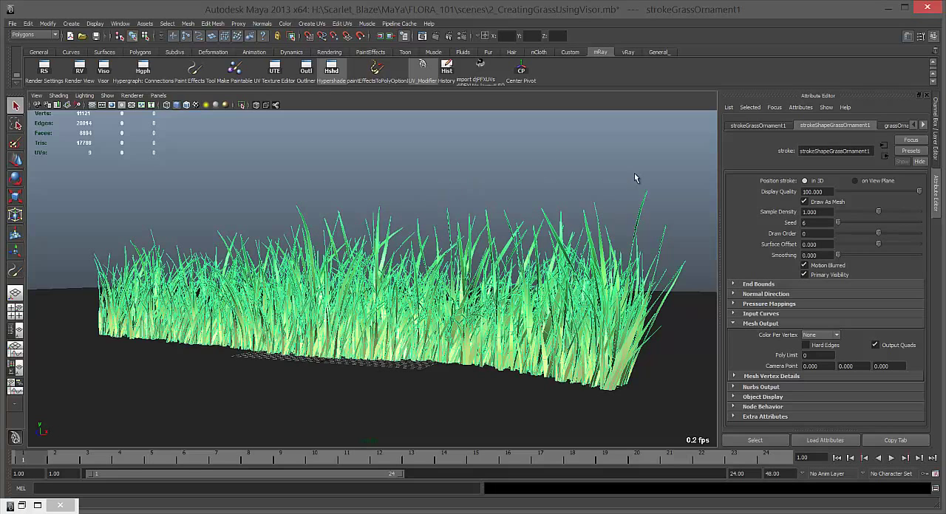
pyautogui.moveTo(337, 245)
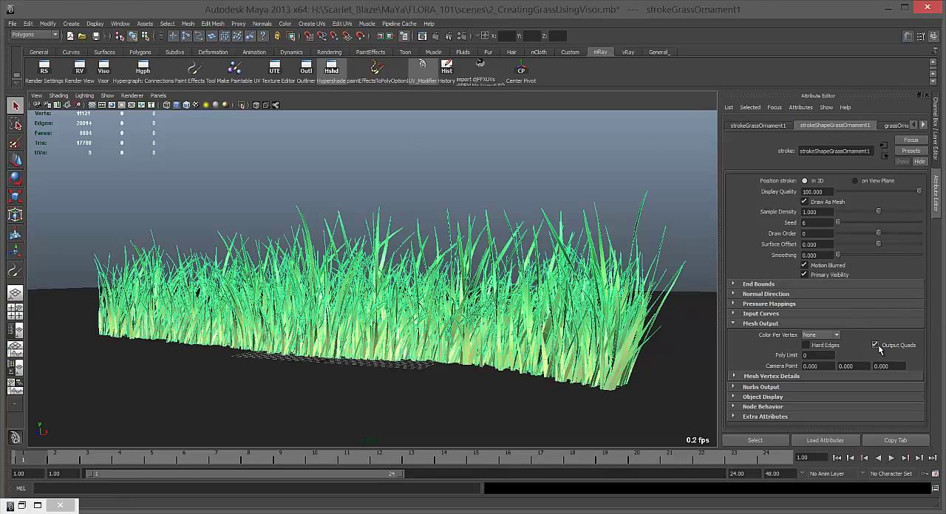
# - Set up Paint Effects to Polygons conversion with quad output, hidden strokes, and edit the Poly limit
pyautogui.click(47, 24)
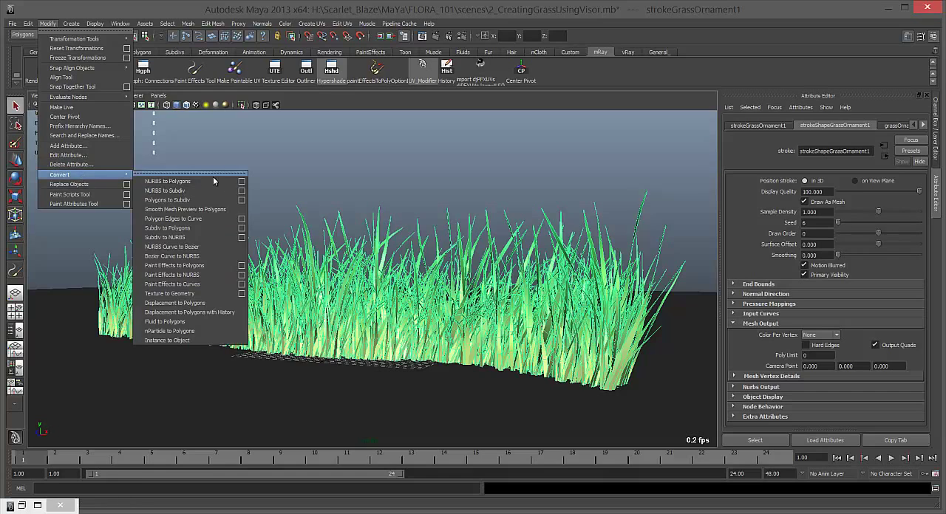
pyautogui.moveTo(200, 266)
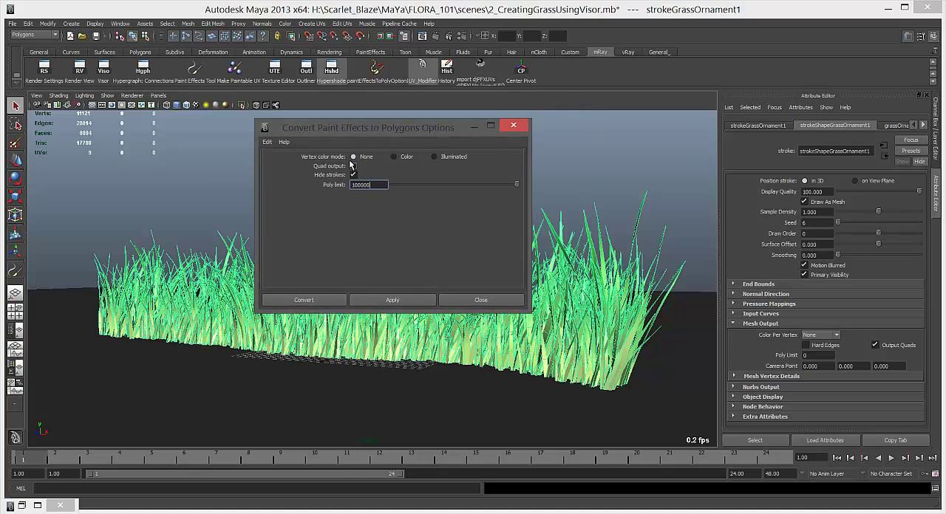
pyautogui.moveTo(366, 127); pyautogui.dragTo(458, 127)
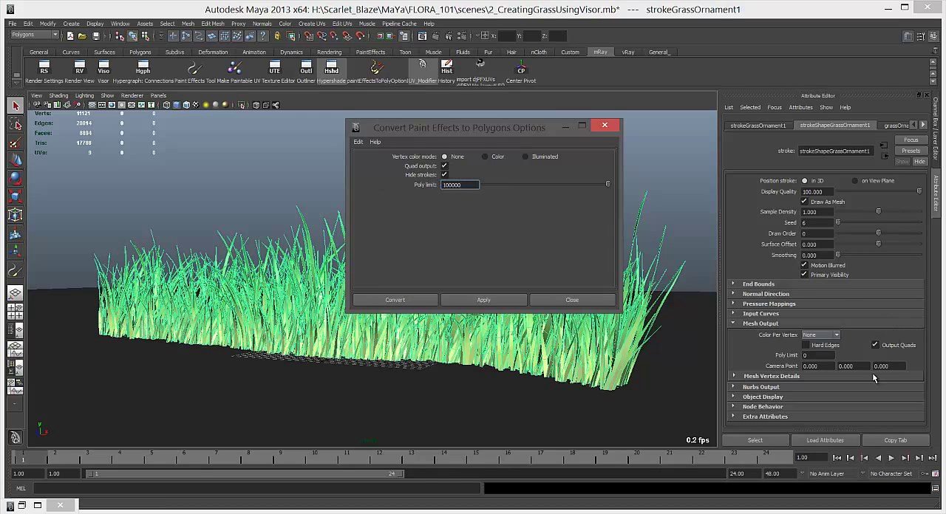
pyautogui.tripleClick(458, 184)
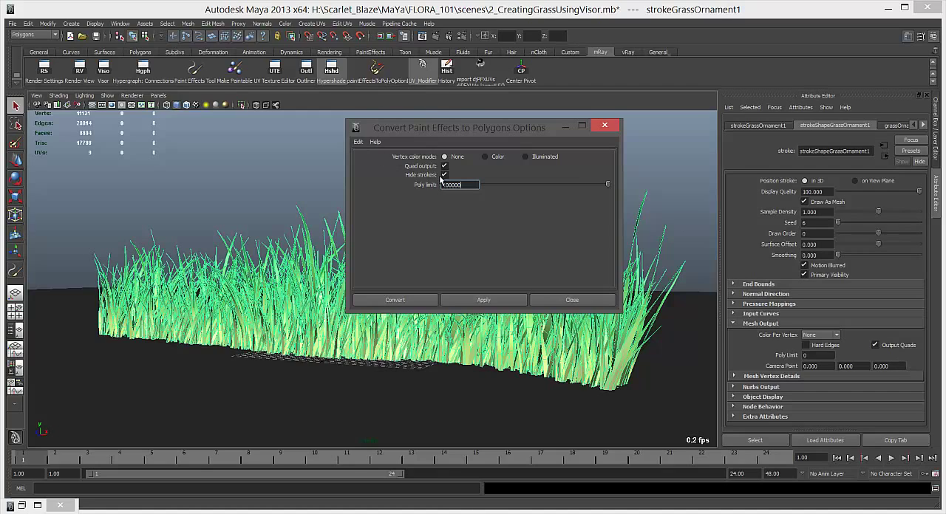
pyautogui.tripleClick(458, 185)
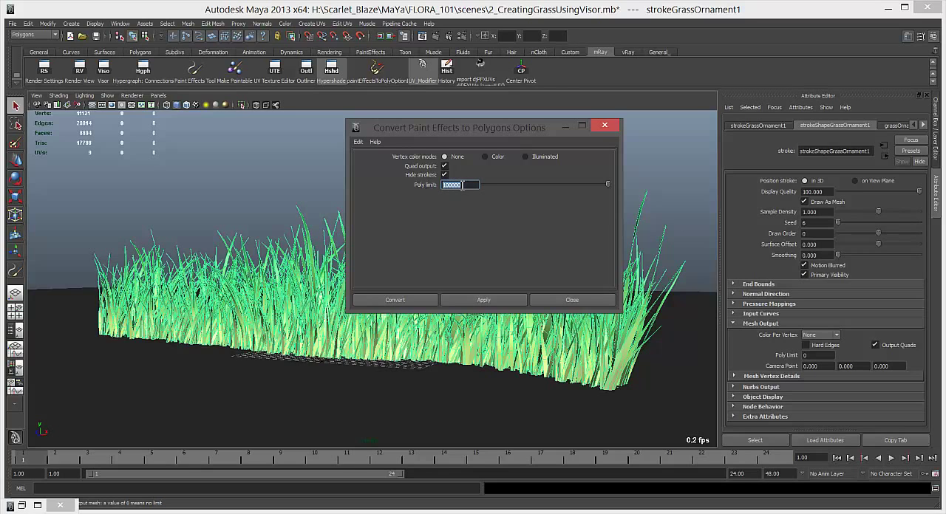
pyautogui.moveTo(458, 127); pyautogui.dragTo(476, 127)
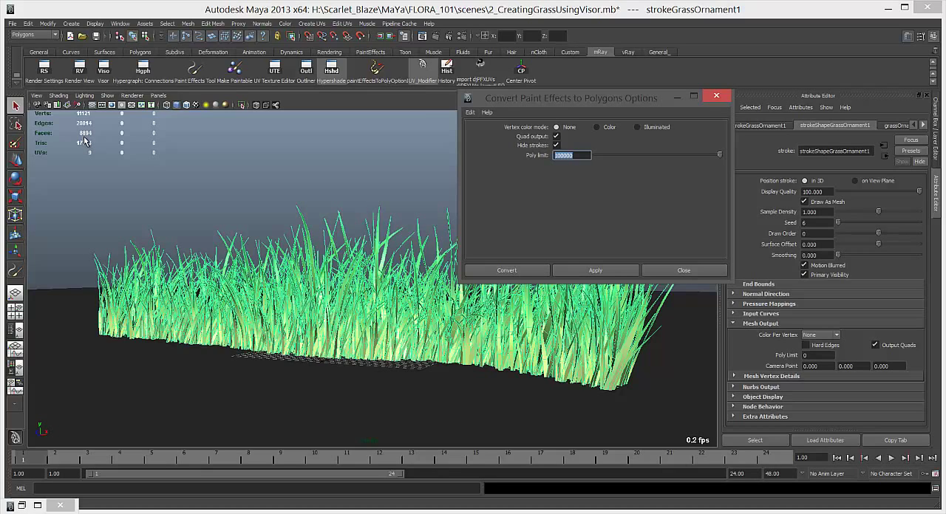
pyautogui.moveTo(594, 97); pyautogui.dragTo(487, 103)
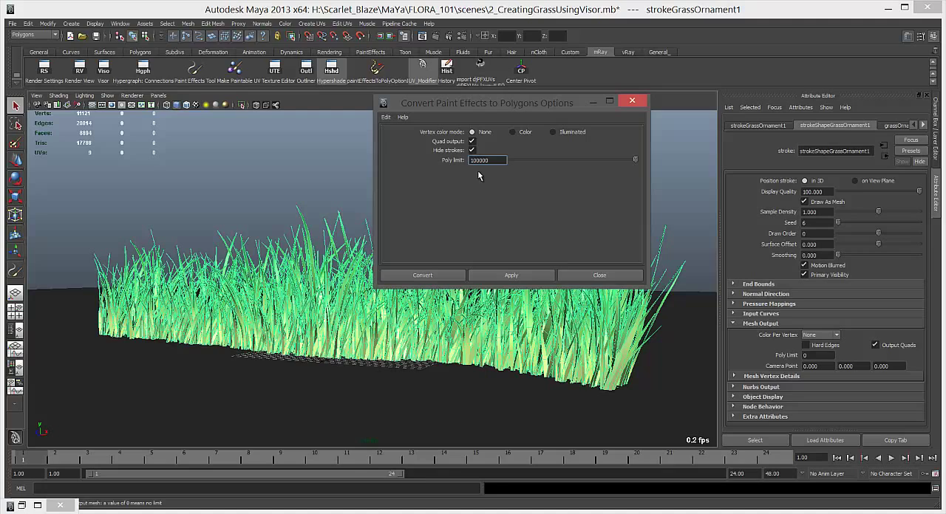
pyautogui.tripleClick(488, 161)
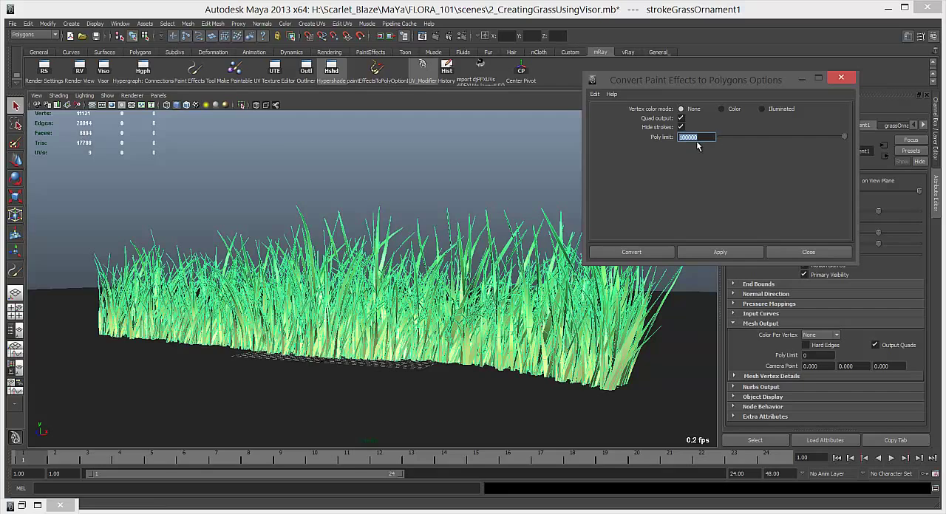
pyautogui.moveTo(579, 147)
pyautogui.write('5000')
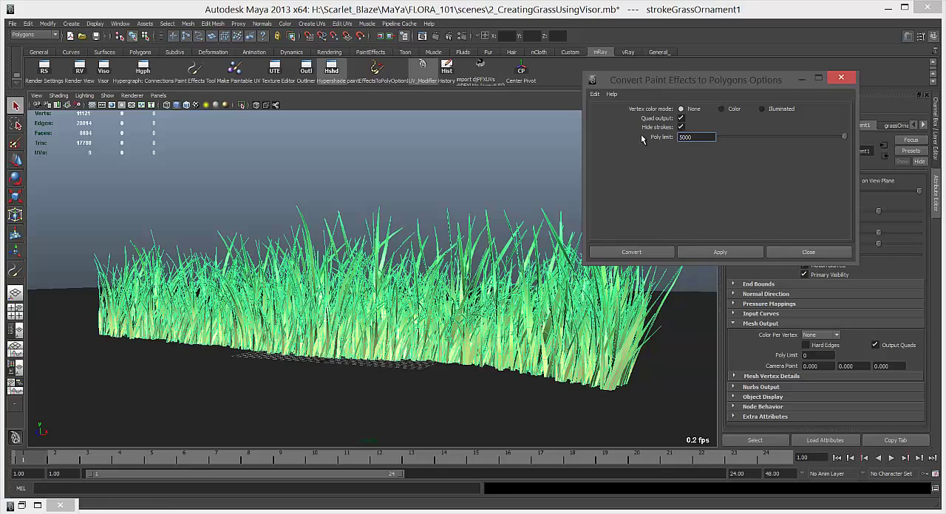
# - Convert the grass stroke to polygons, hitting the poly limit warning
pyautogui.click(631, 251)
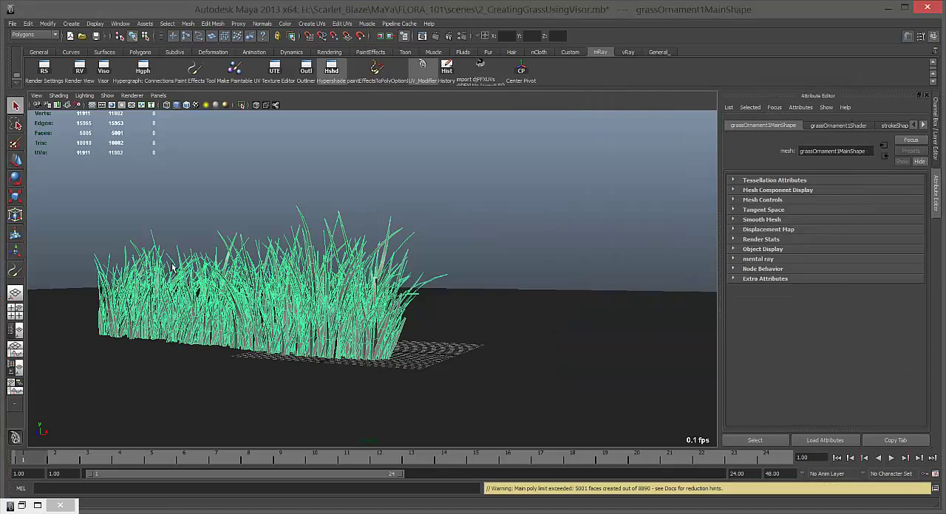
pyautogui.moveTo(377, 278)
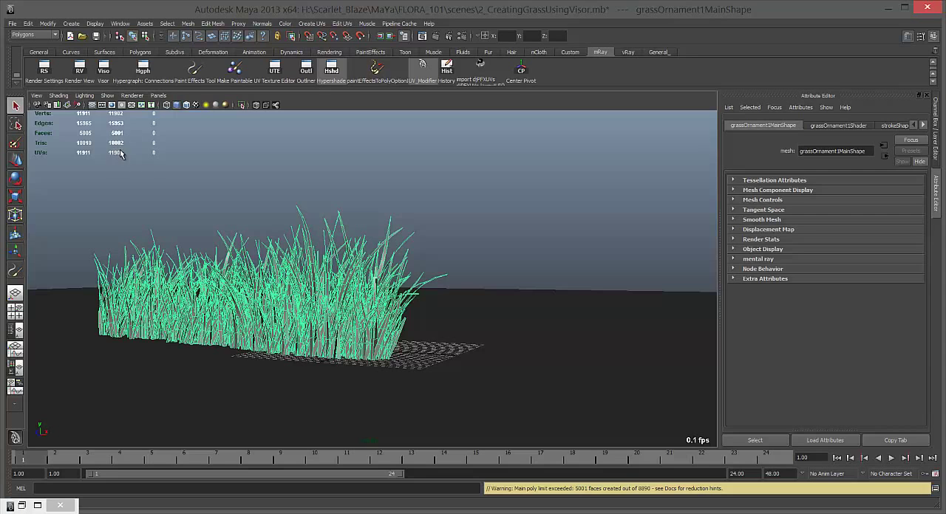
pyautogui.moveTo(476, 257)
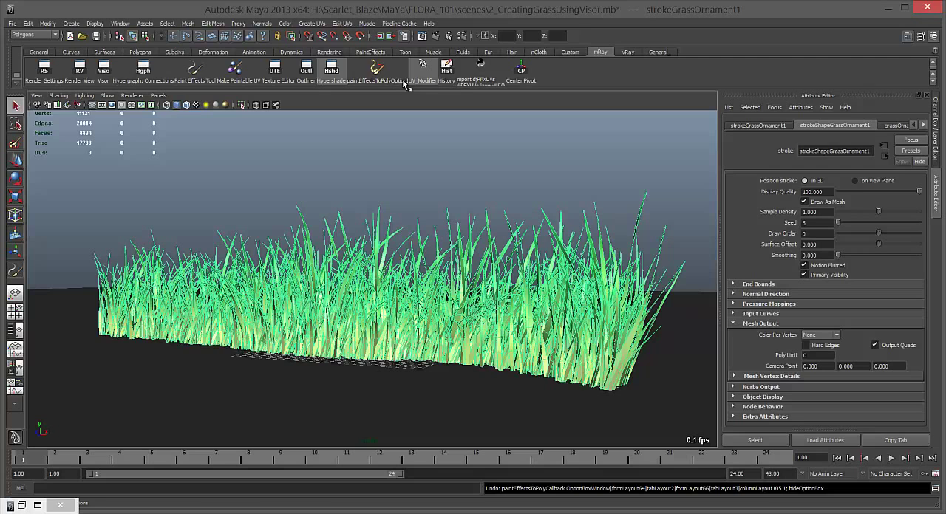
# - Reconvert the grass stroke to polygons with a higher Poly limit for a fuller mesh
pyautogui.click(47, 24)
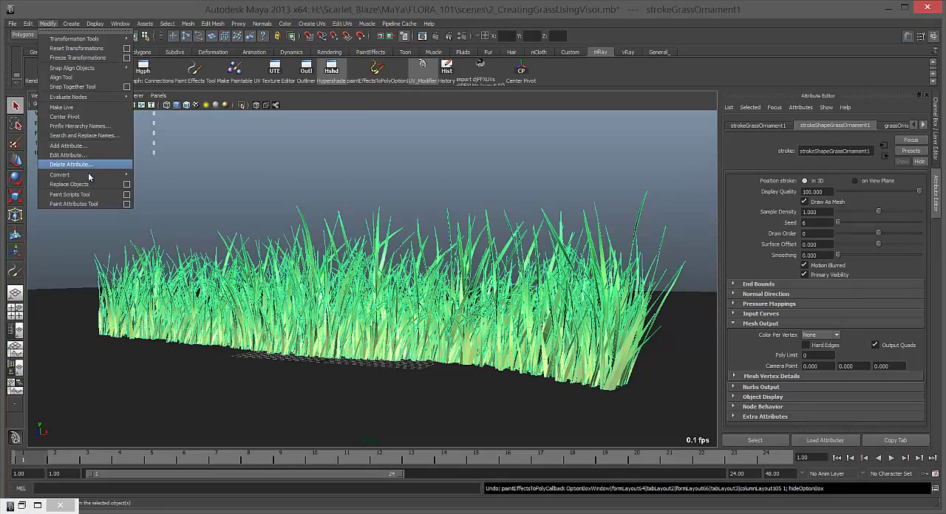
pyautogui.click(59, 174)
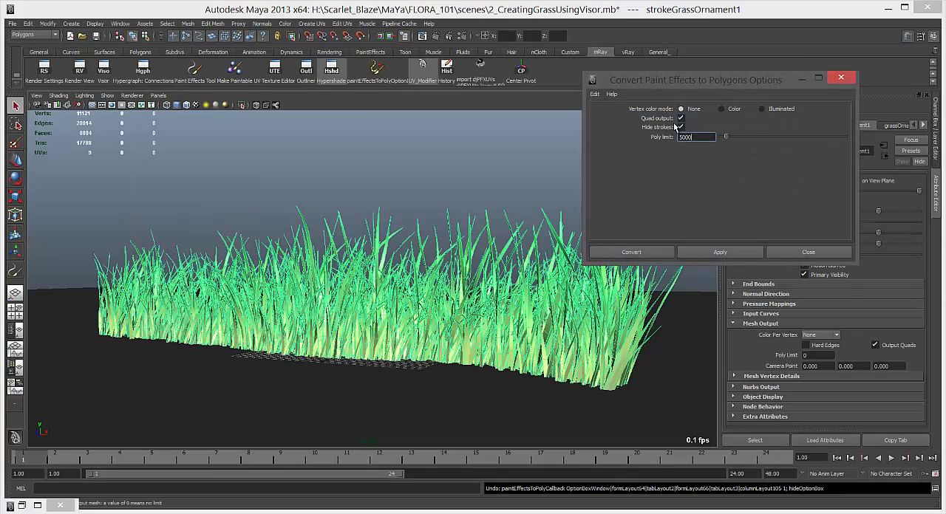
pyautogui.tripleClick(694, 138)
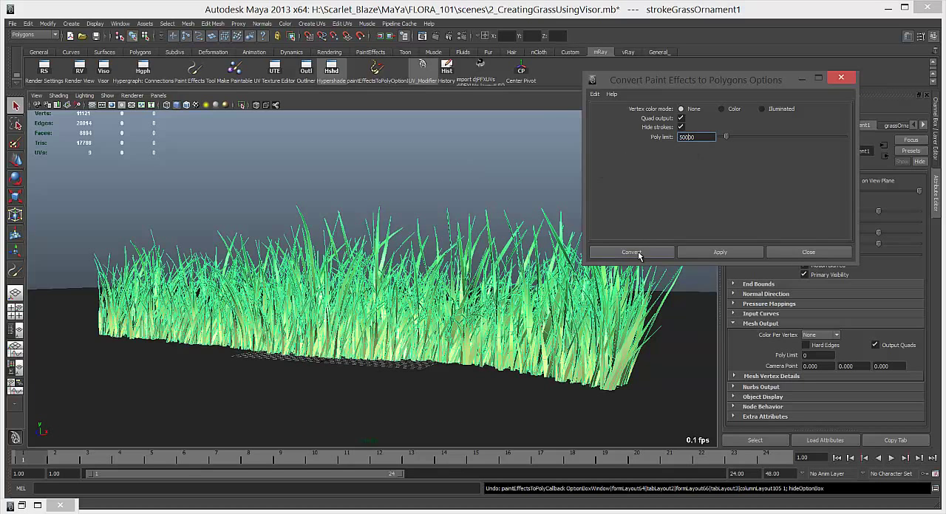
pyautogui.click(630, 251)
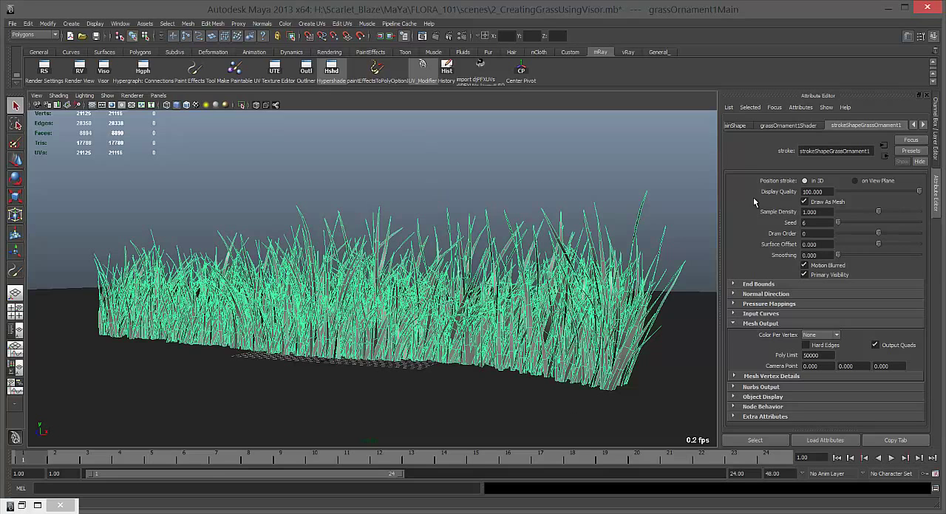
pyautogui.moveTo(591, 210)
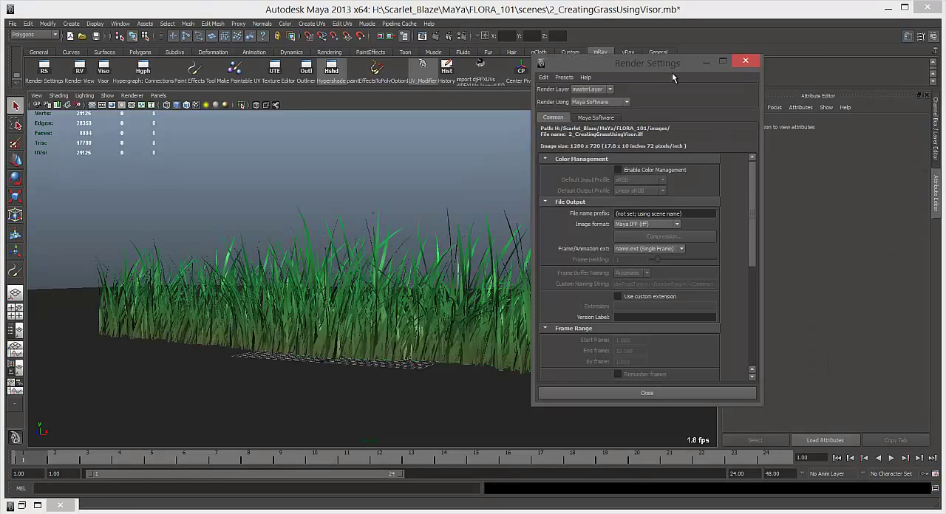
# - Set Render Using to mental ray, test-render the grass mesh and close the Render View
pyautogui.click(725, 100)
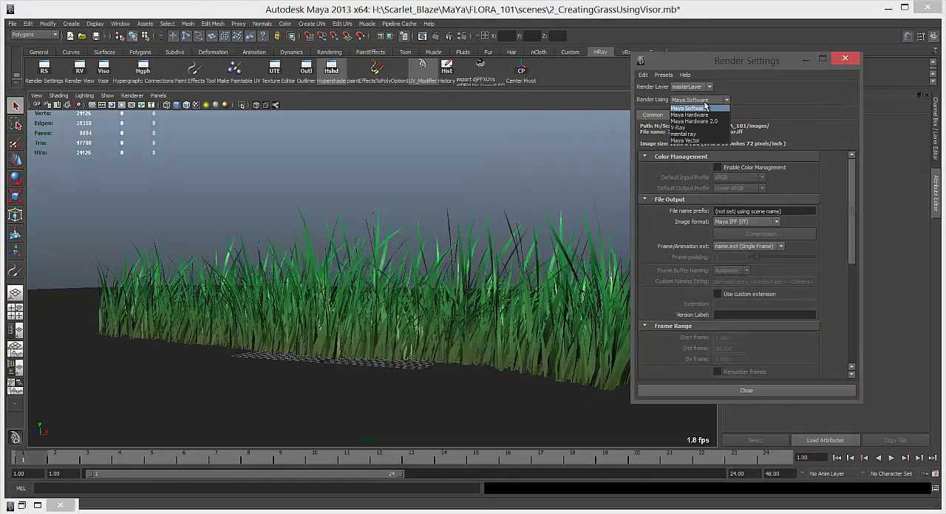
pyautogui.click(682, 133)
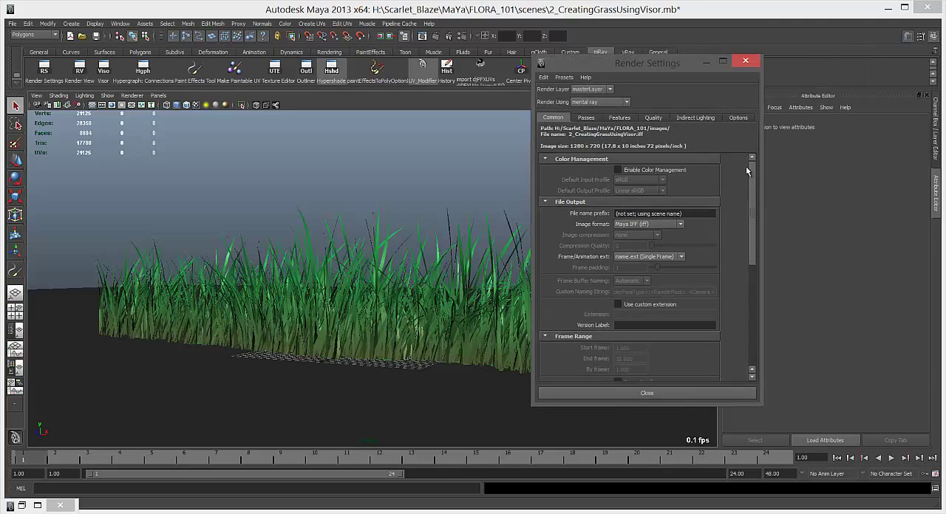
pyautogui.moveTo(647, 62); pyautogui.dragTo(779, 20)
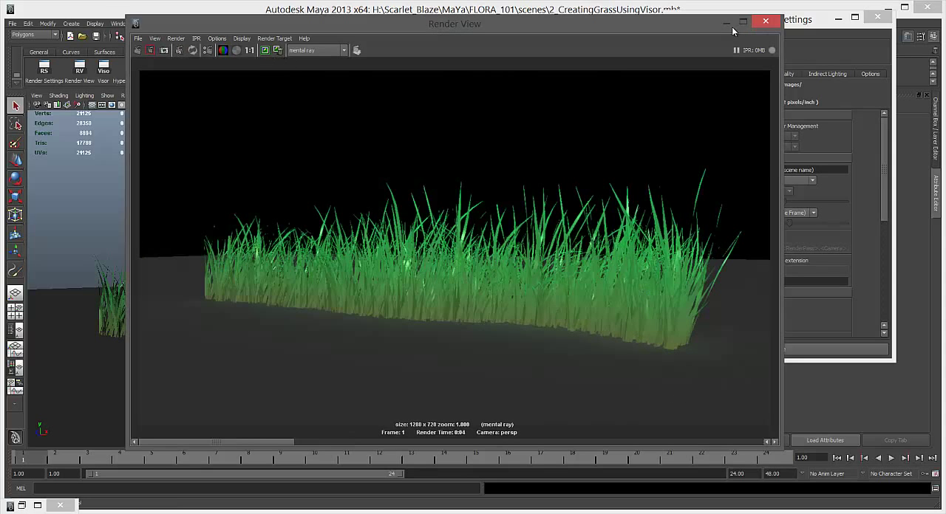
pyautogui.click(765, 20)
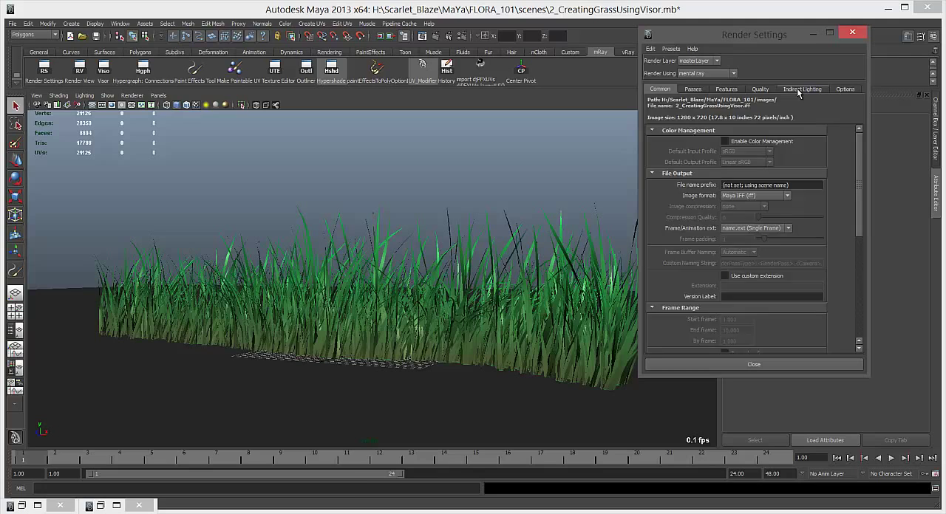
# - Create a Physical Sun and Sky under Indirect Lighting and select the sunDirection light
pyautogui.click(801, 89)
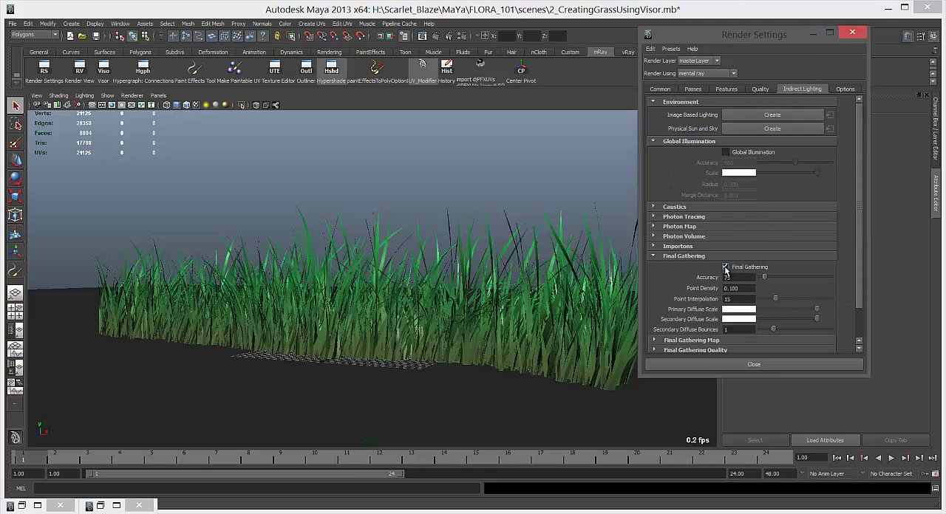
pyautogui.click(725, 266)
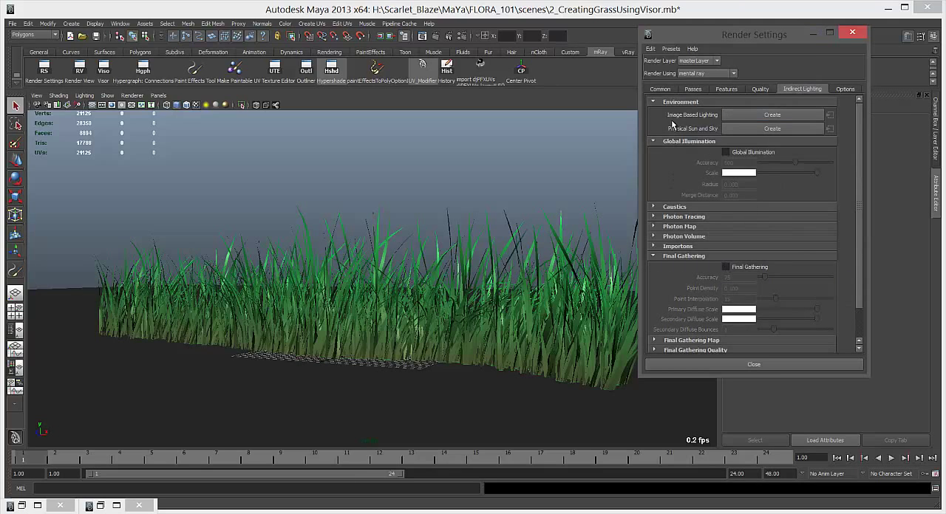
pyautogui.click(771, 127)
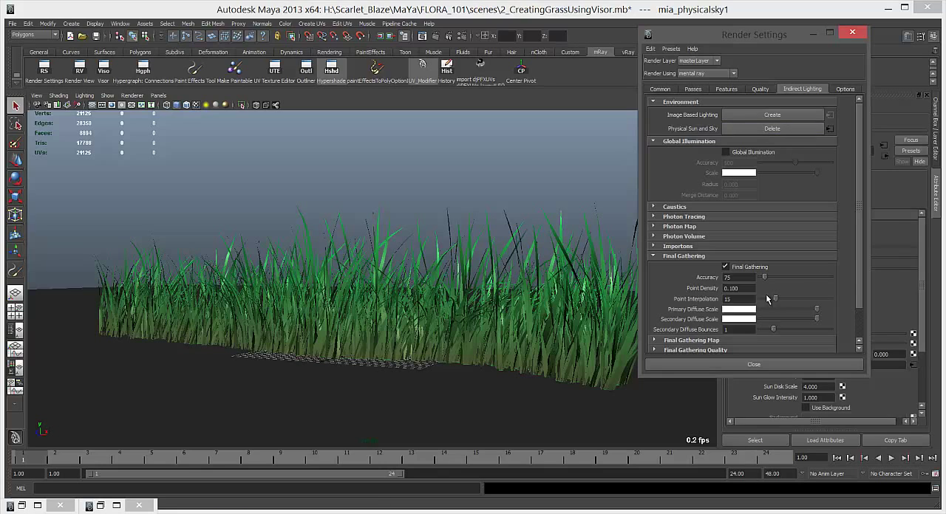
pyautogui.click(634, 33)
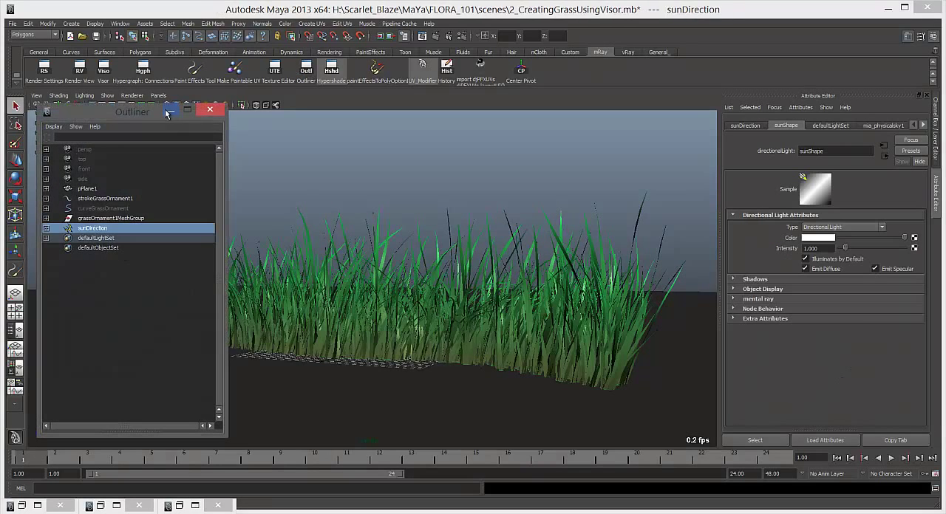
pyautogui.click(210, 110)
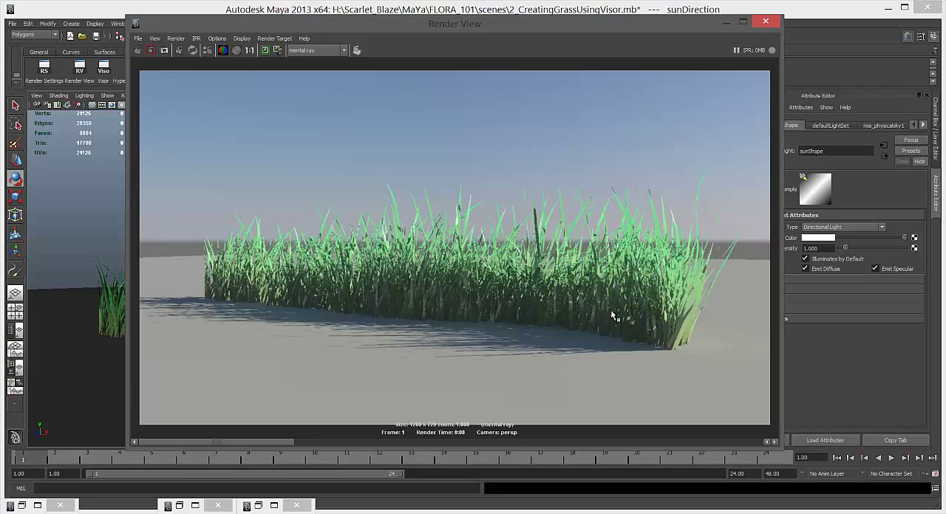
pyautogui.moveTo(721, 235)
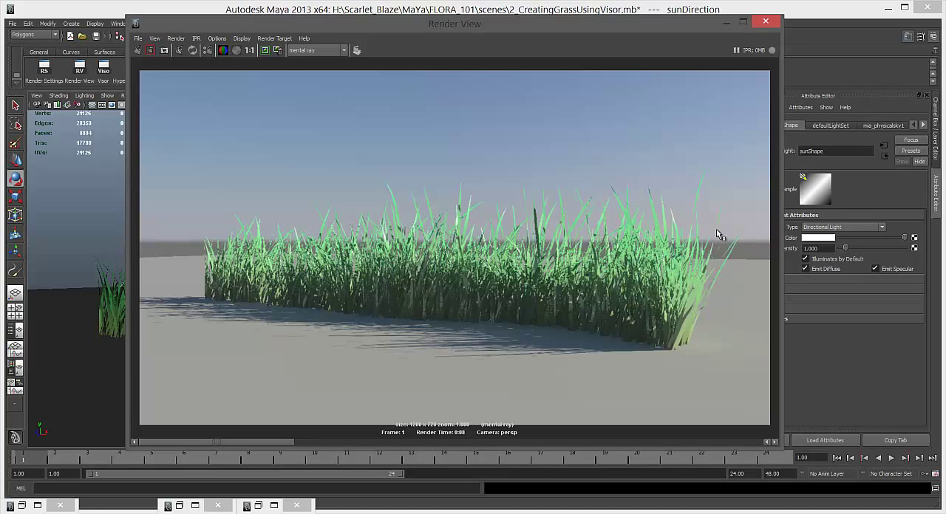
pyautogui.moveTo(578, 317)
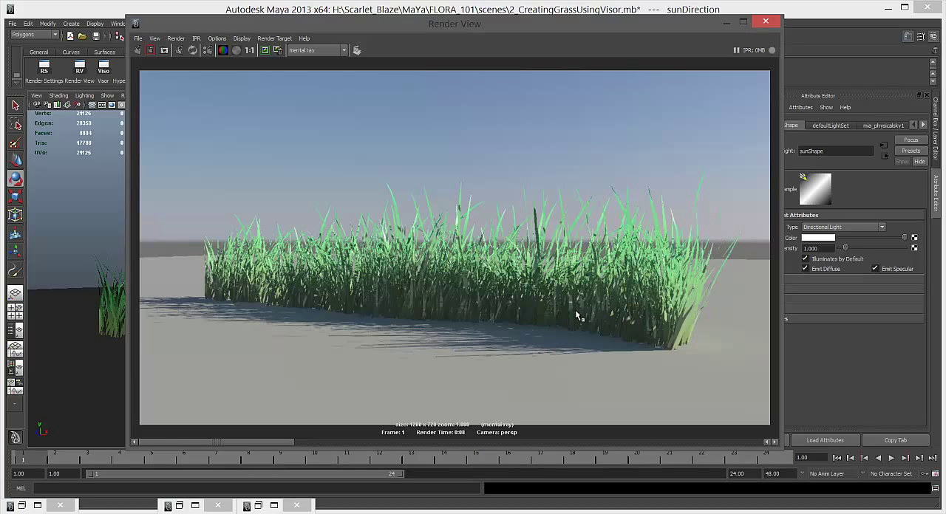
pyautogui.moveTo(558, 167)
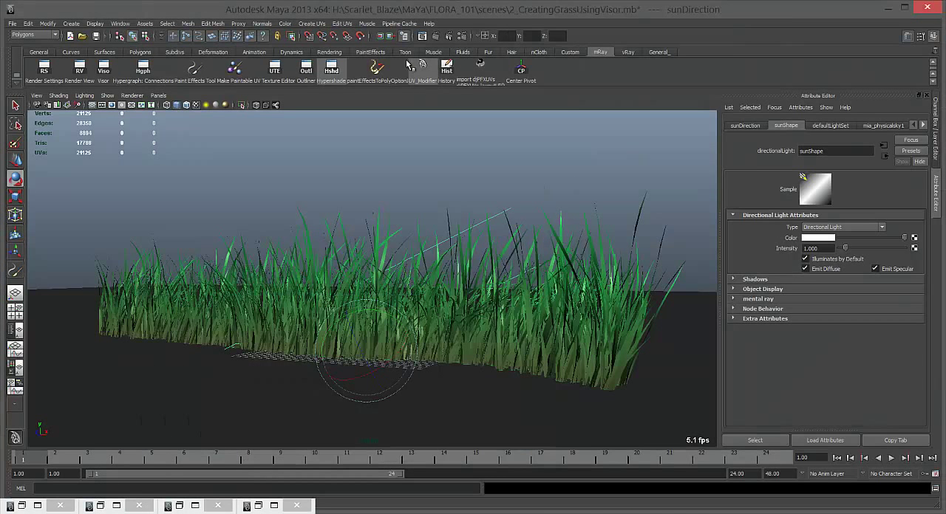
pyautogui.moveTo(701, 62)
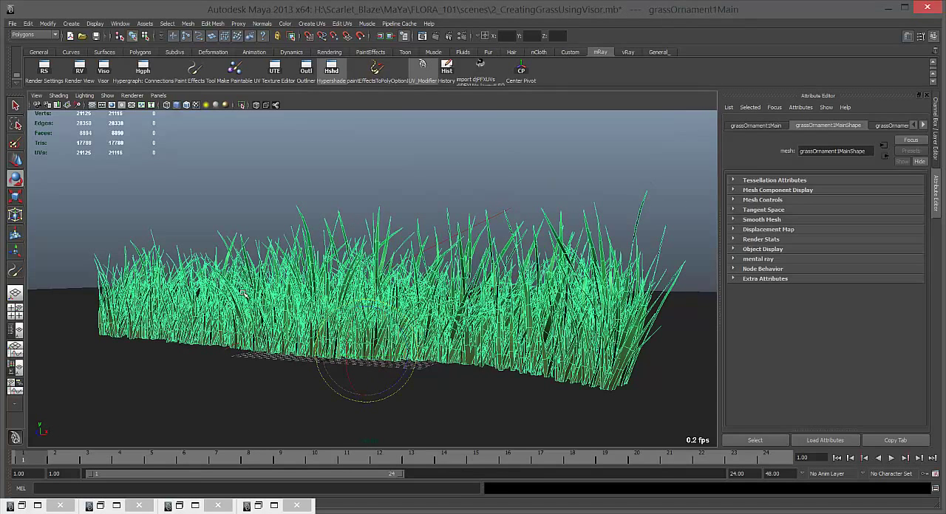
pyautogui.moveTo(470, 414)
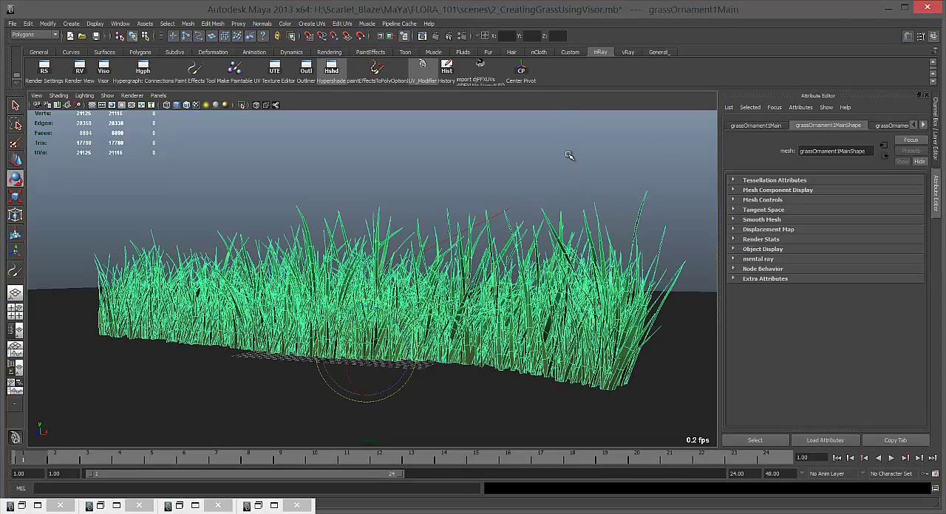
pyautogui.moveTo(46, 67)
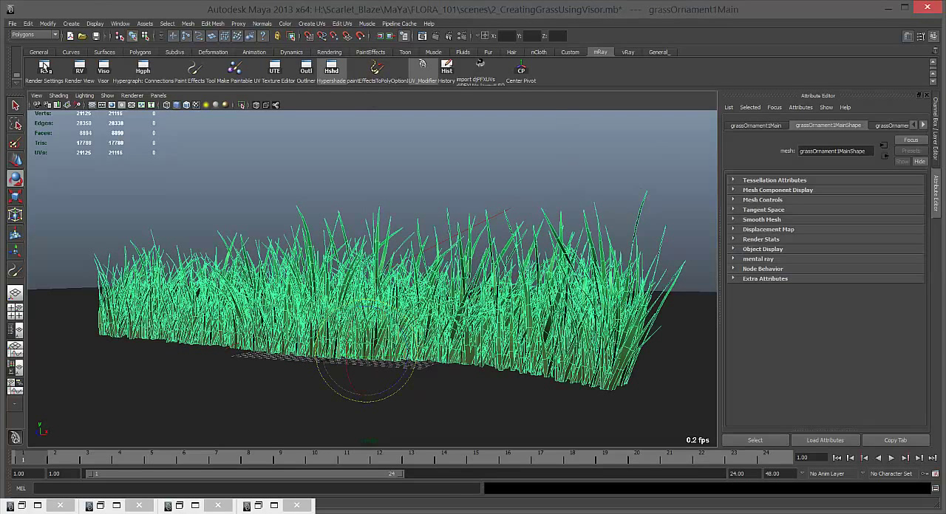
pyautogui.click(119, 24)
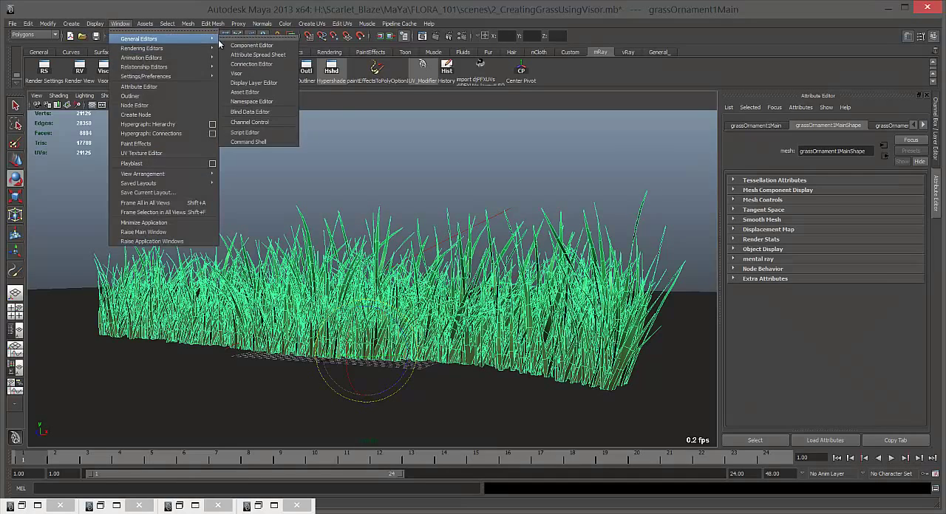
pyautogui.click(237, 74)
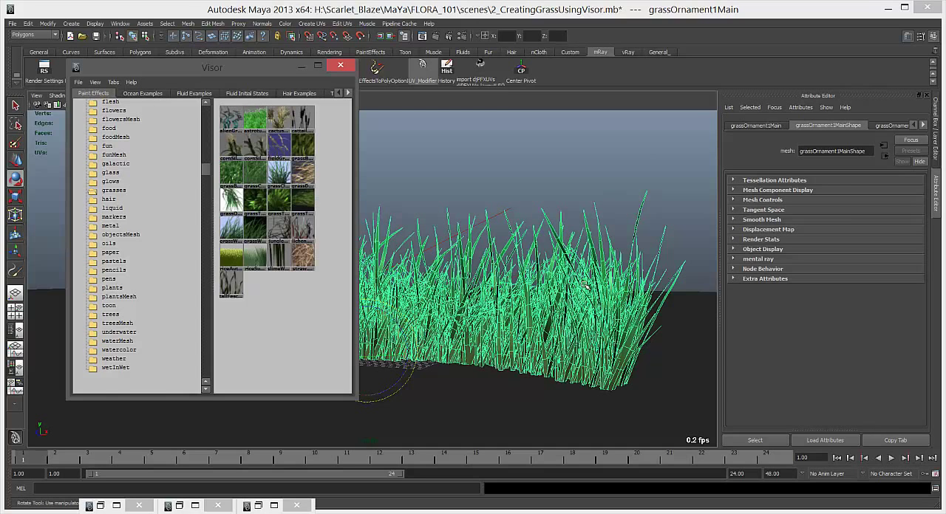
pyautogui.click(340, 65)
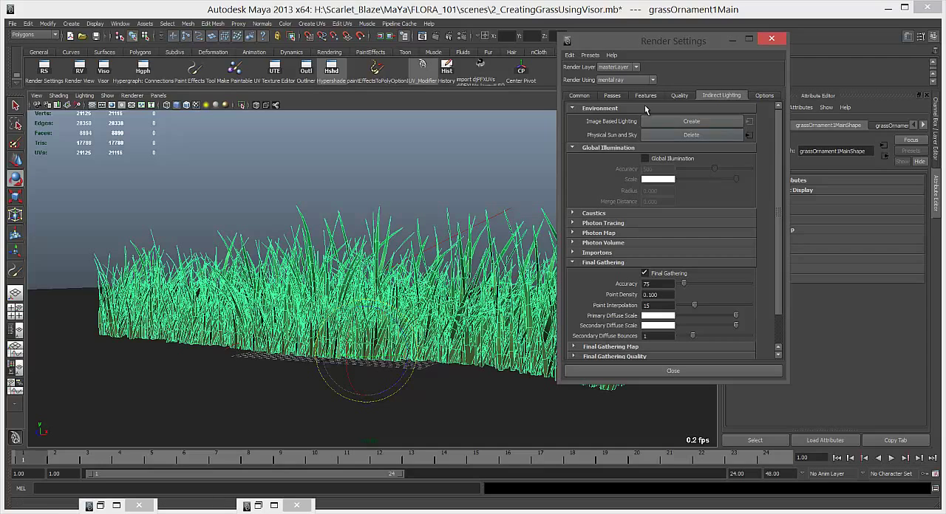
pyautogui.click(678, 94)
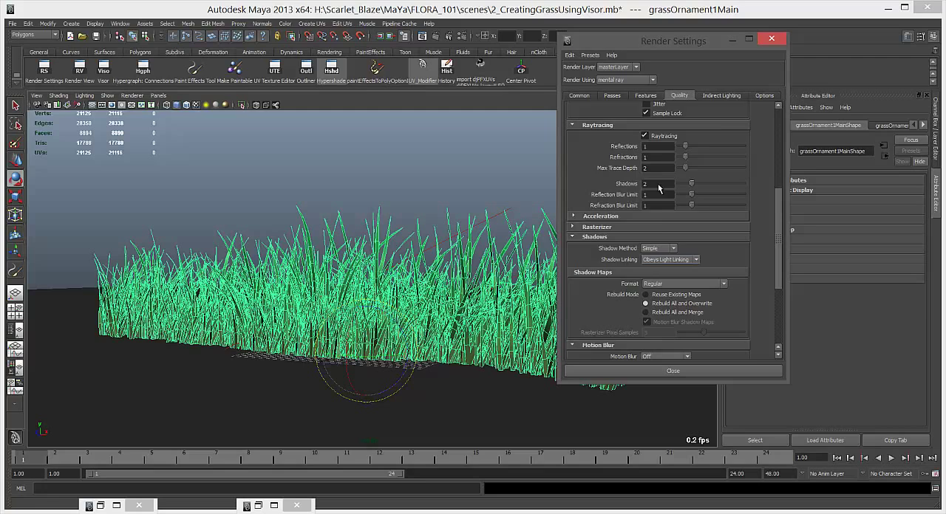
pyautogui.click(722, 95)
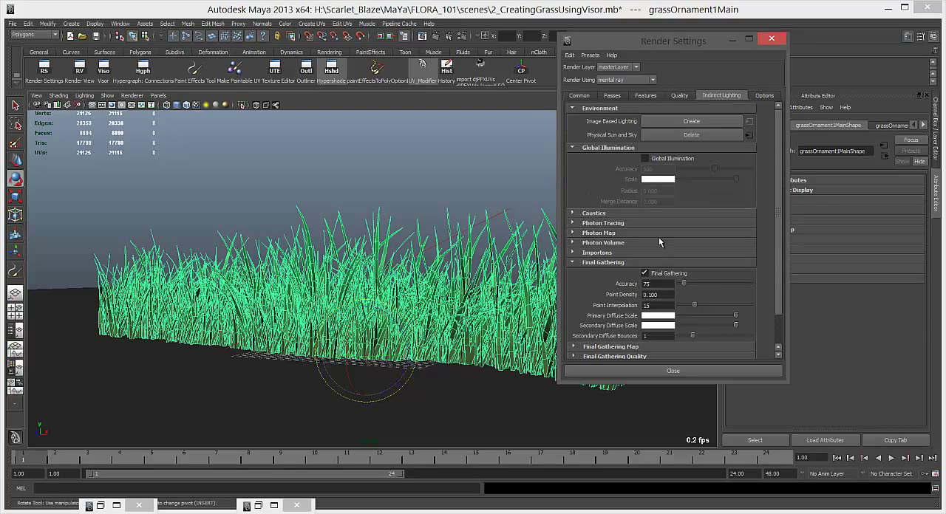
pyautogui.click(678, 94)
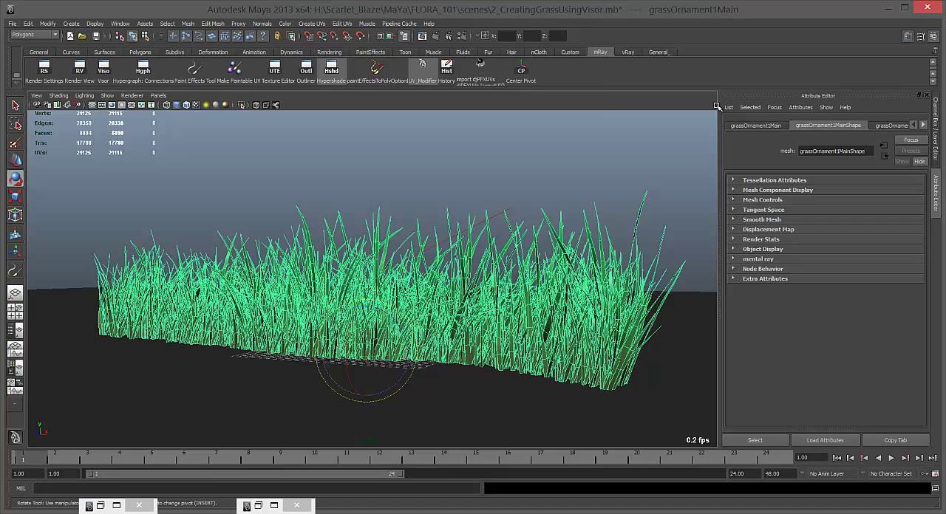
pyautogui.moveTo(592, 115)
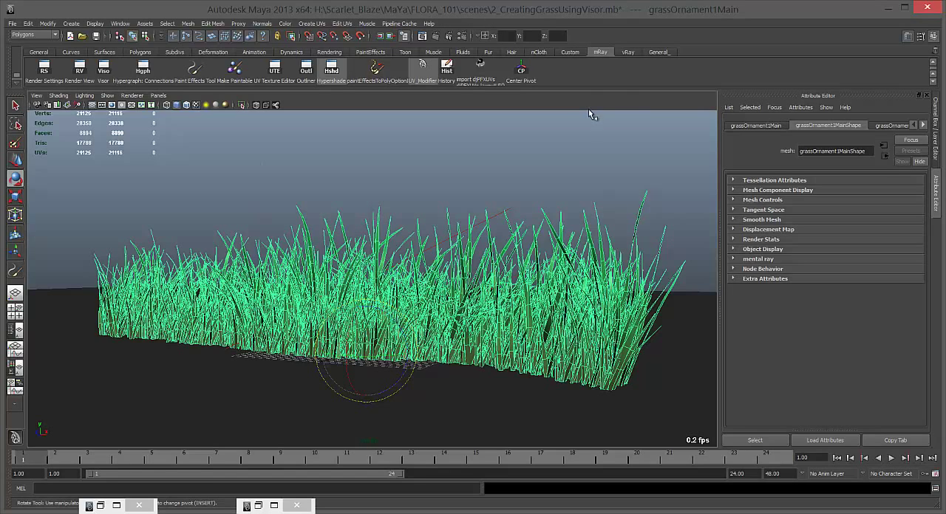